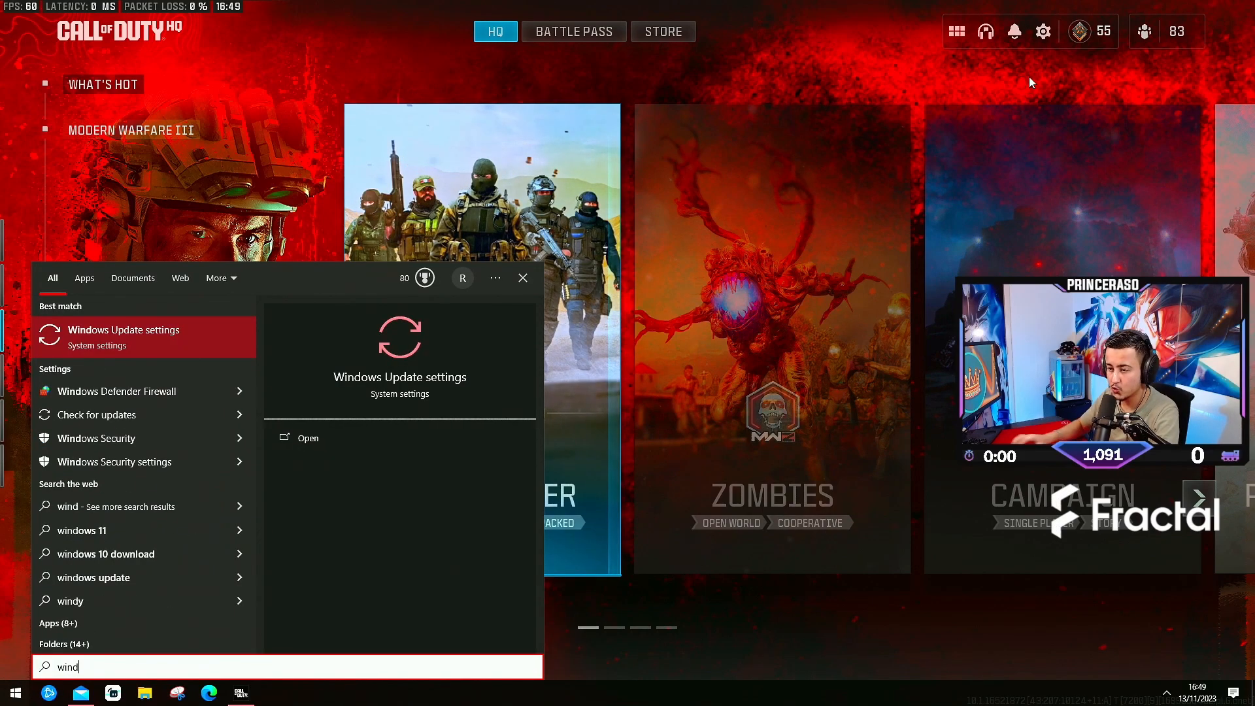
- Confirm Windows Update shows the PC up to date, then search Settings for 'game'
click(307, 438)
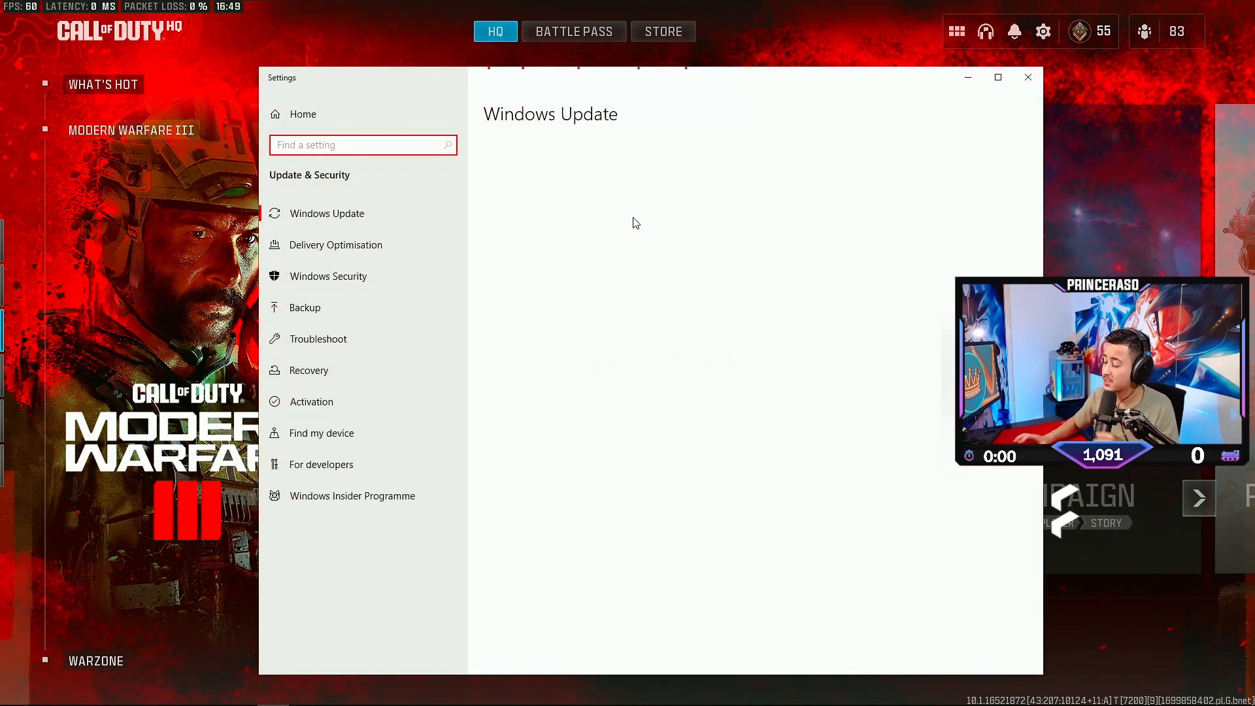
click(327, 214)
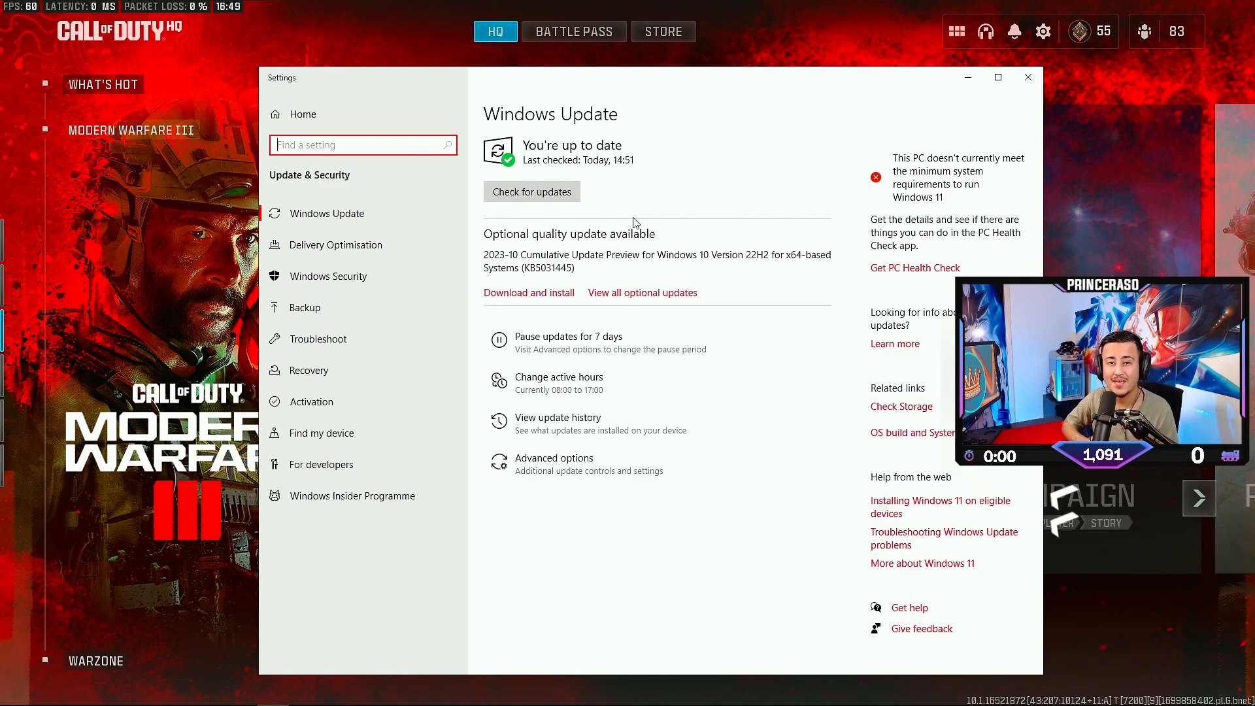
mouse_move(617, 292)
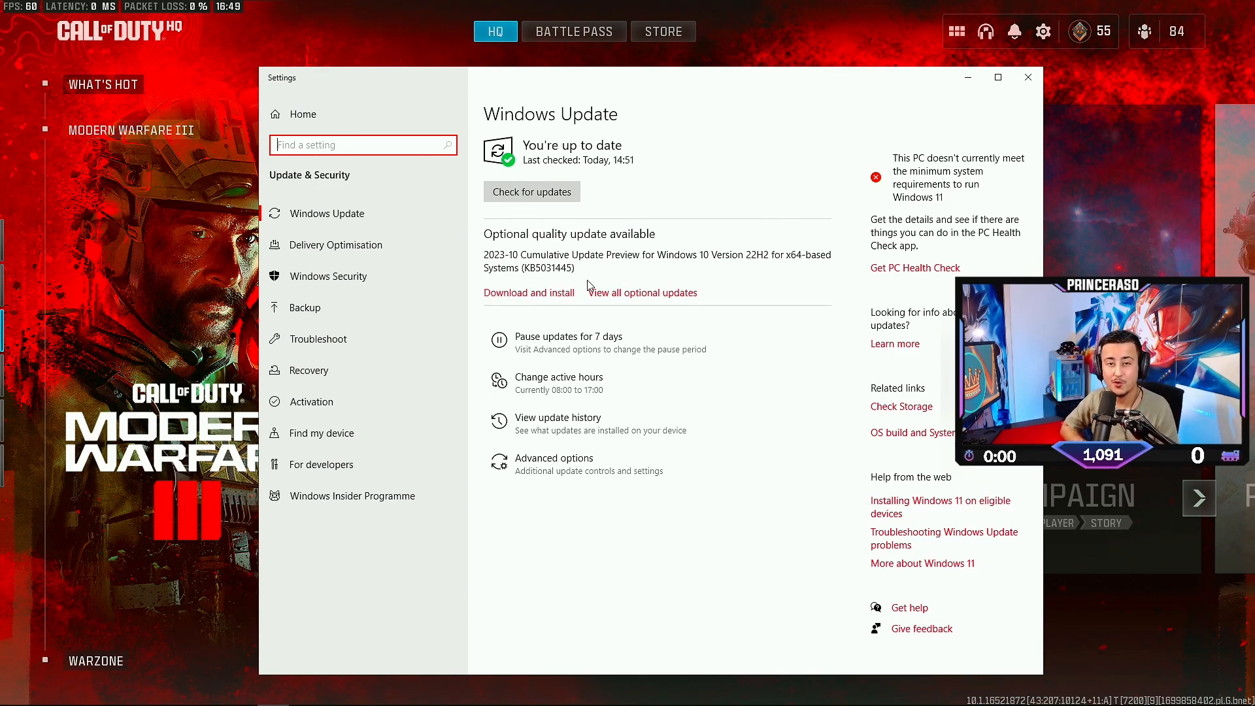
text(game)
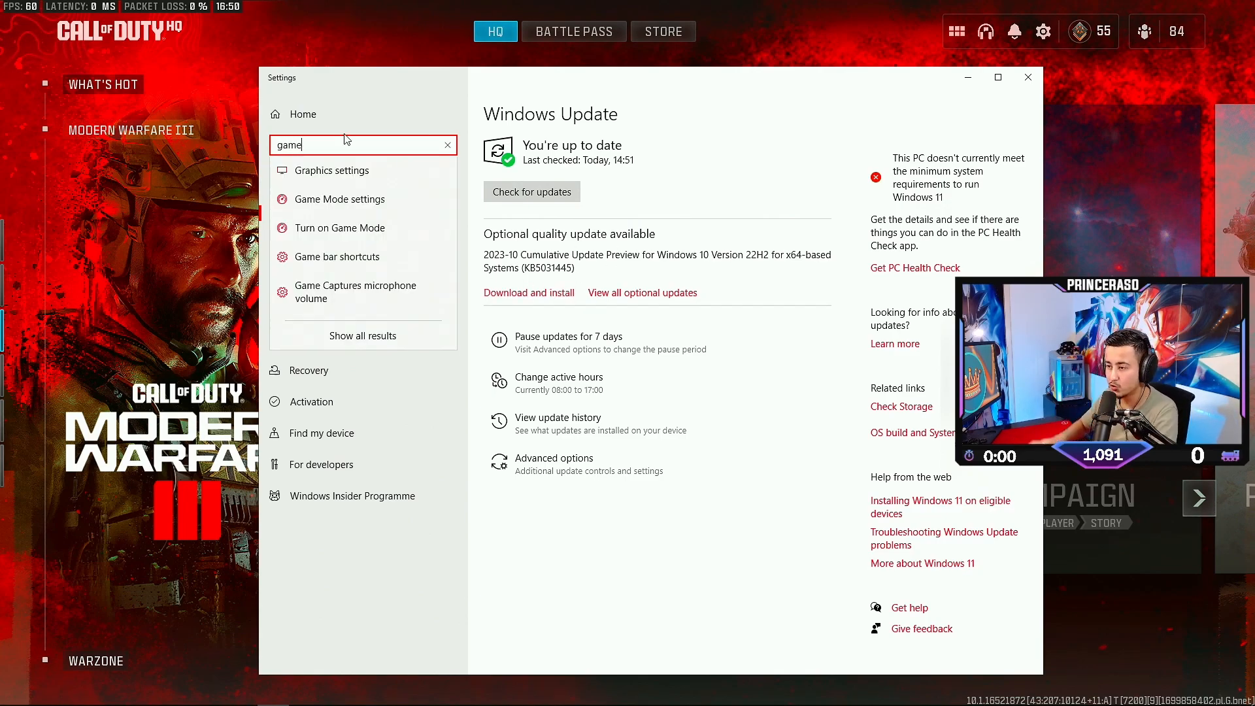
- Verify Game Mode is On and view Graphics settings with hardware-accelerated GPU scheduling on
click(339, 199)
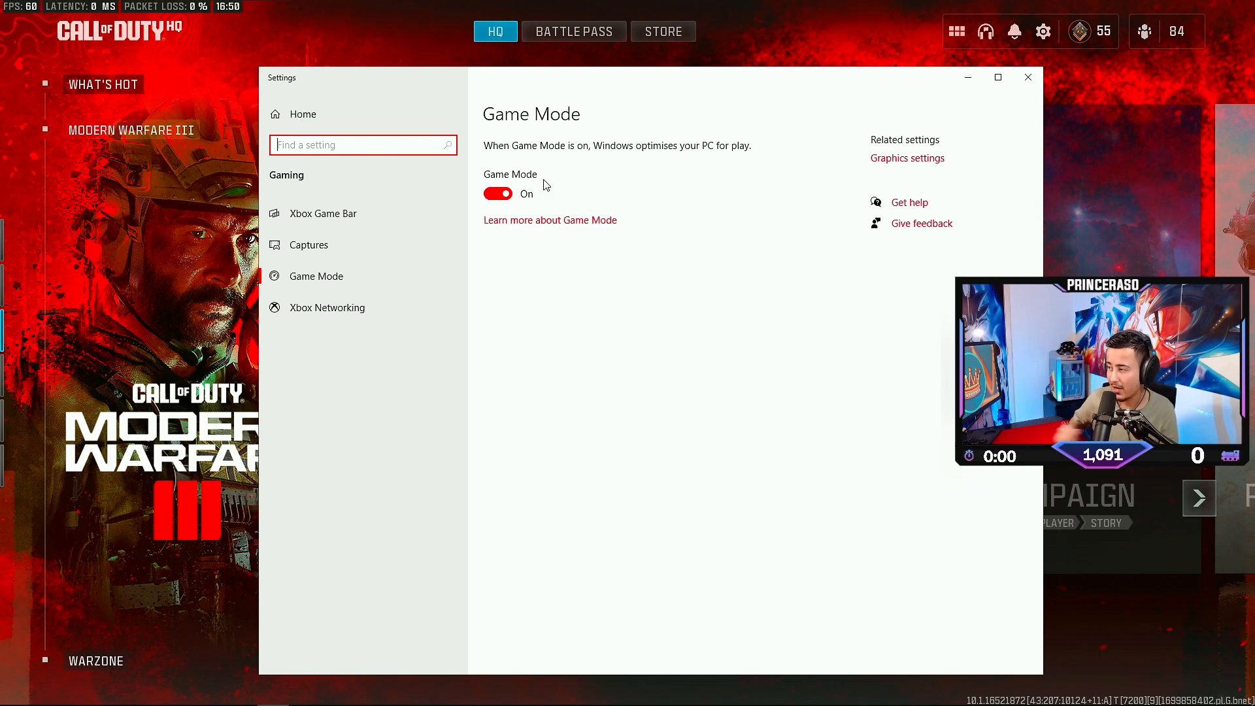
click(907, 158)
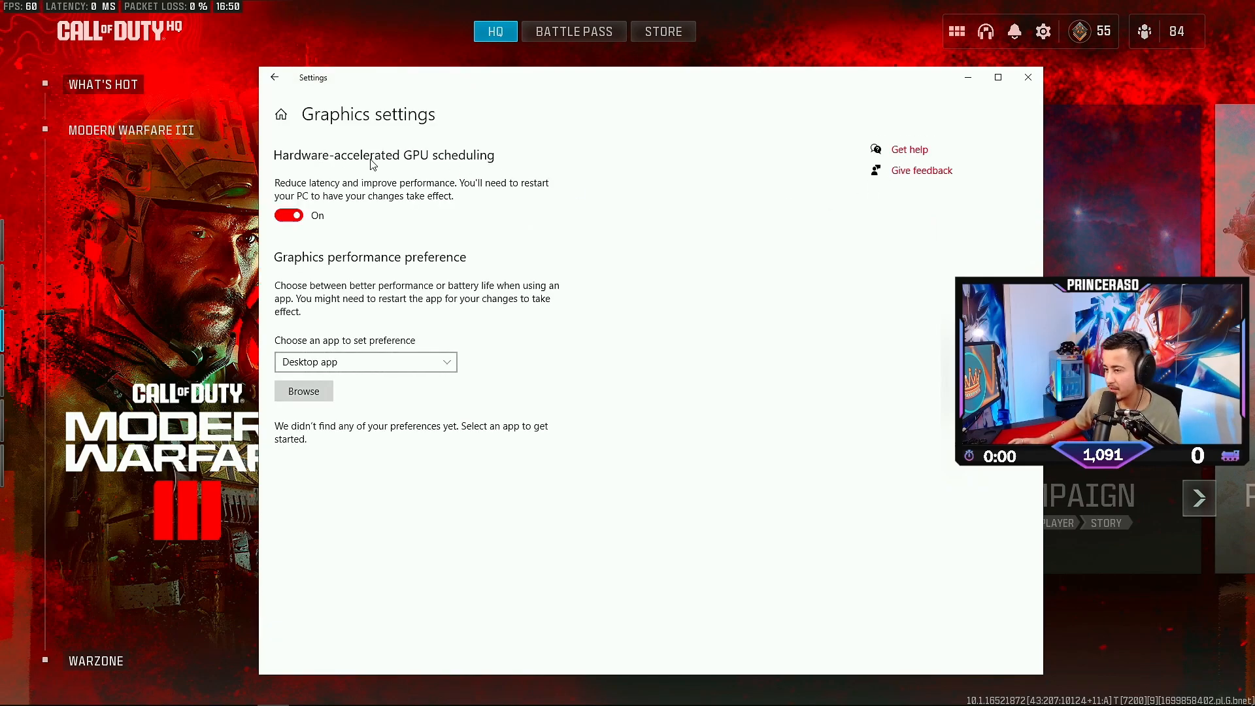
mouse_move(490, 164)
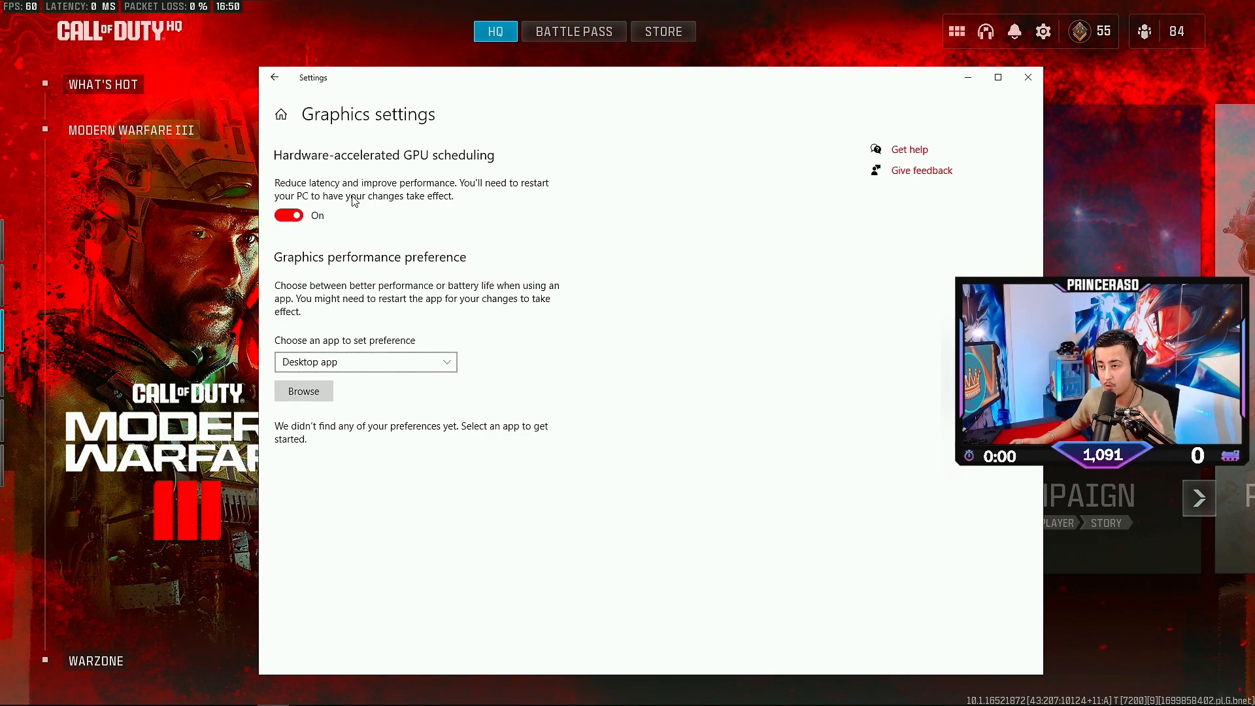
mouse_move(417, 190)
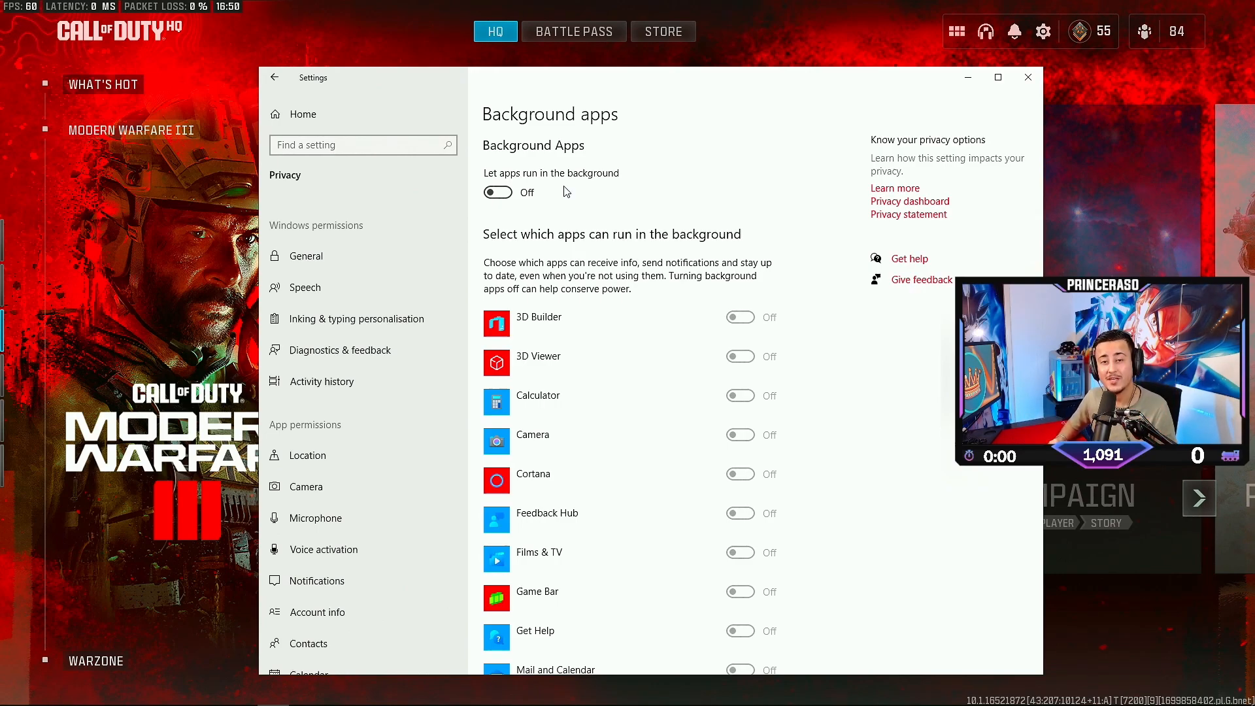
- Switch 'Let apps run in the background' to Off under Privacy > Background apps
click(497, 192)
text(run)
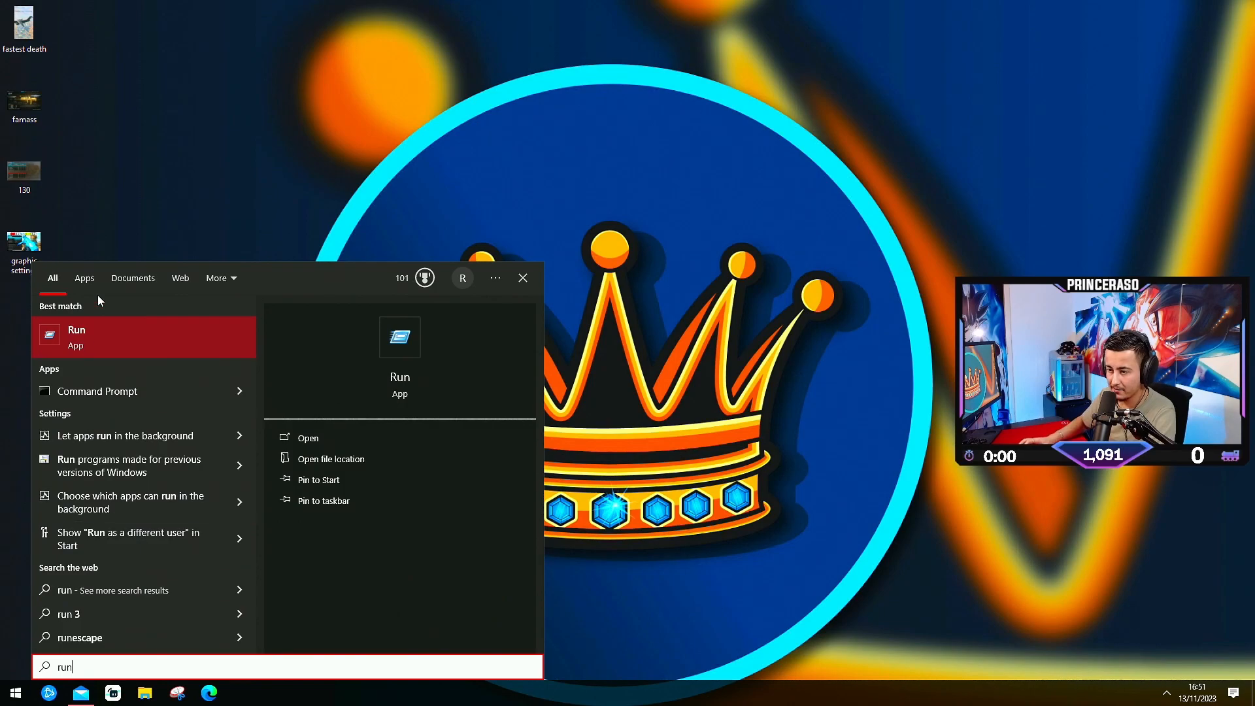
- Open %temp% through Run and delete all Temp files, skipping the three in use
click(308, 437)
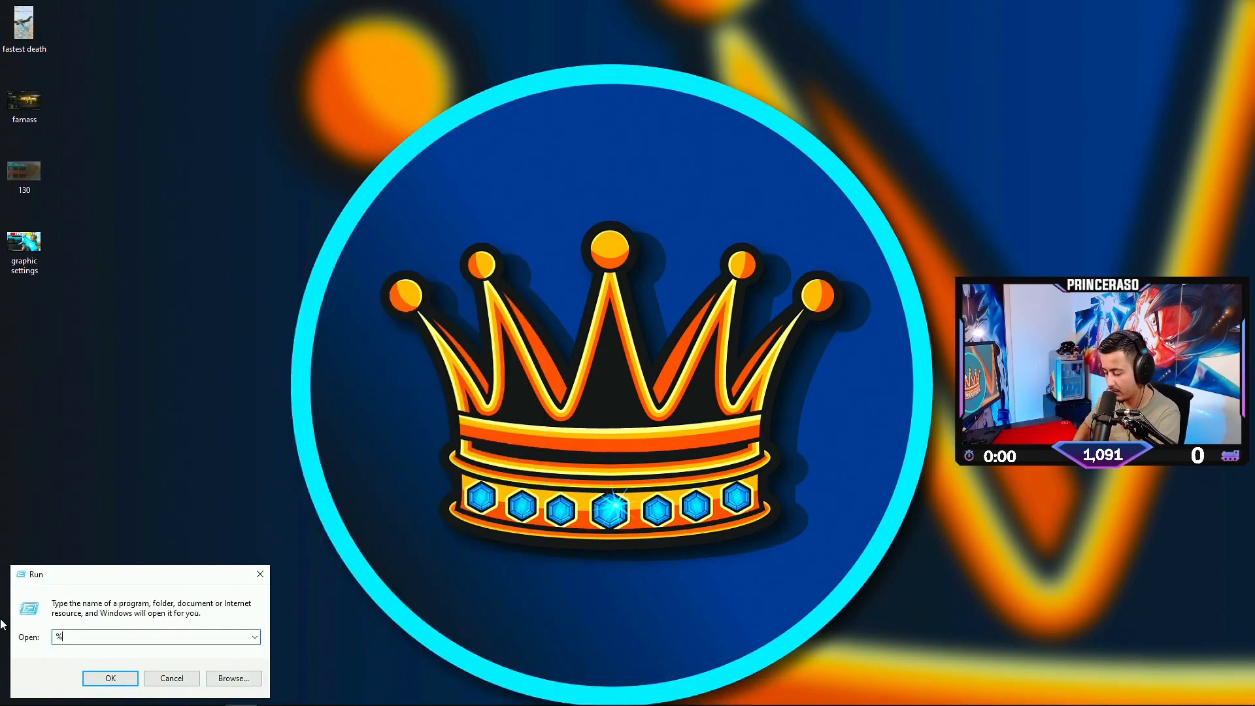
click(170, 678)
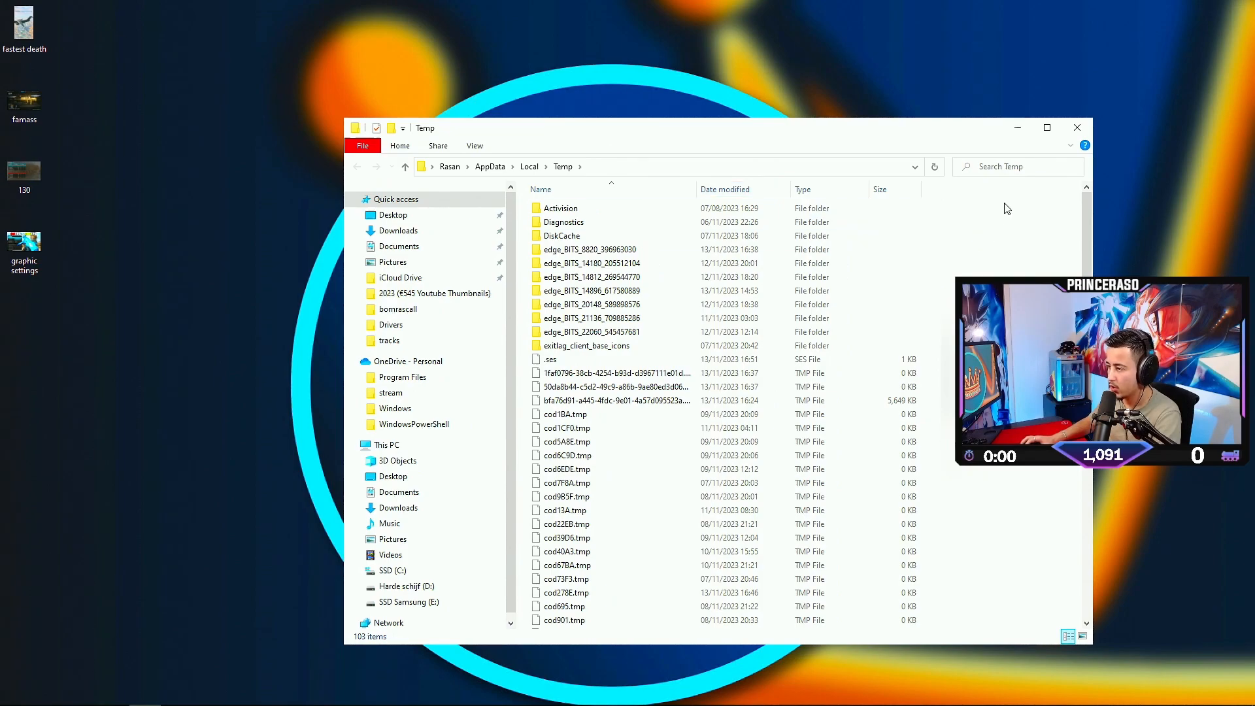
key(ctrl+a)
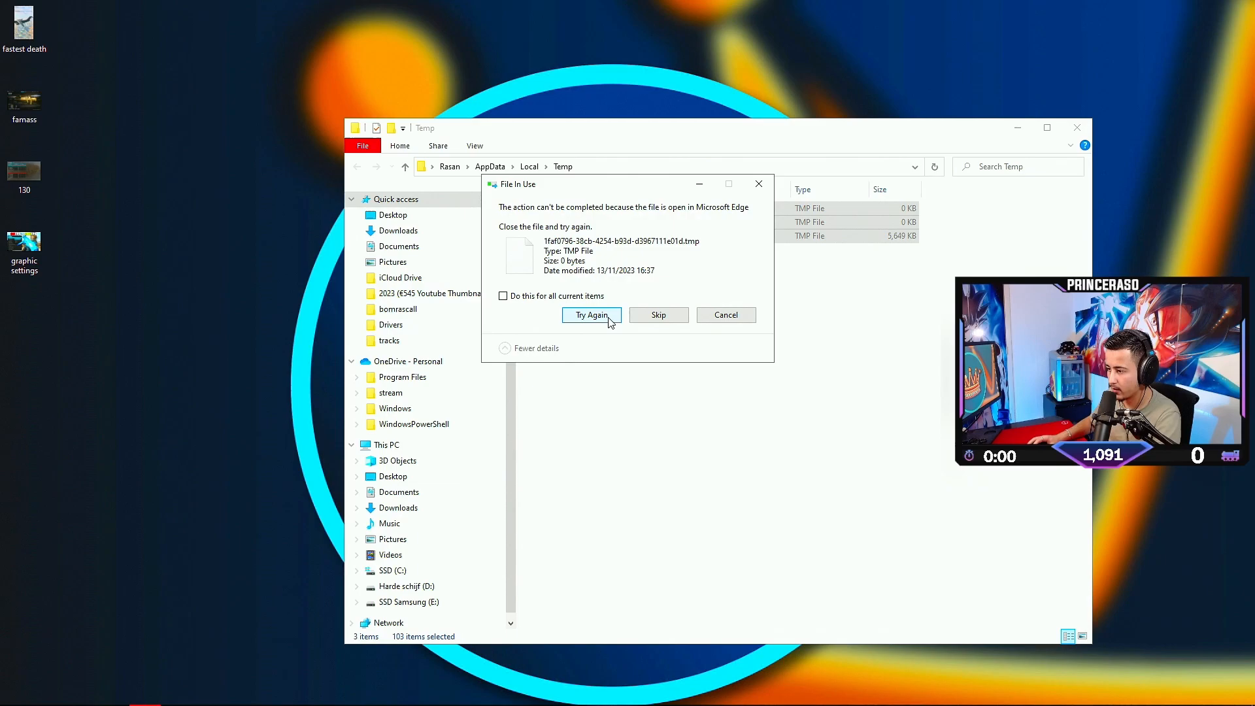
mouse_move(758, 184)
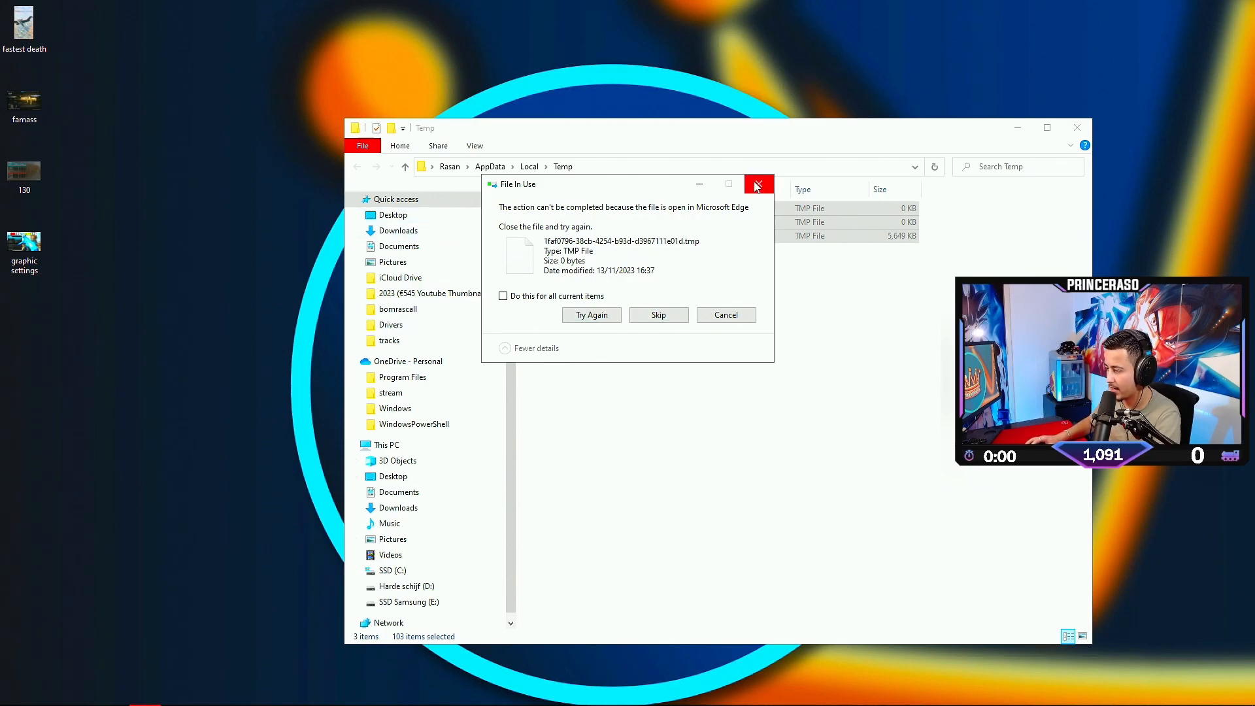
click(757, 185)
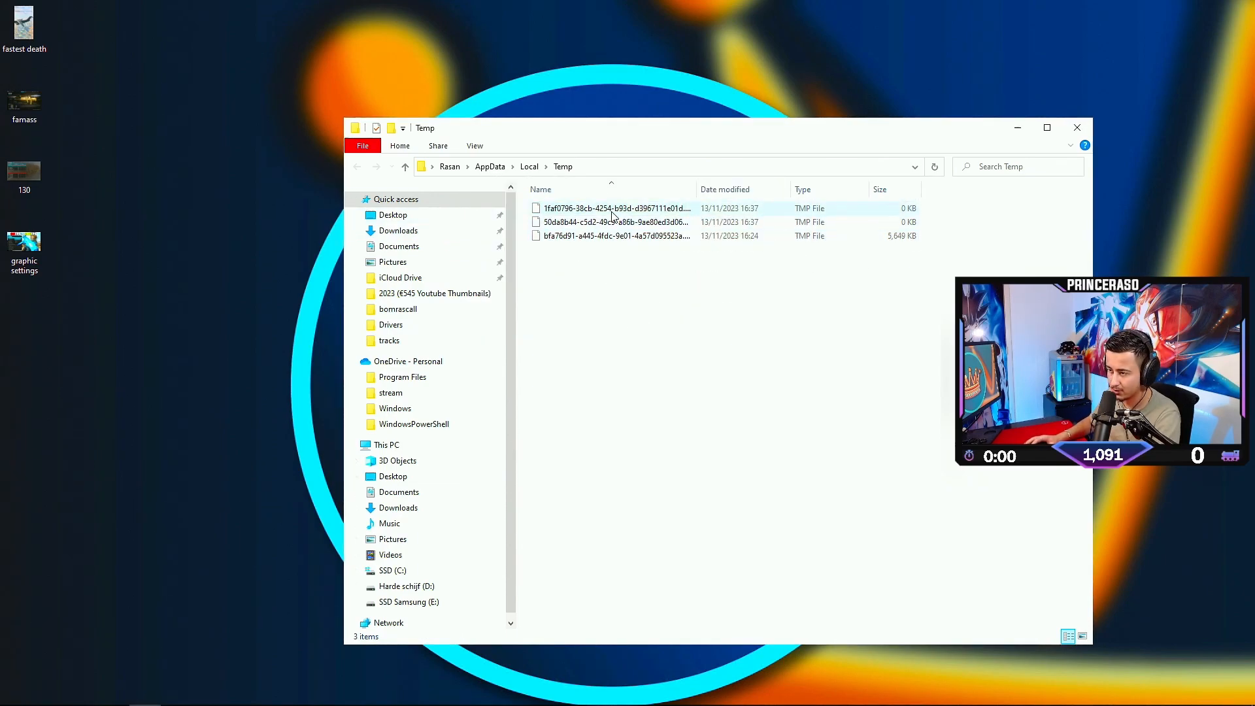
mouse_move(612, 207)
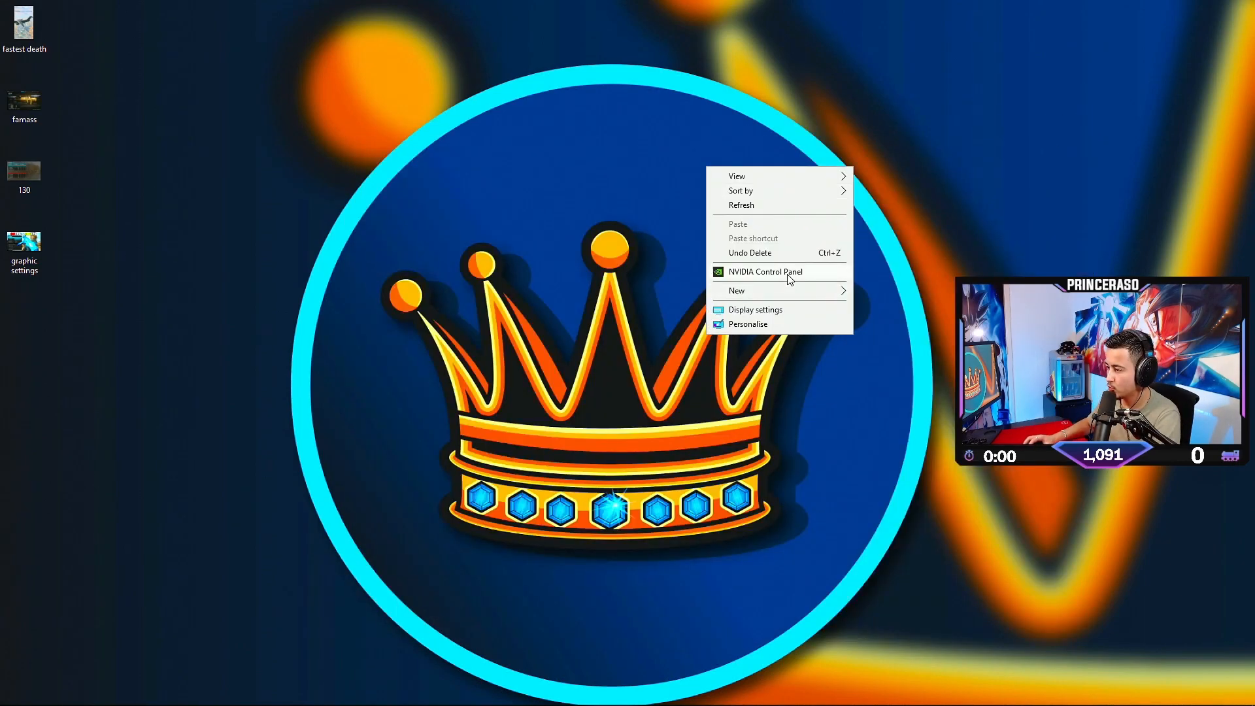
- Show Manage 3D Settings on the Global Settings tab of NVIDIA Control Panel
click(393, 217)
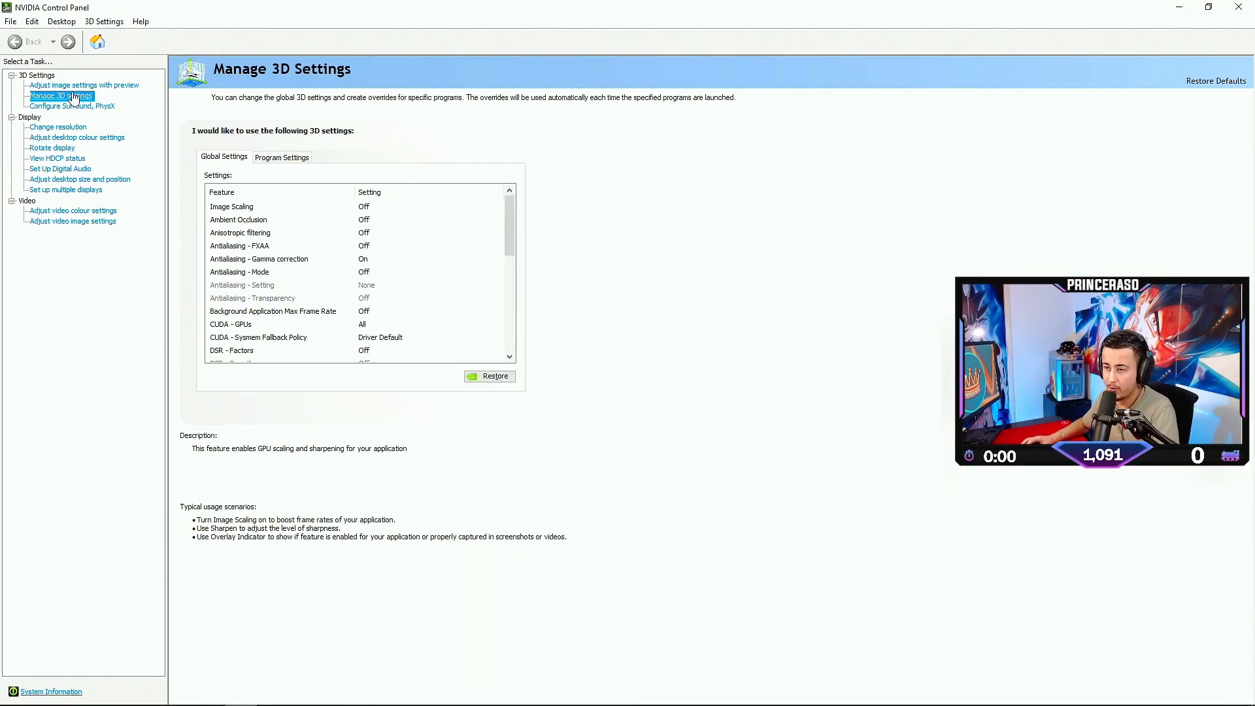
click(237, 220)
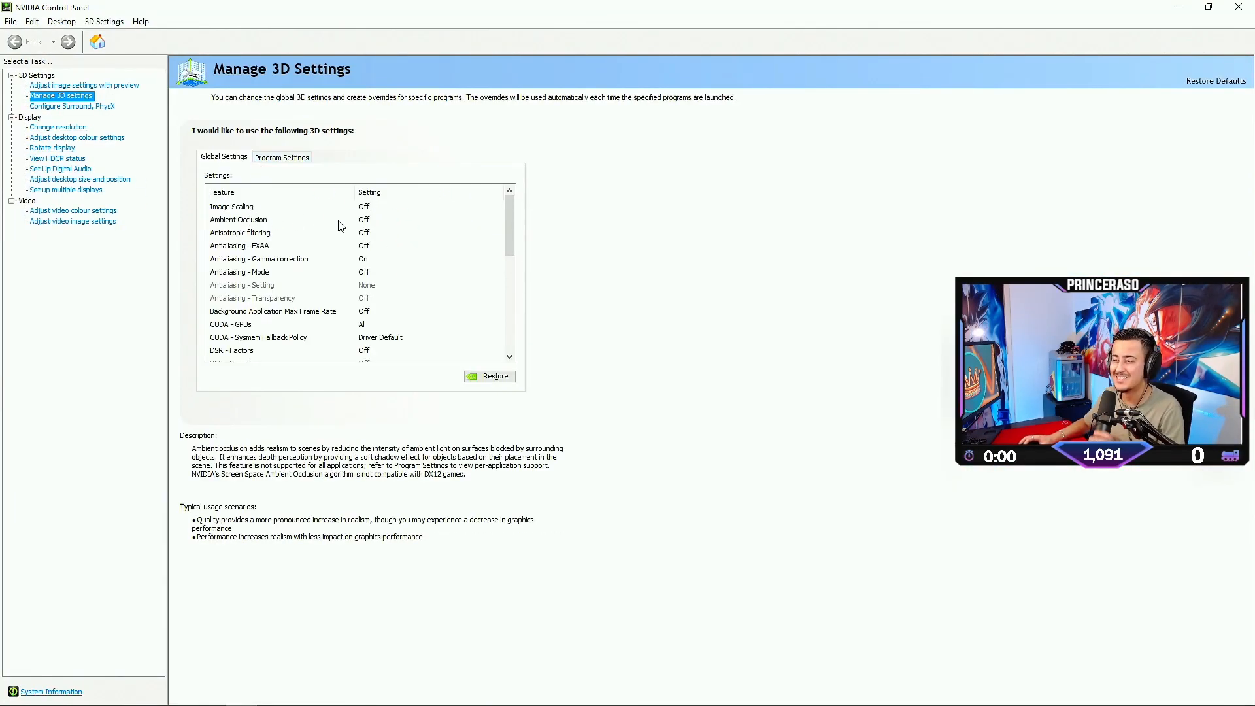
click(231, 207)
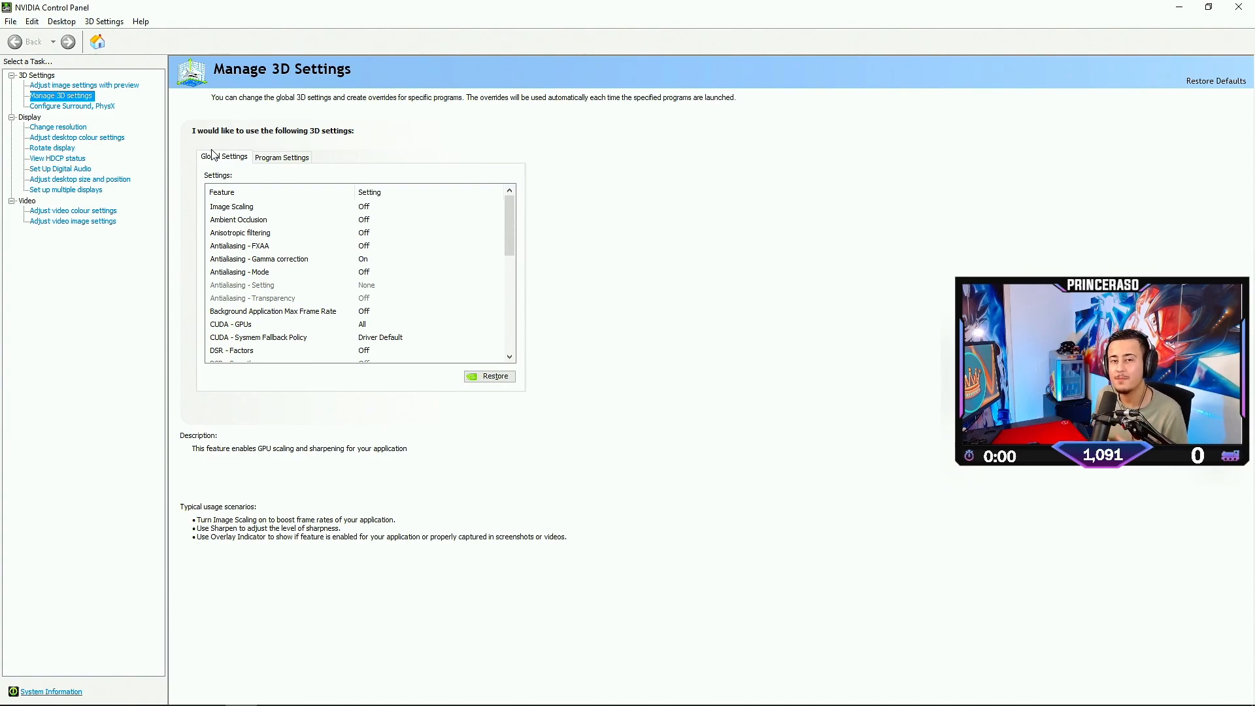
mouse_move(118, 118)
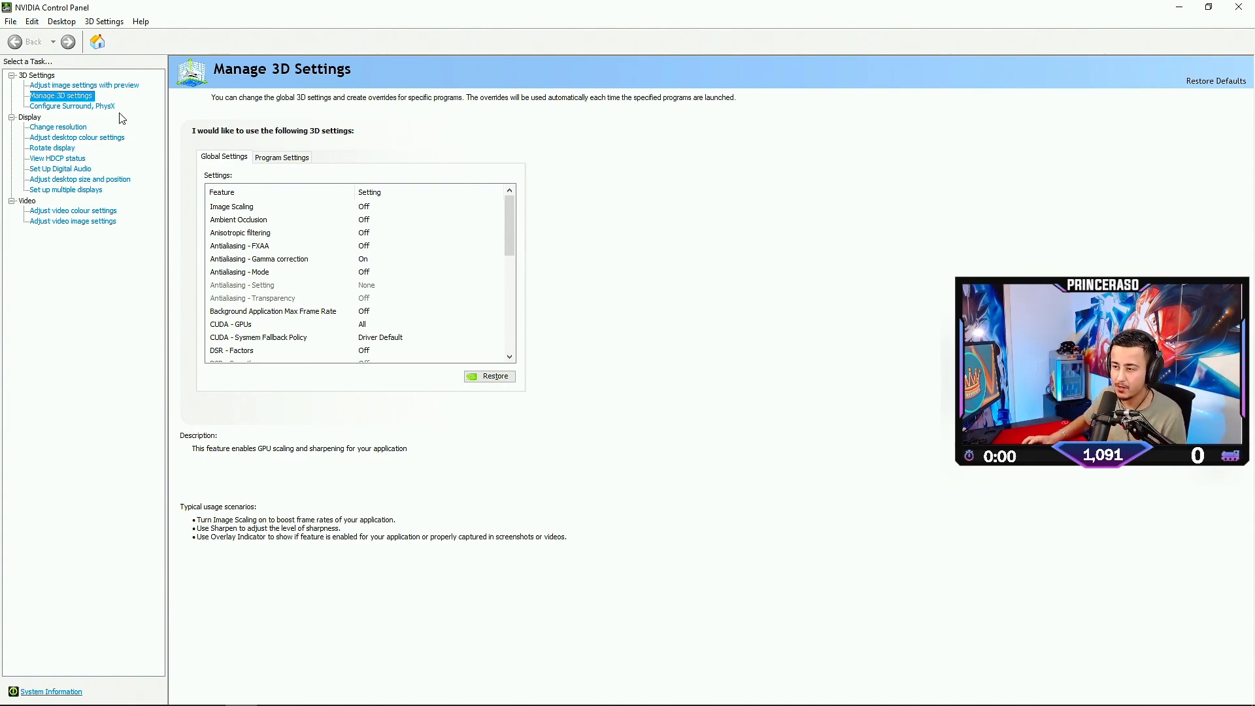
mouse_move(524, 222)
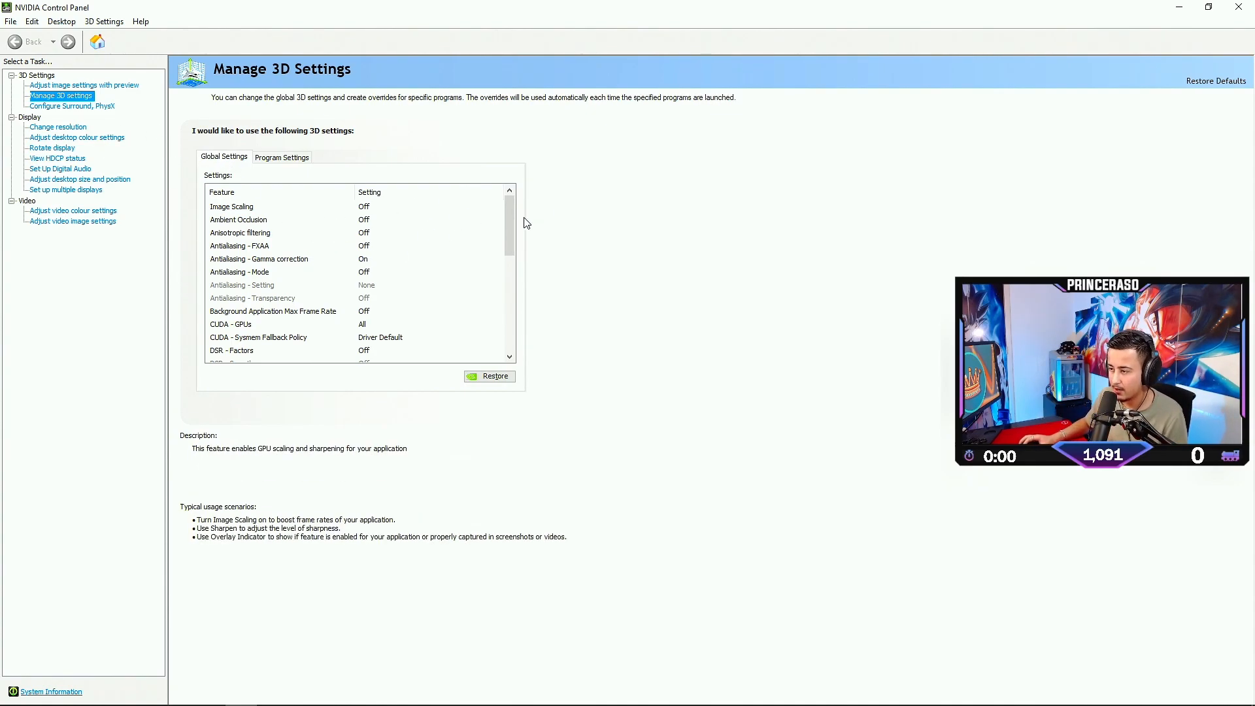
mouse_move(257, 214)
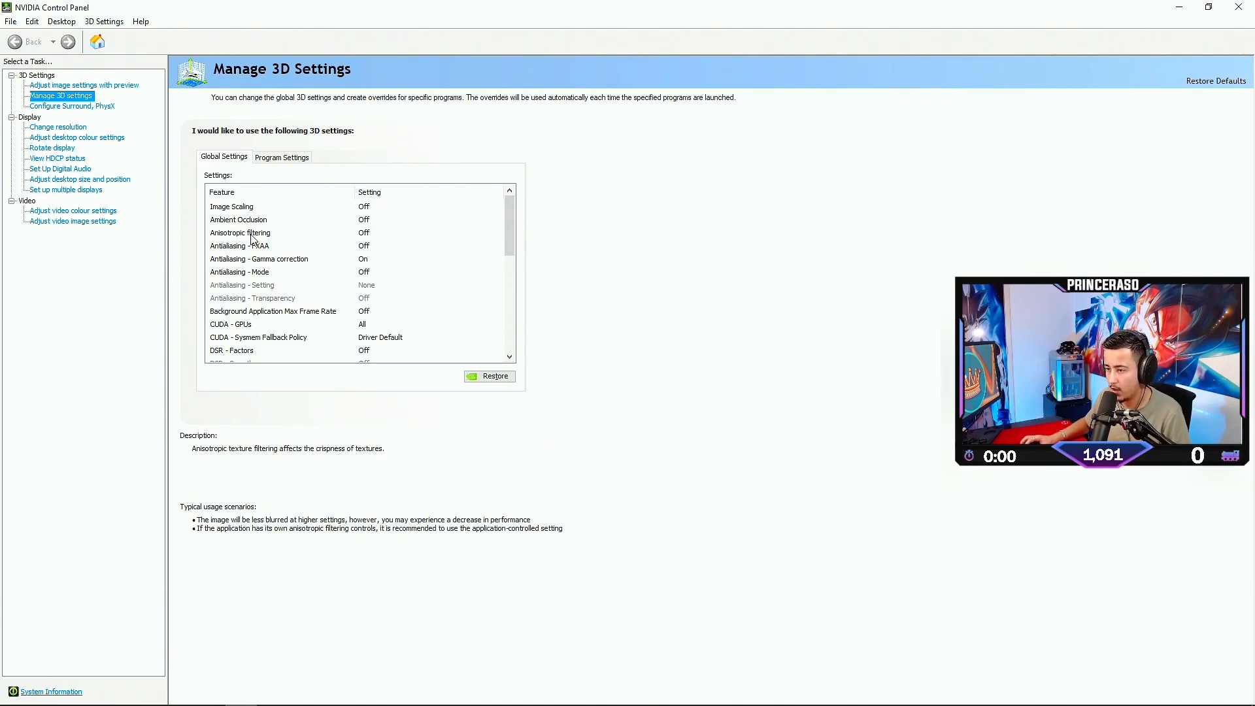
- Read descriptions of antialiasing, background frame rate cap, CUDA fallback and OpenGL GPU settings
click(258, 258)
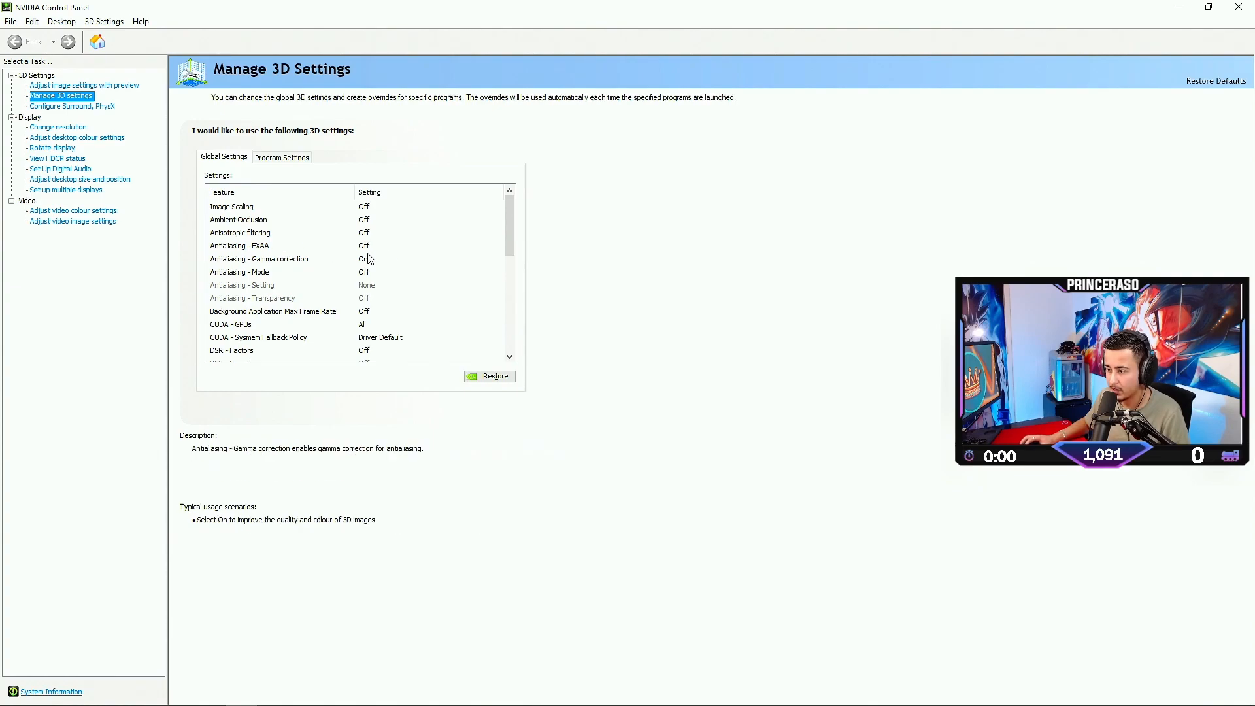
click(238, 271)
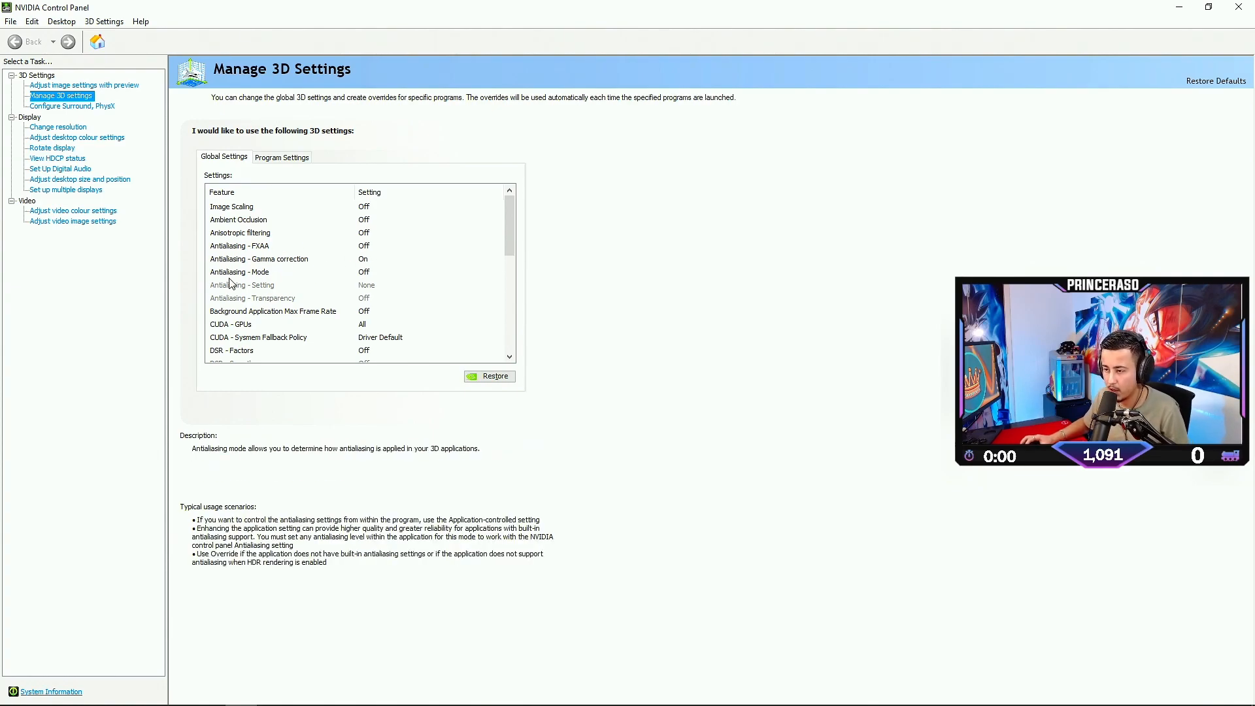
click(273, 310)
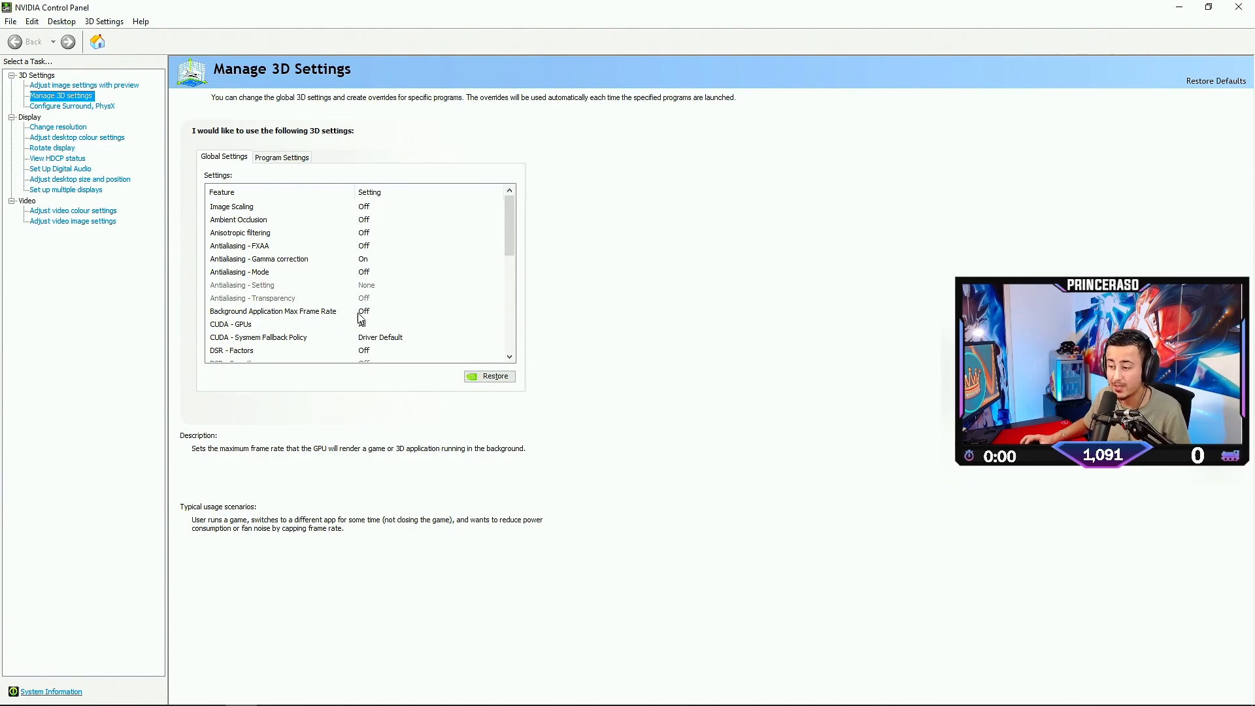
click(231, 325)
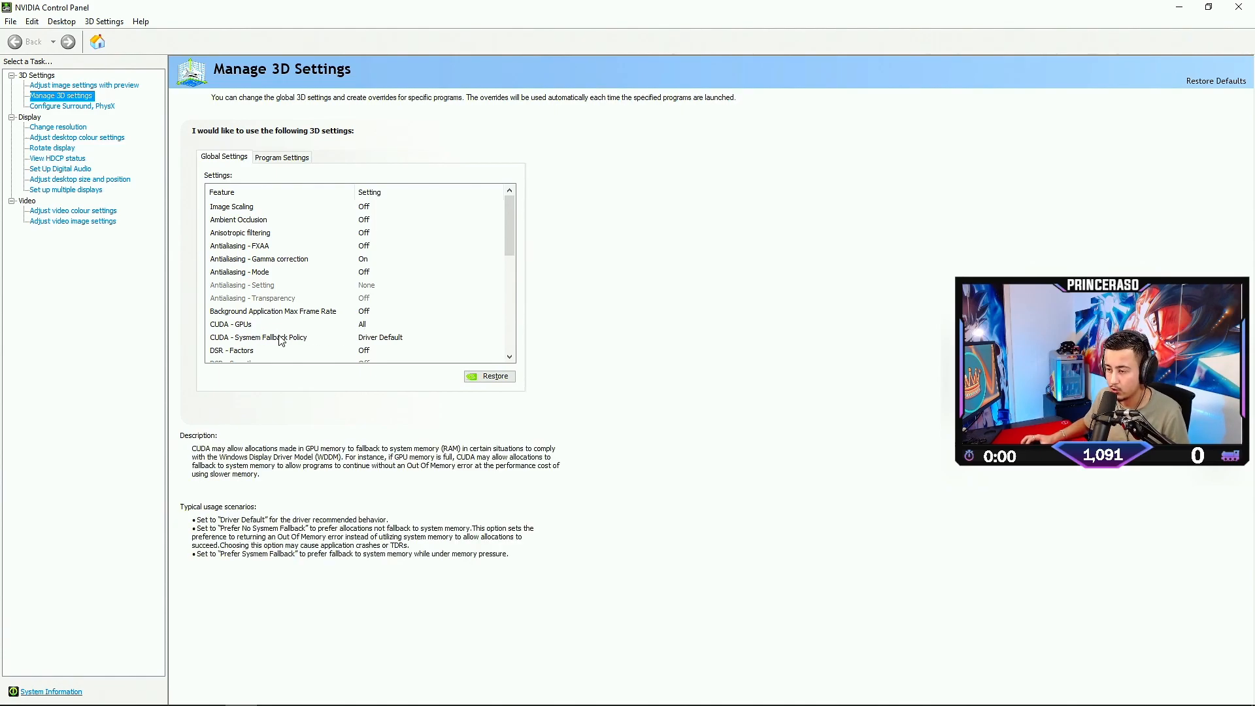
scroll(down, 3)
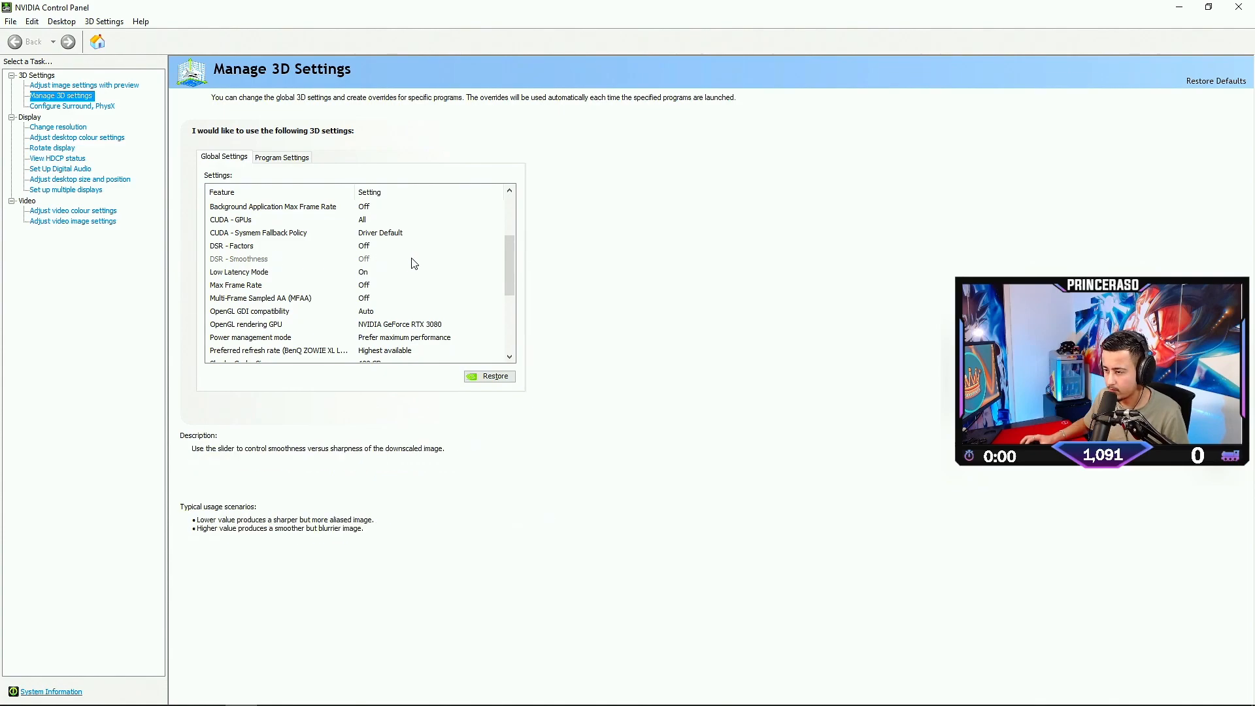
click(249, 311)
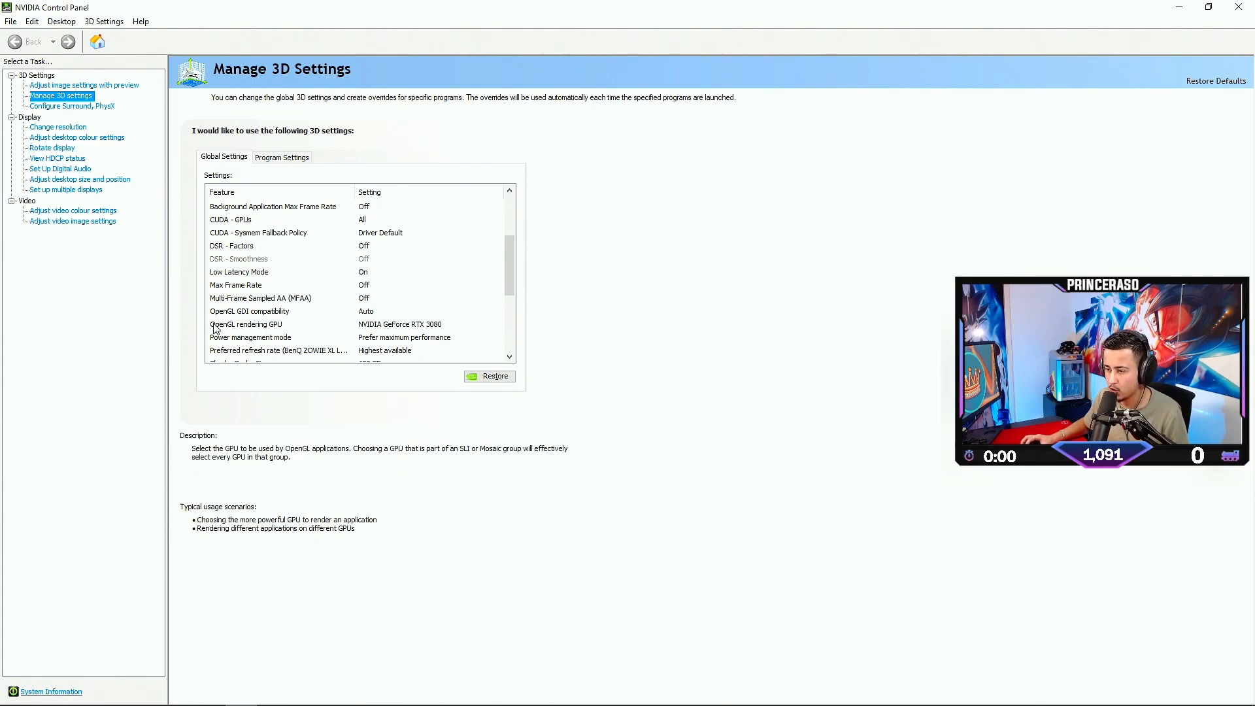
mouse_move(395, 331)
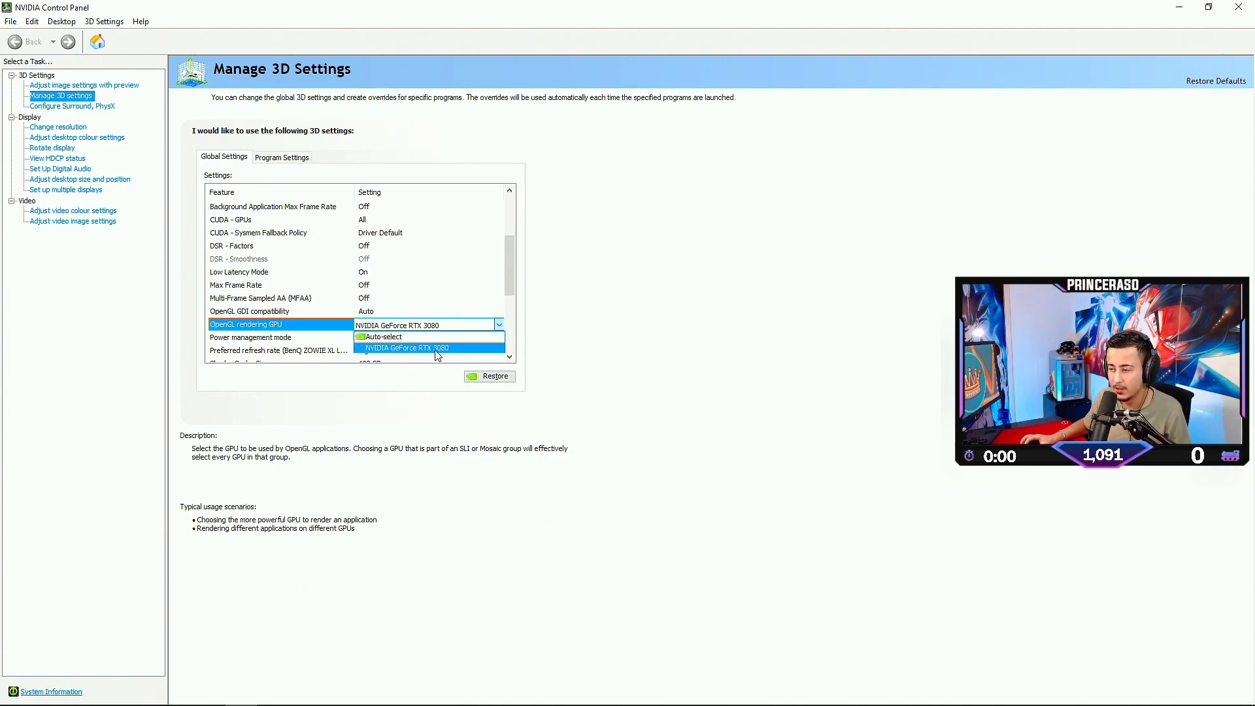
- Use the RTX 3080 for OpenGL, prefer maximum performance, and keep highest available refresh rate
click(405, 347)
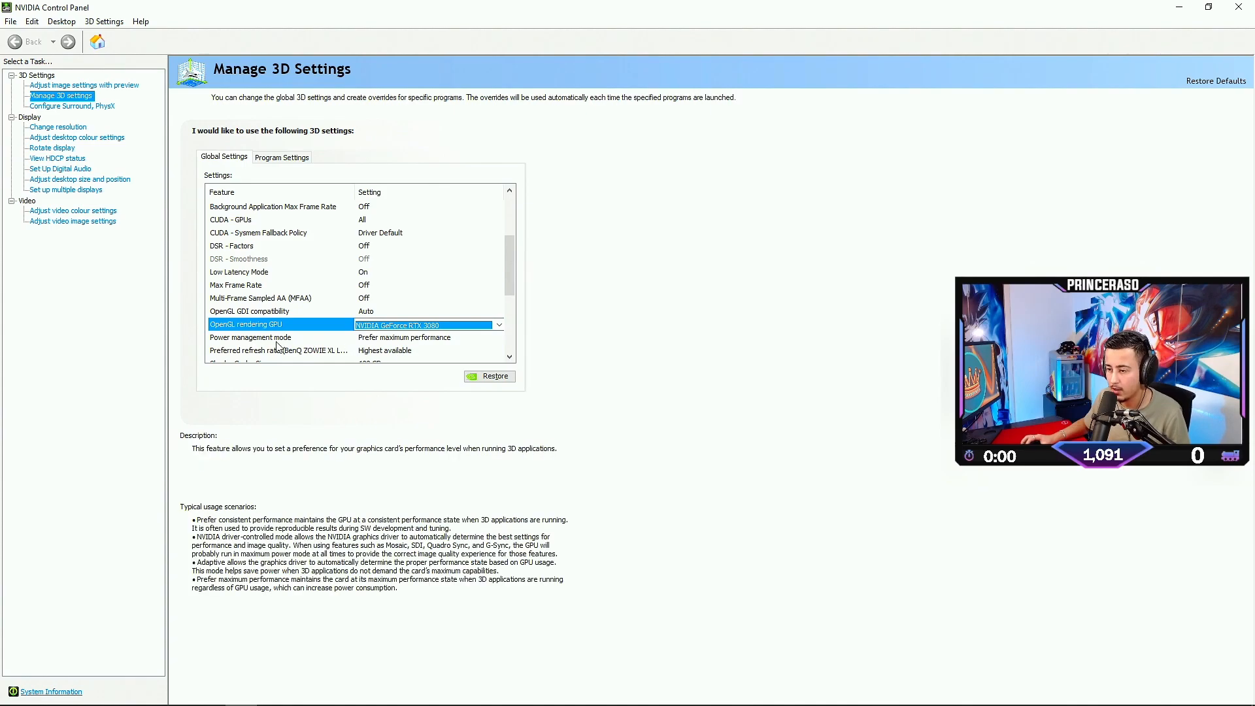
mouse_move(389, 348)
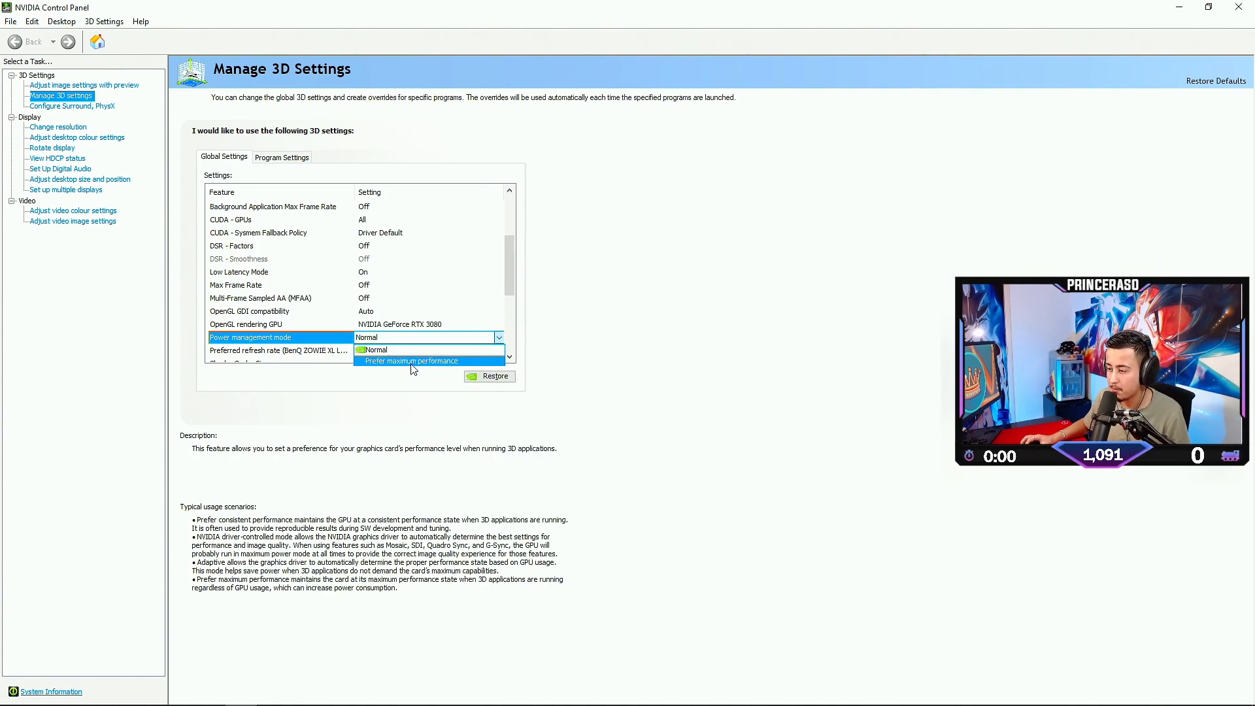
mouse_move(389, 350)
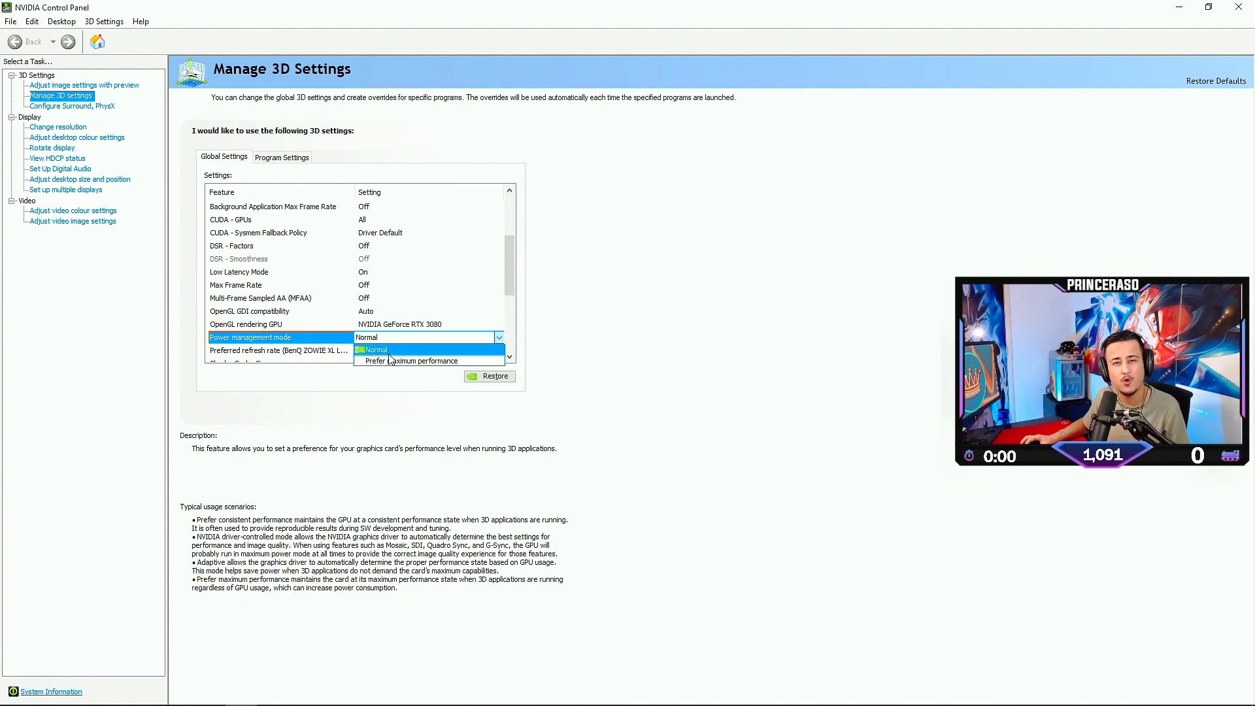
click(410, 360)
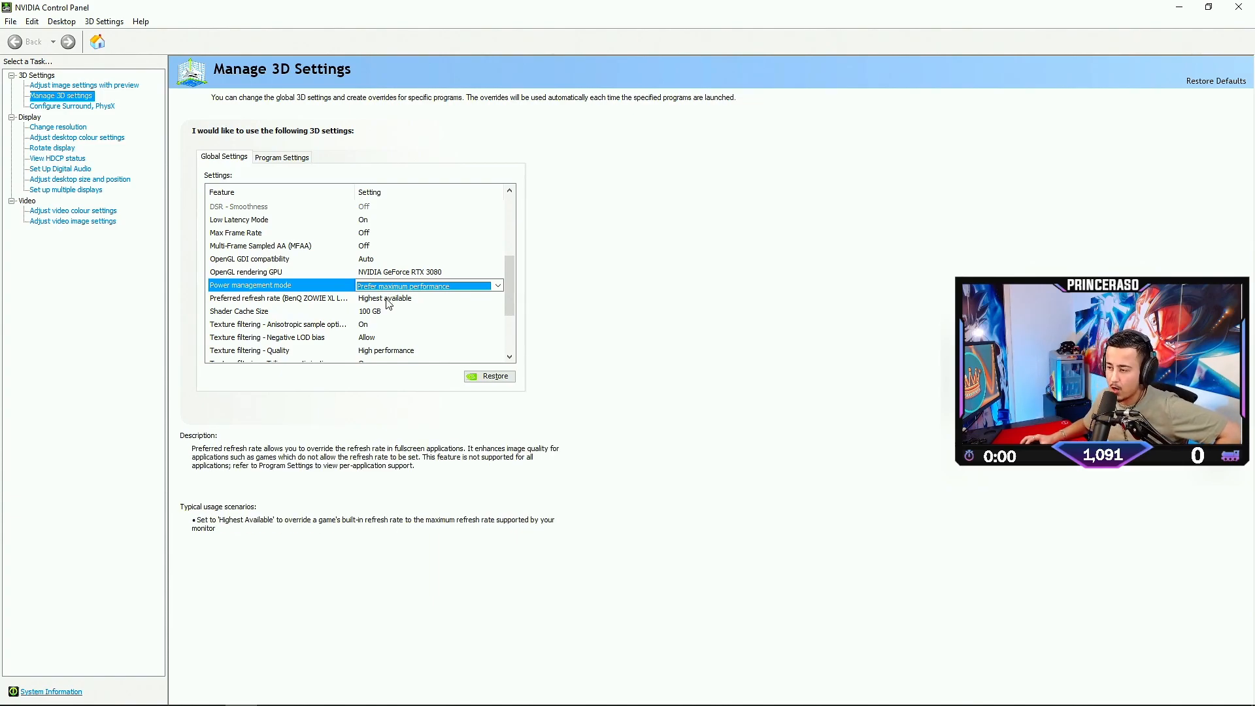
click(498, 298)
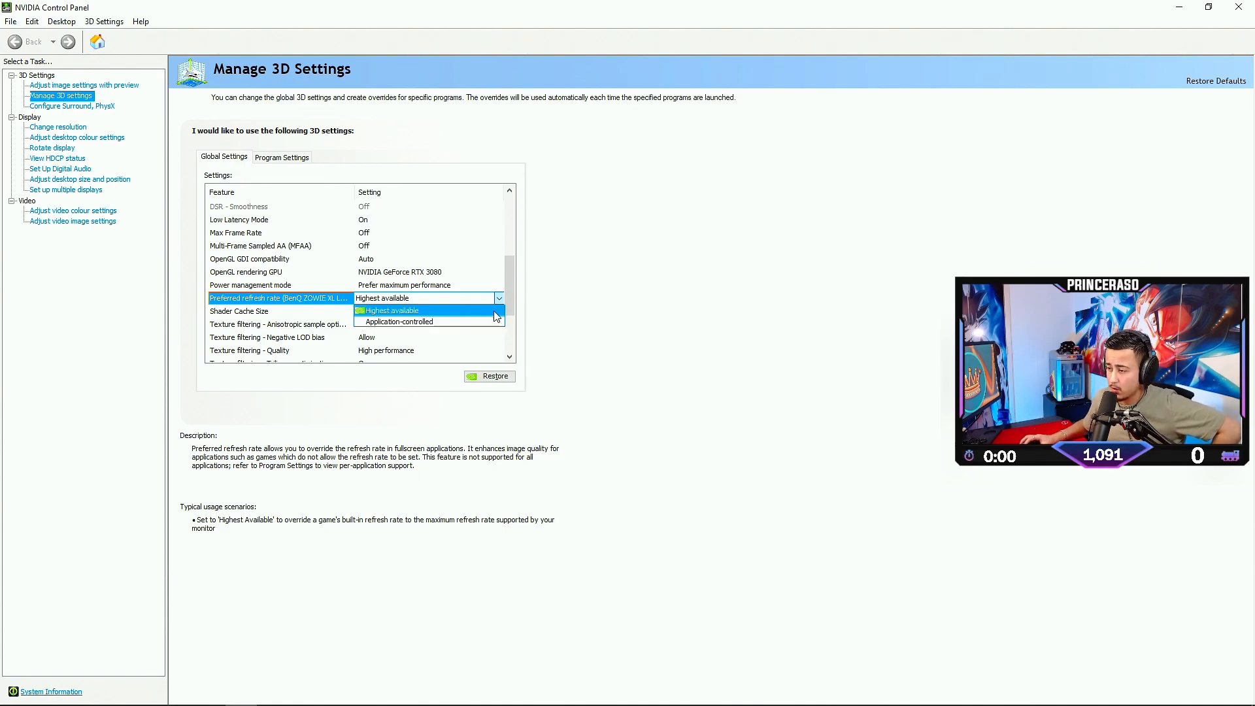
click(387, 298)
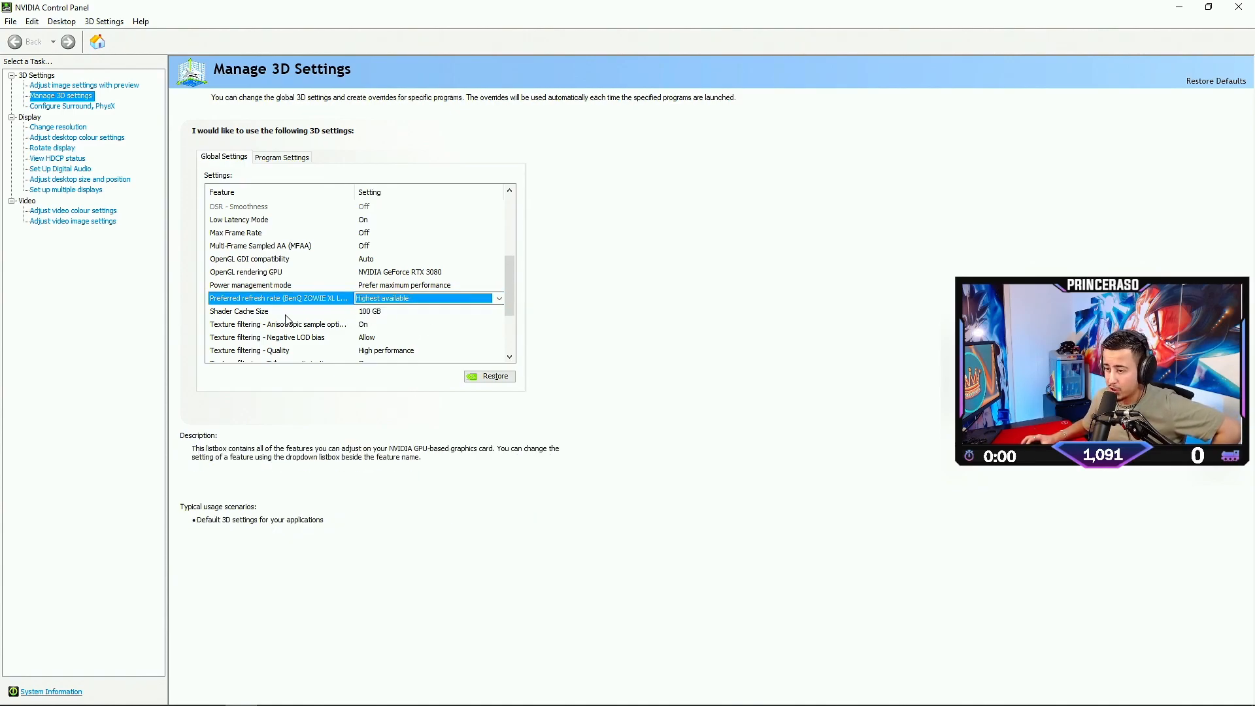
- Set shader cache size to 100 GB and texture filtering quality to High performance
click(498, 311)
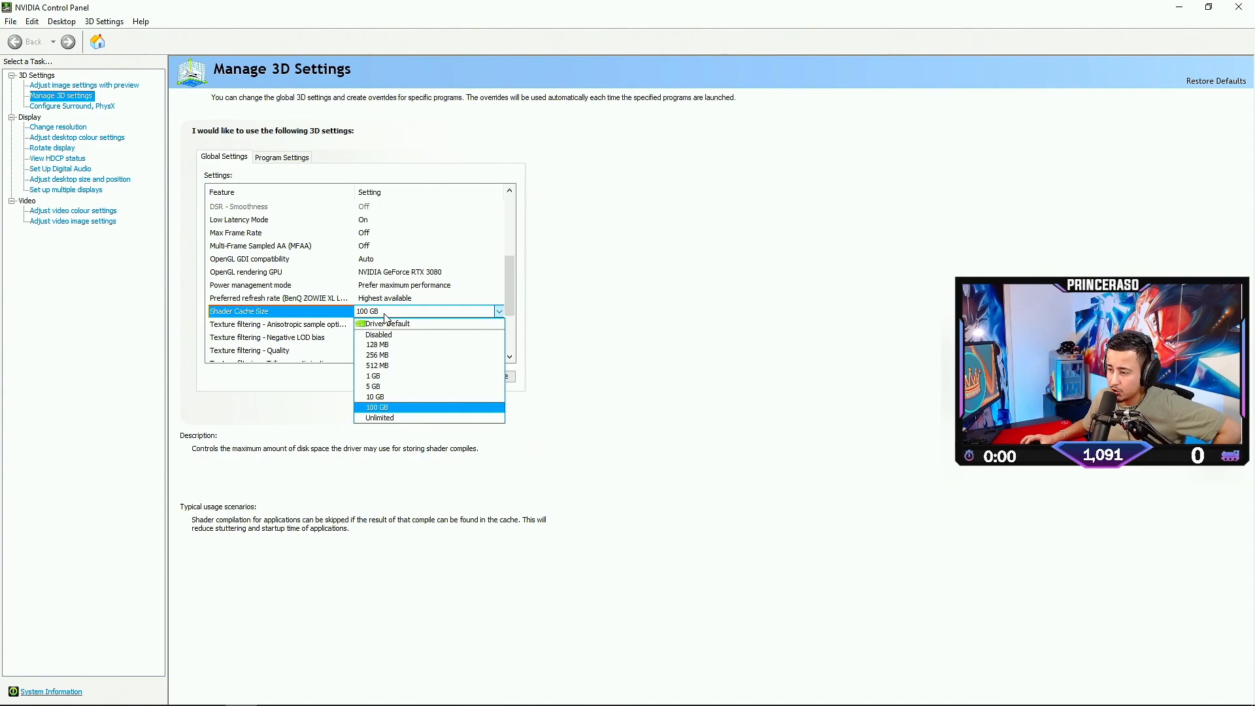
click(376, 407)
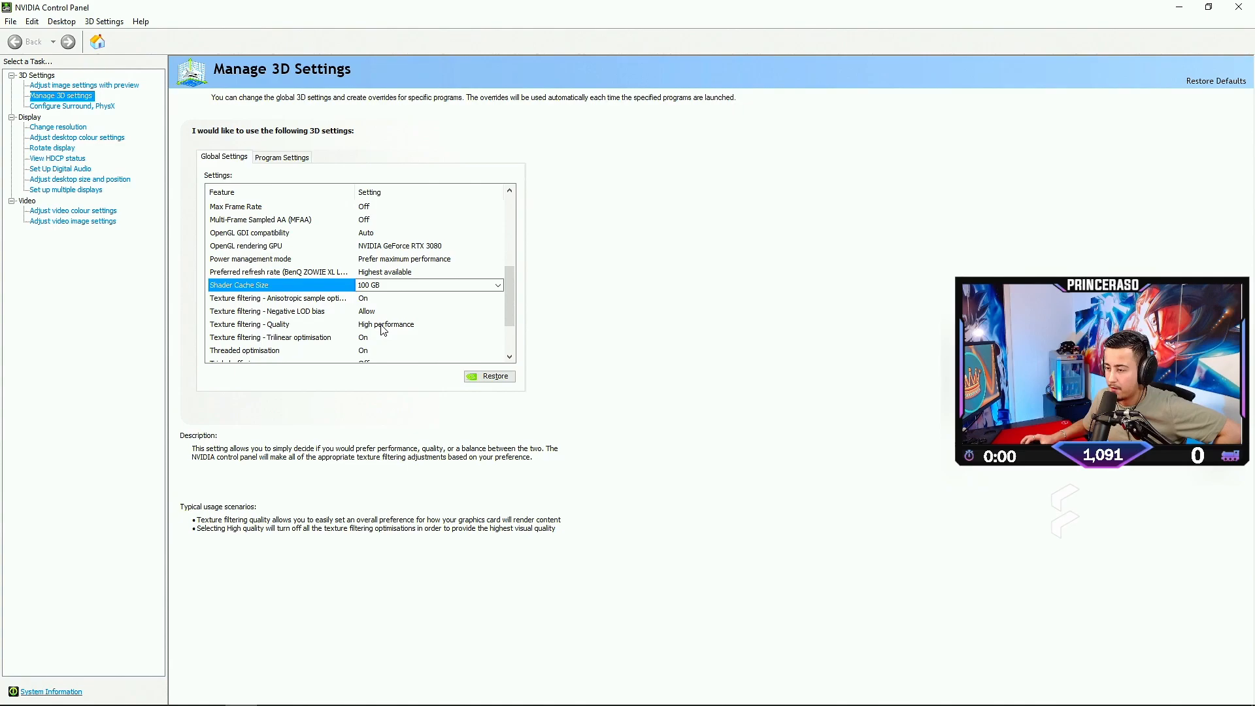
click(499, 324)
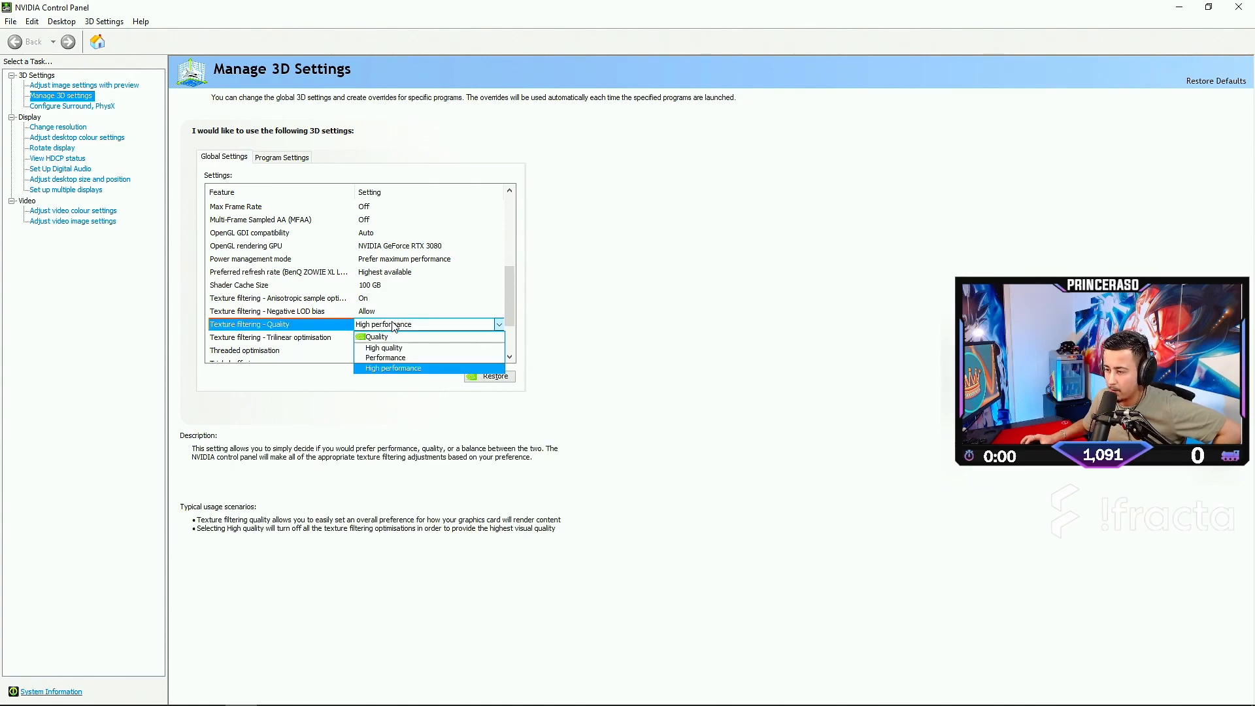
click(393, 368)
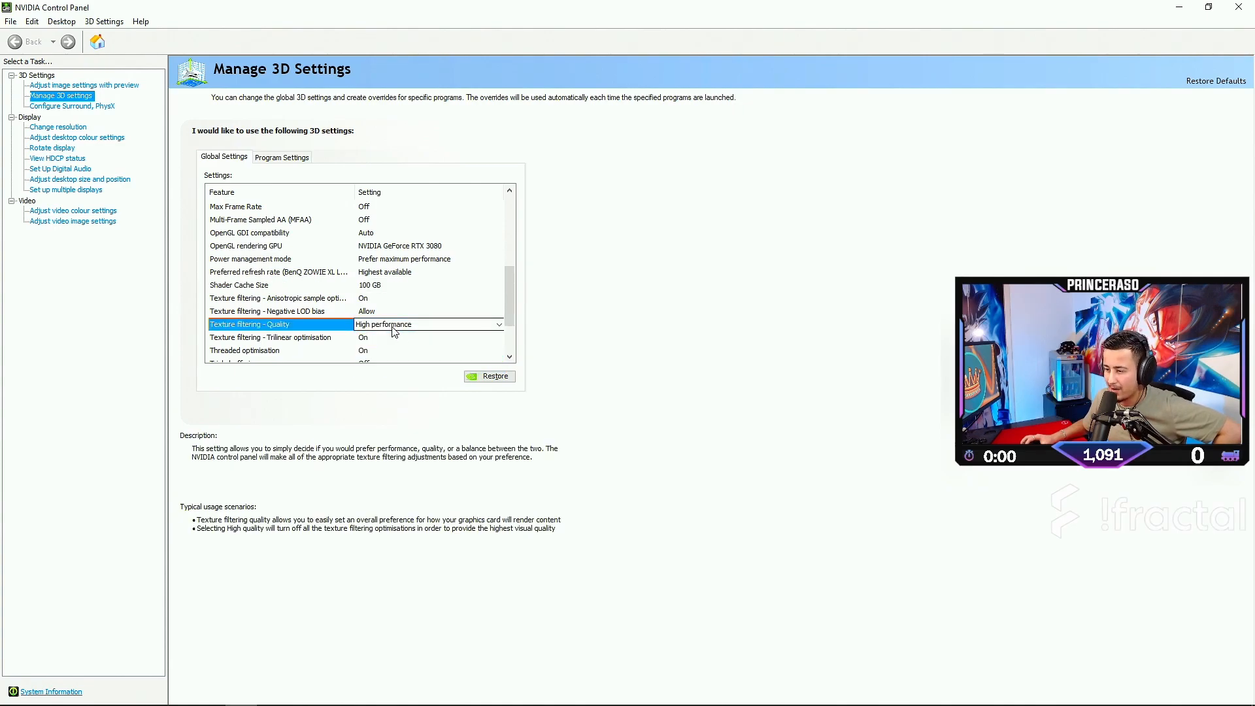
- Scroll the global settings to review Vertical sync off and threaded optimisation on
scroll(down, 3)
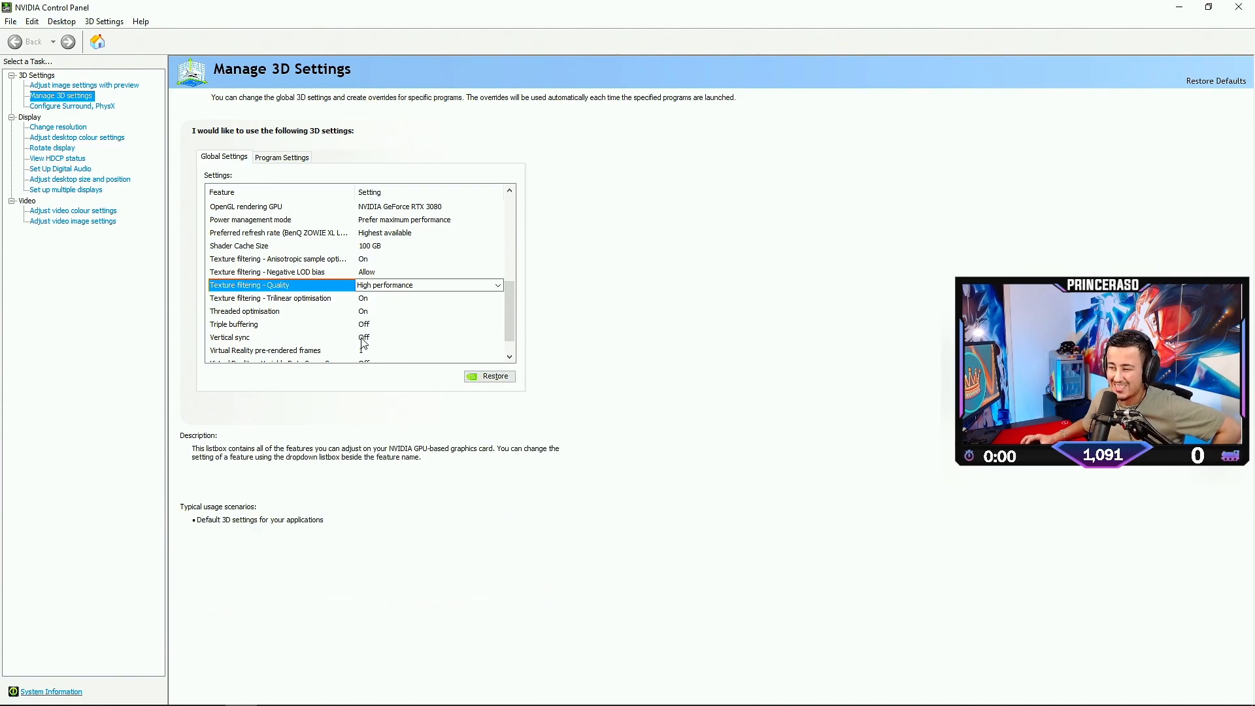
scroll(down, 3)
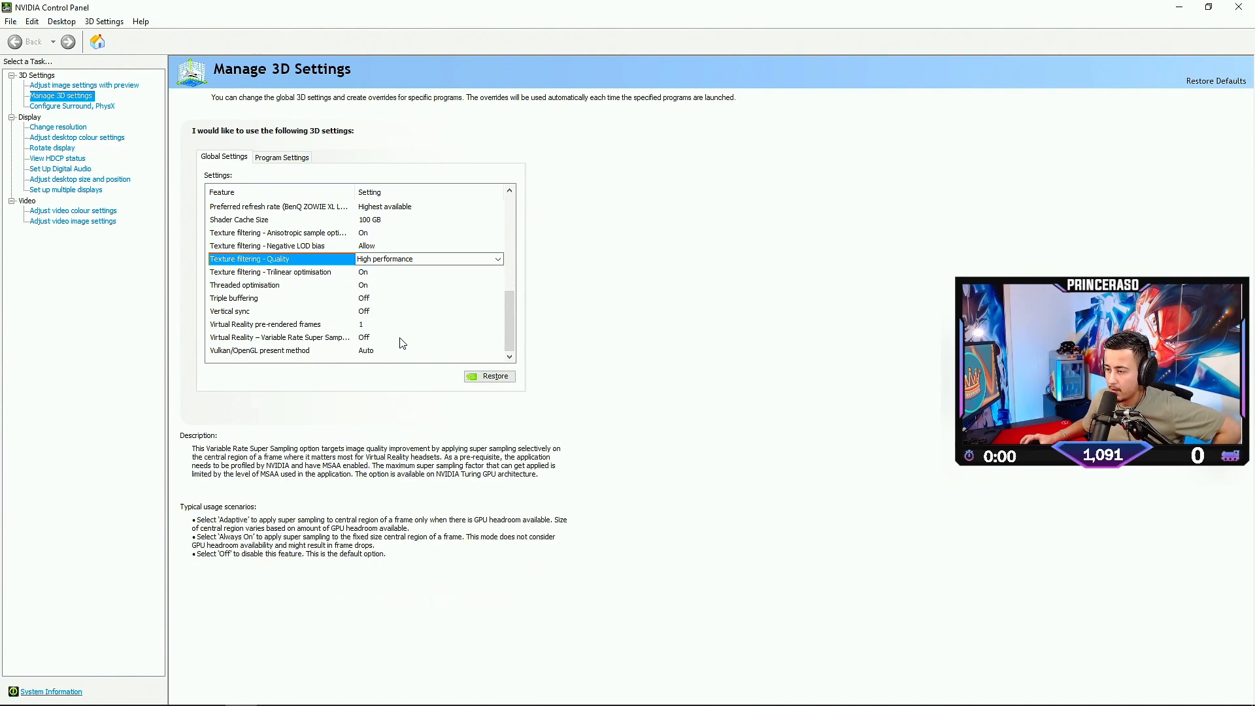
click(229, 311)
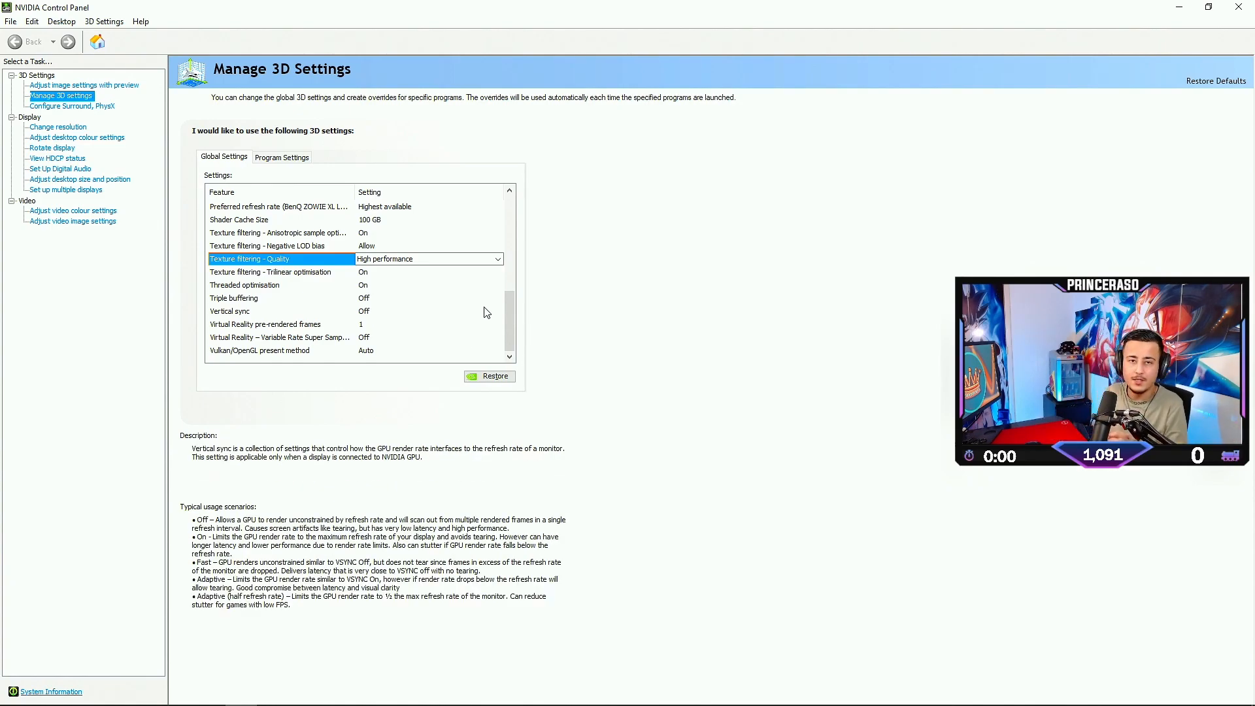
scroll(up, 3)
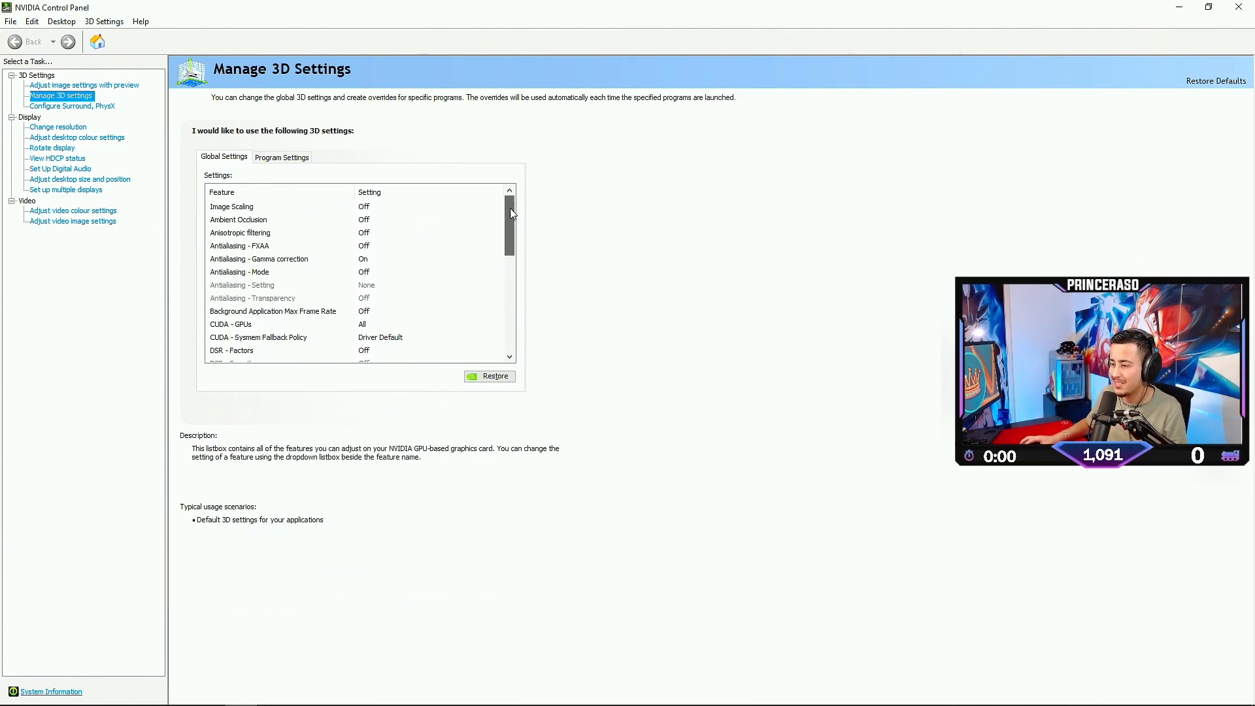
scroll(down, 3)
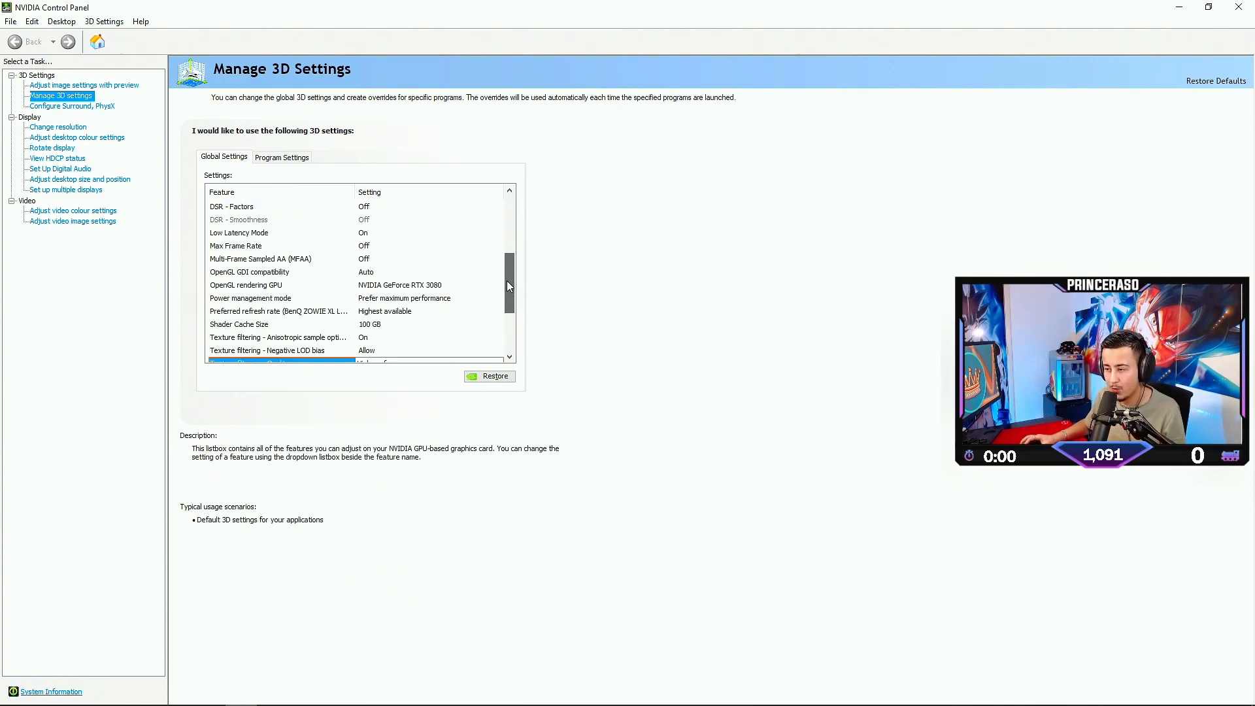
scroll(up, 3)
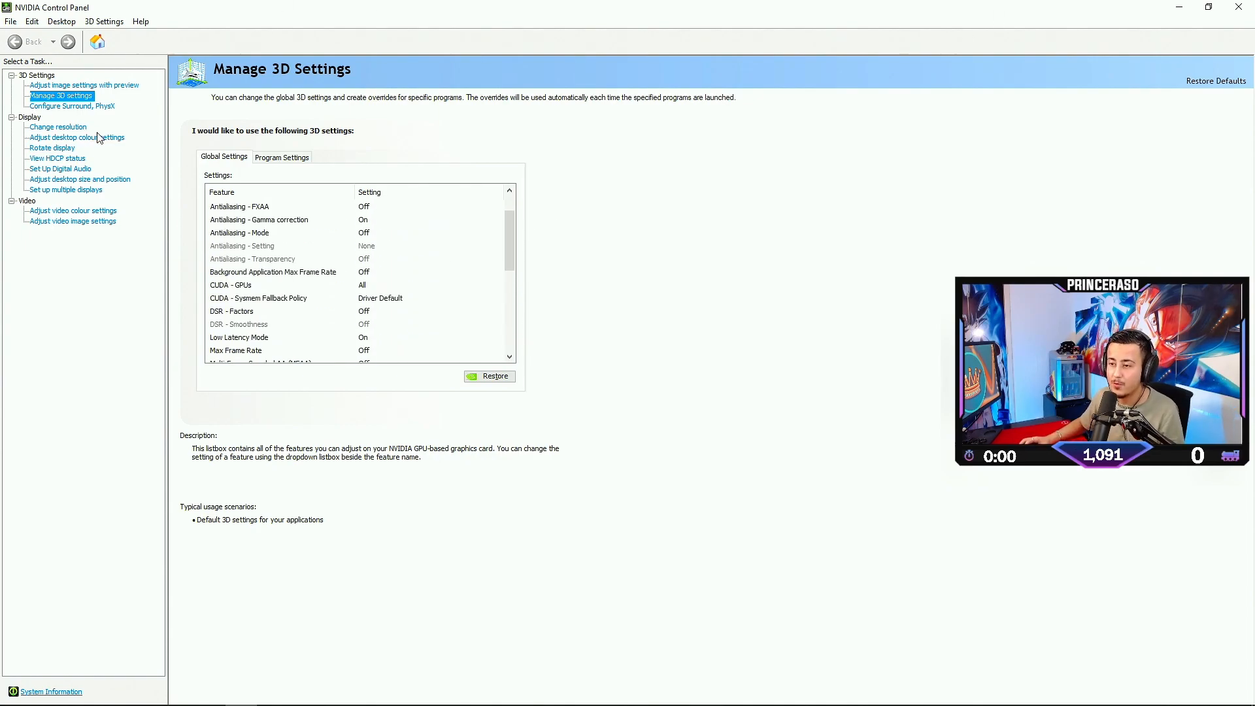
click(76, 137)
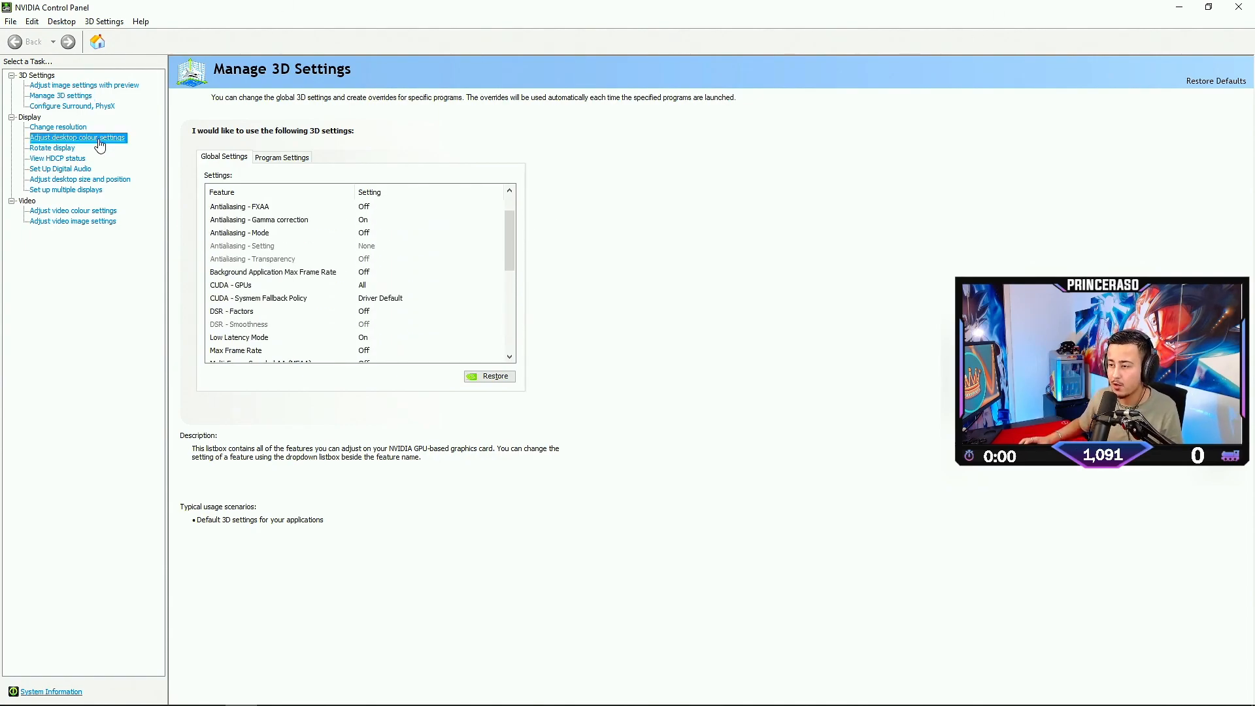
- Show Adjust desktop colour settings, with brightness 55%, contrast 50% and digital vibrance 52%
click(77, 137)
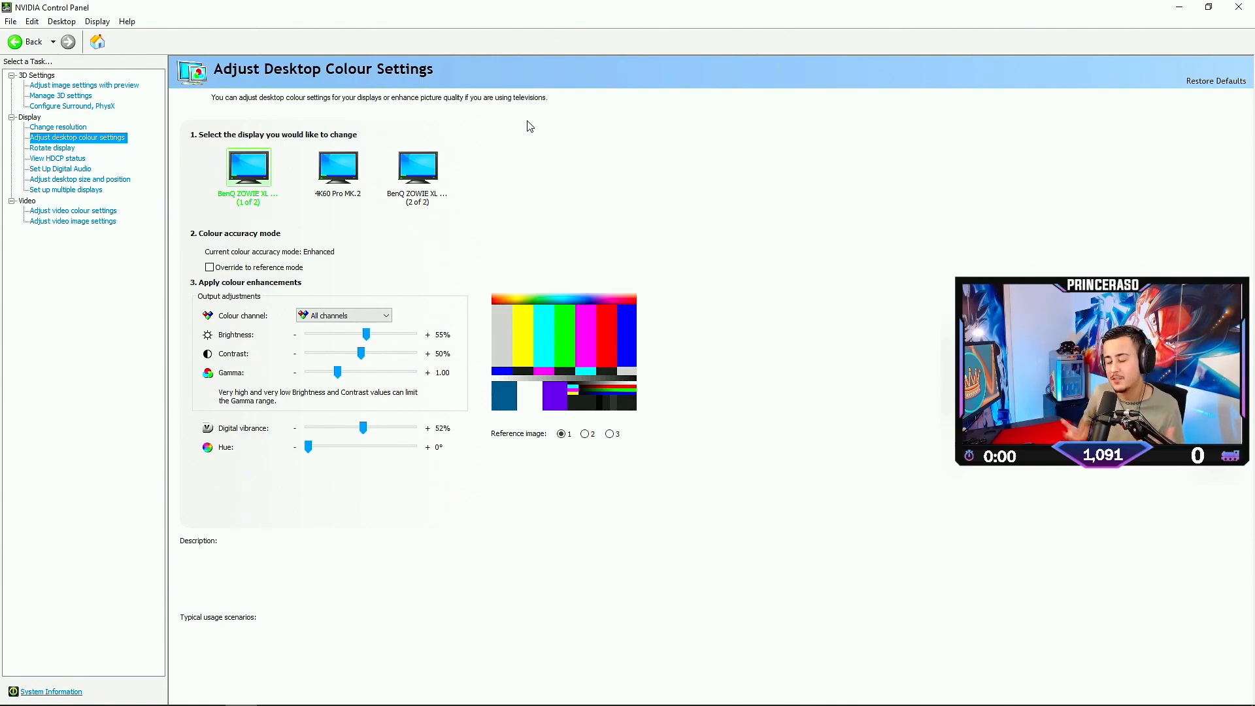
mouse_move(464, 391)
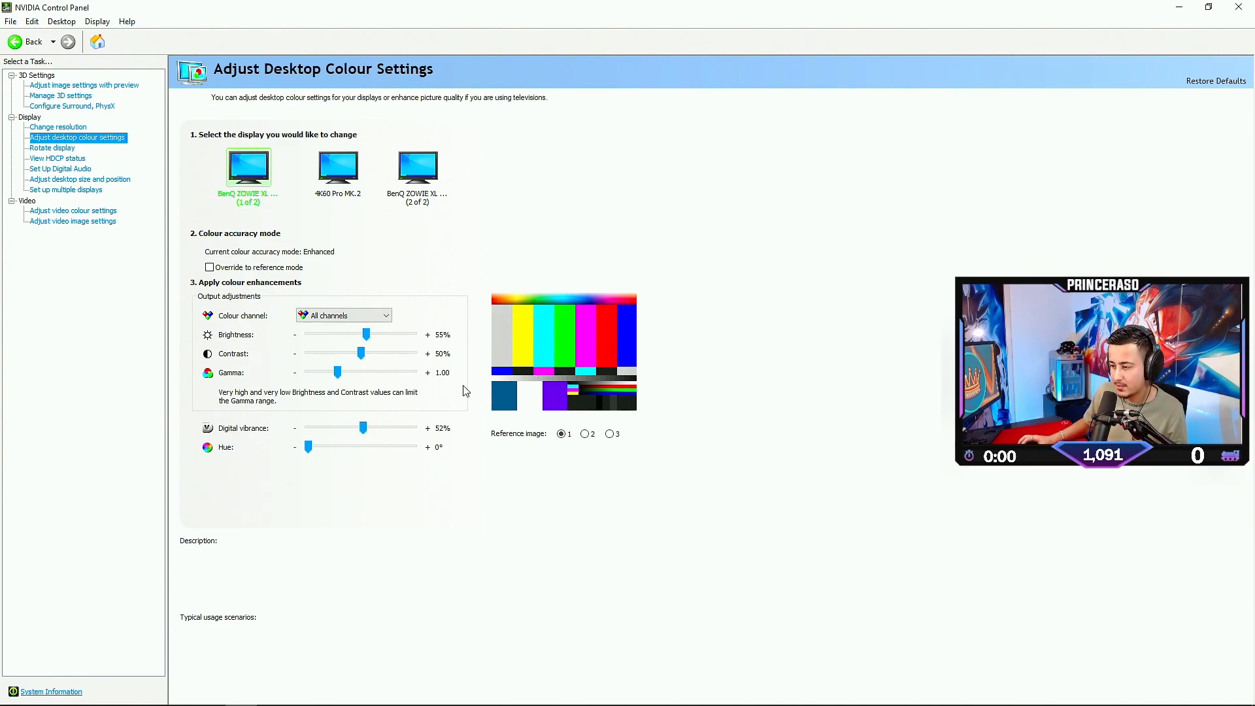
mouse_move(428, 342)
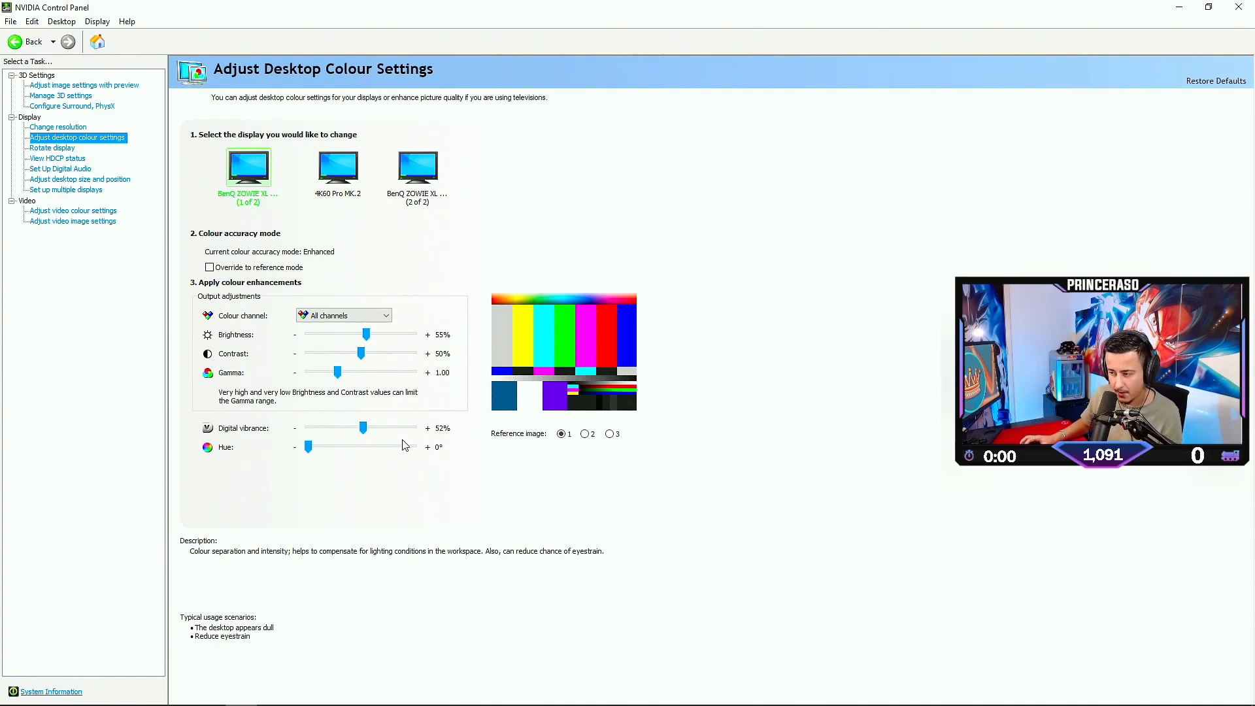
mouse_move(371, 439)
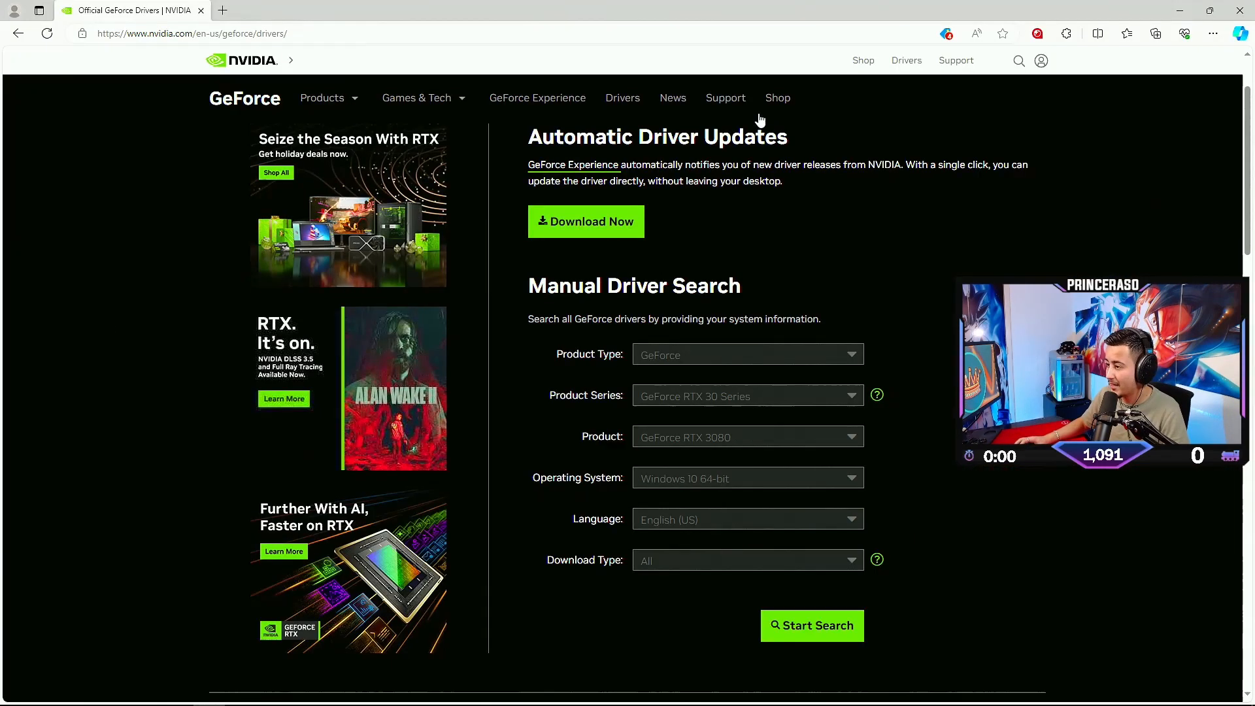
mouse_move(738, 455)
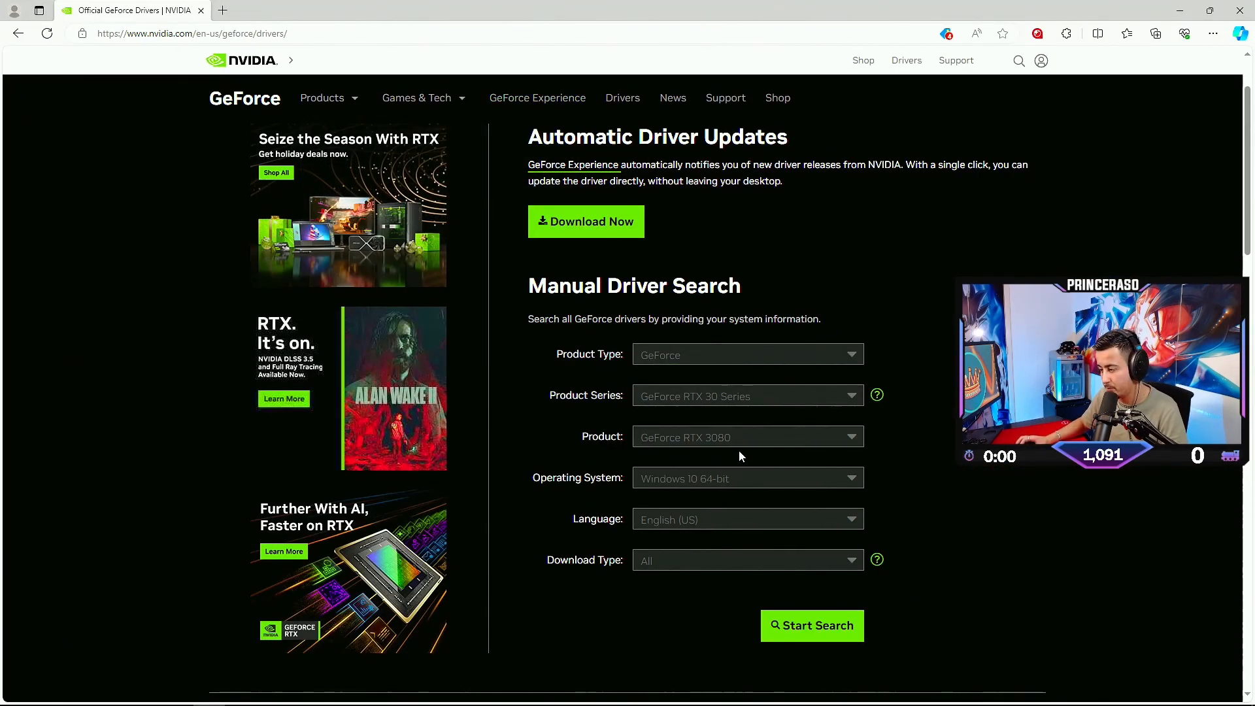
mouse_move(748, 437)
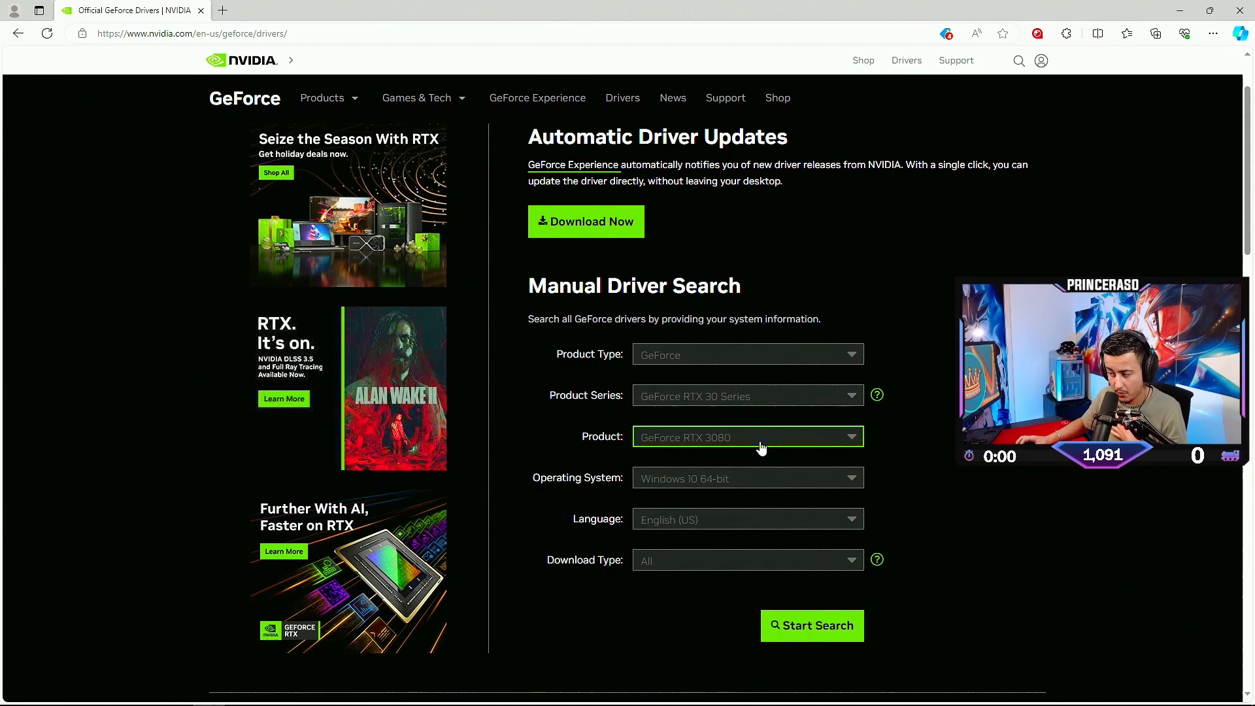
- Search drivers for the GeForce RTX 3080 series and scroll results, newest 546.01
click(746, 396)
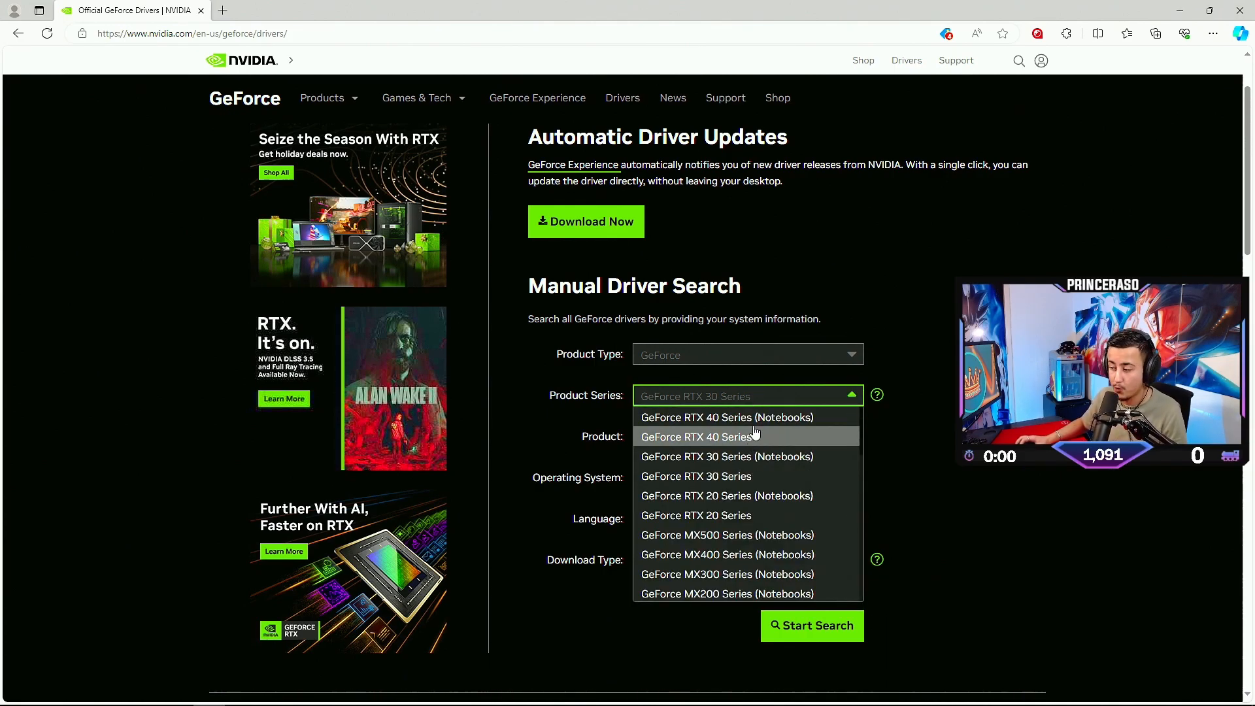
click(695, 475)
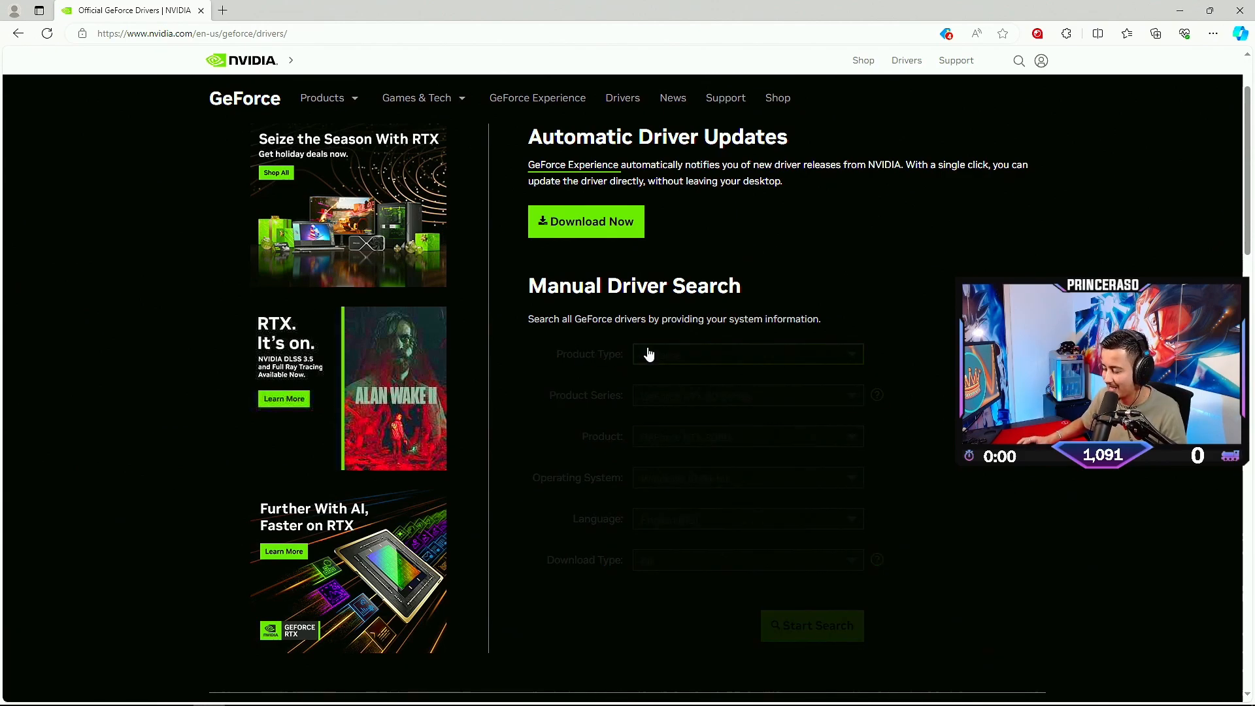
scroll(down, 3)
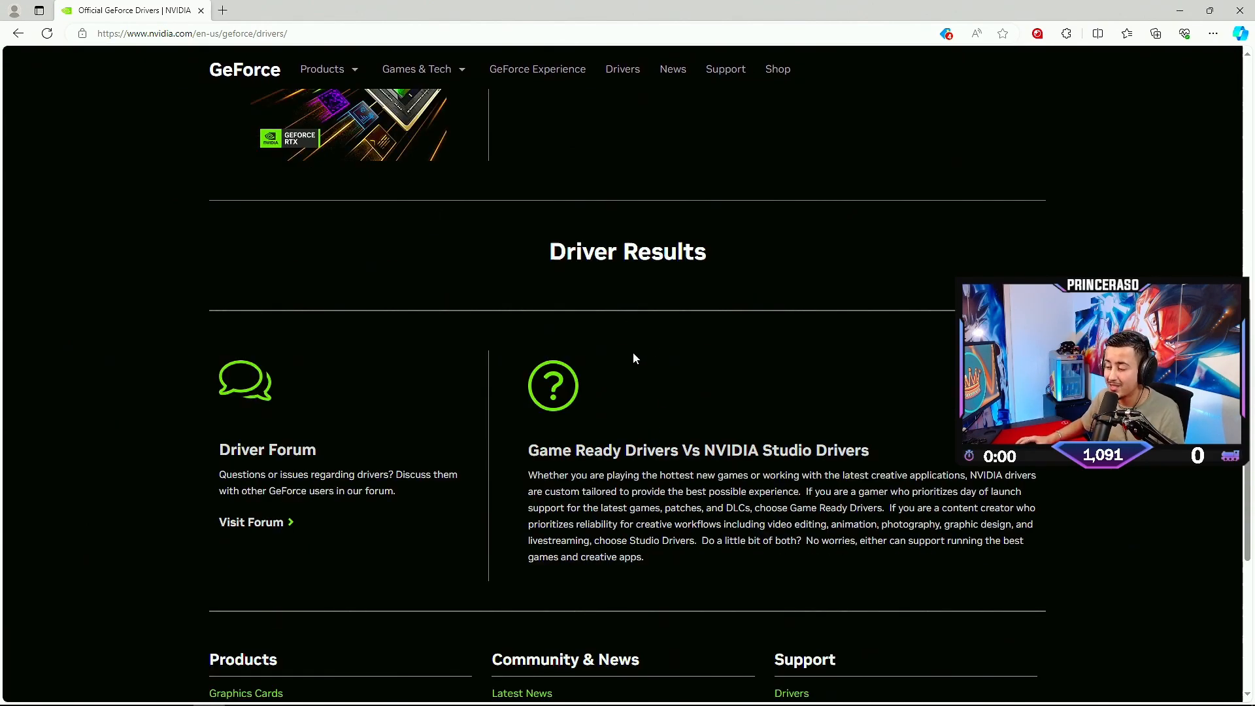
scroll(up, 3)
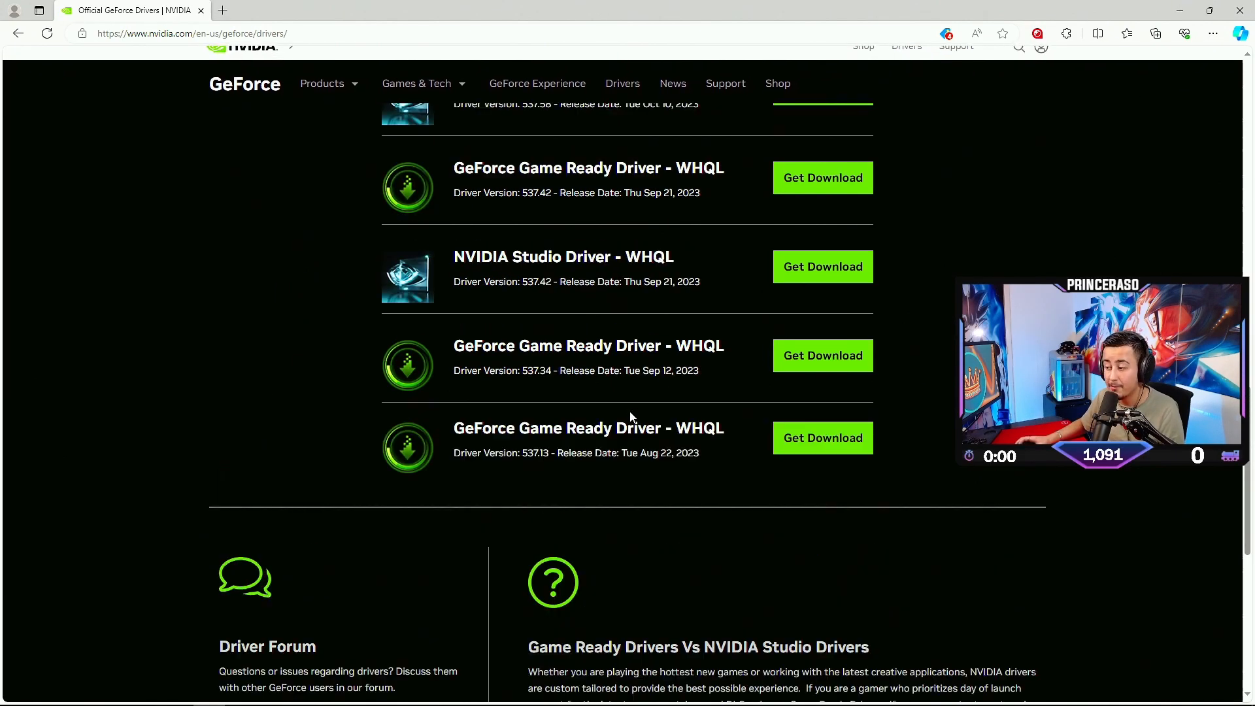
scroll(up, 3)
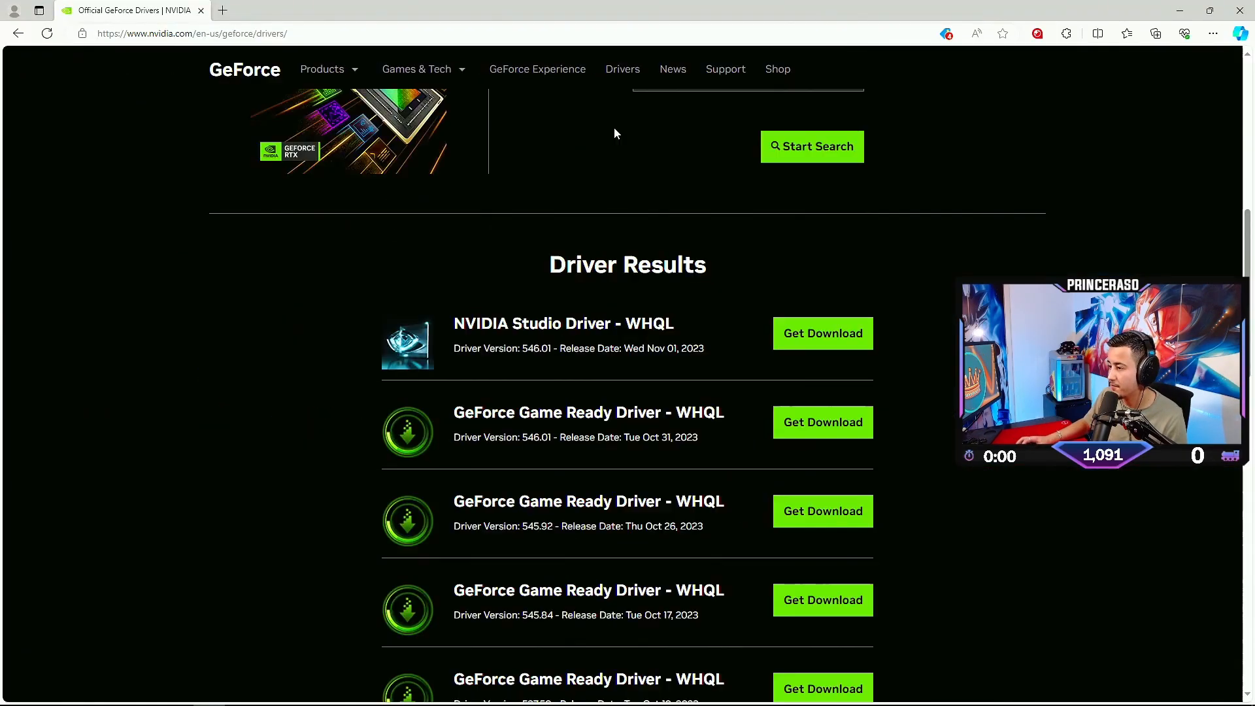
mouse_move(823, 422)
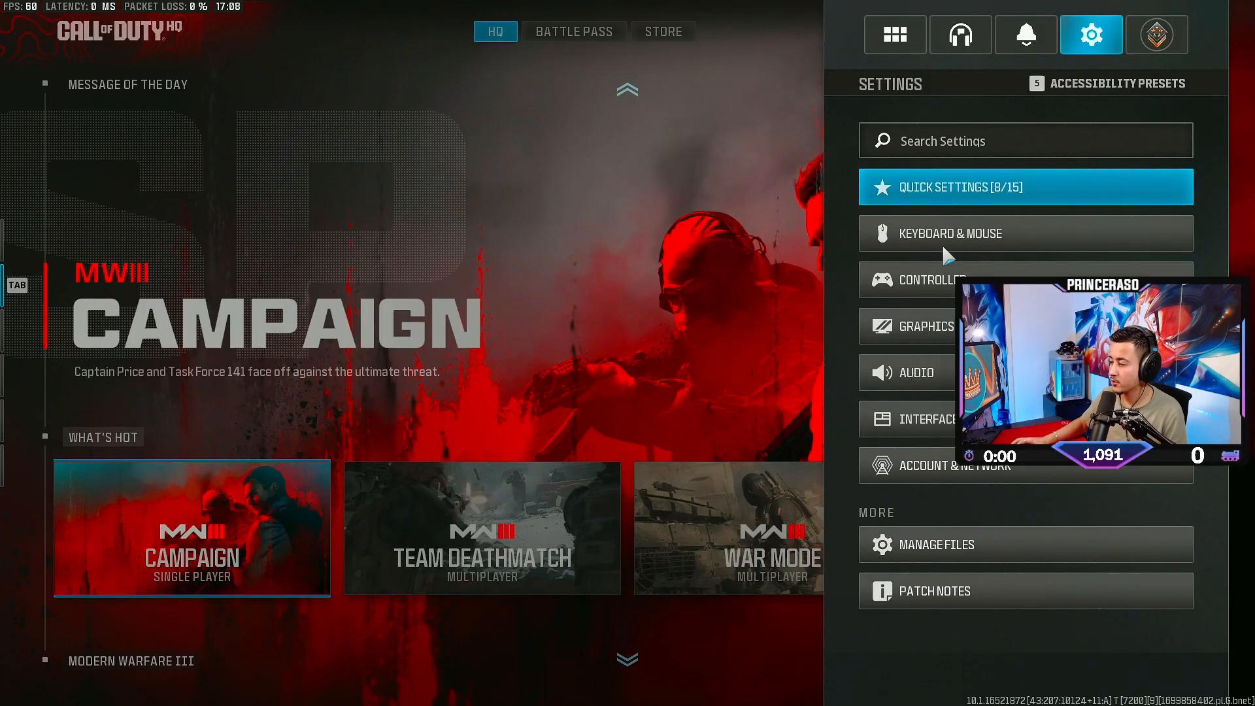
- Open MW3 Graphics settings and check the Display Mode list, keeping Fullscreen Borderless
click(931, 325)
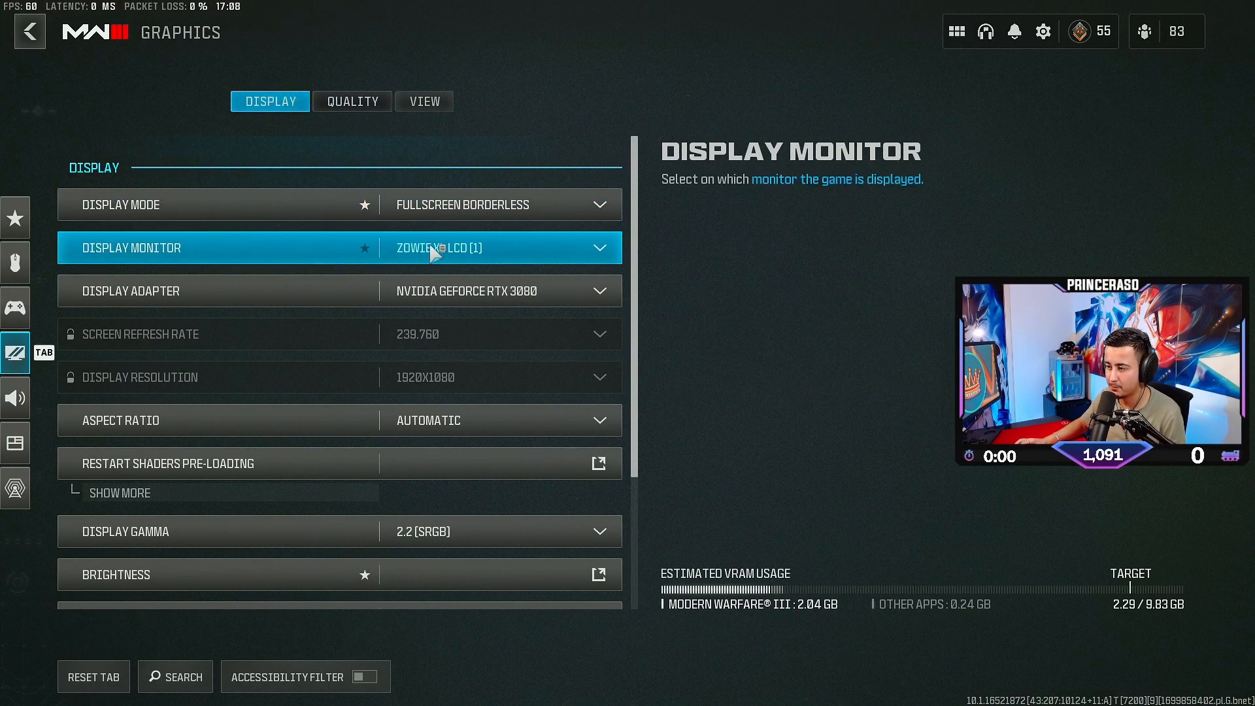
click(496, 204)
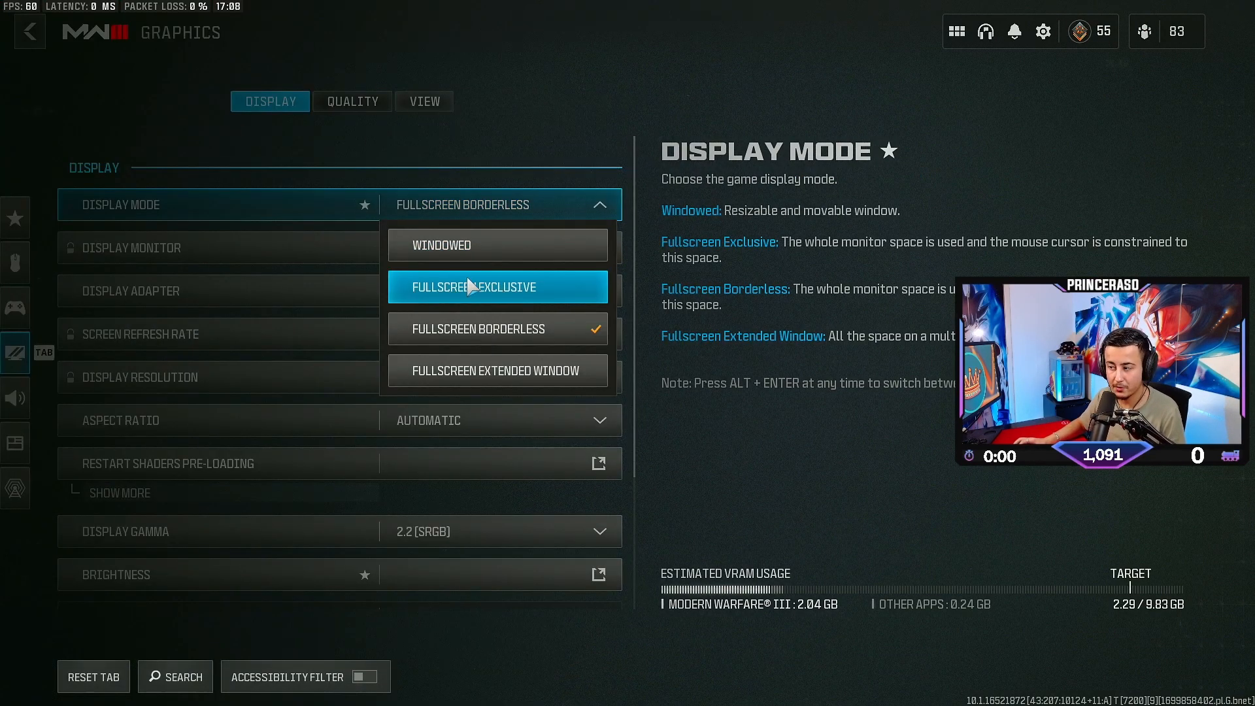
mouse_move(513, 329)
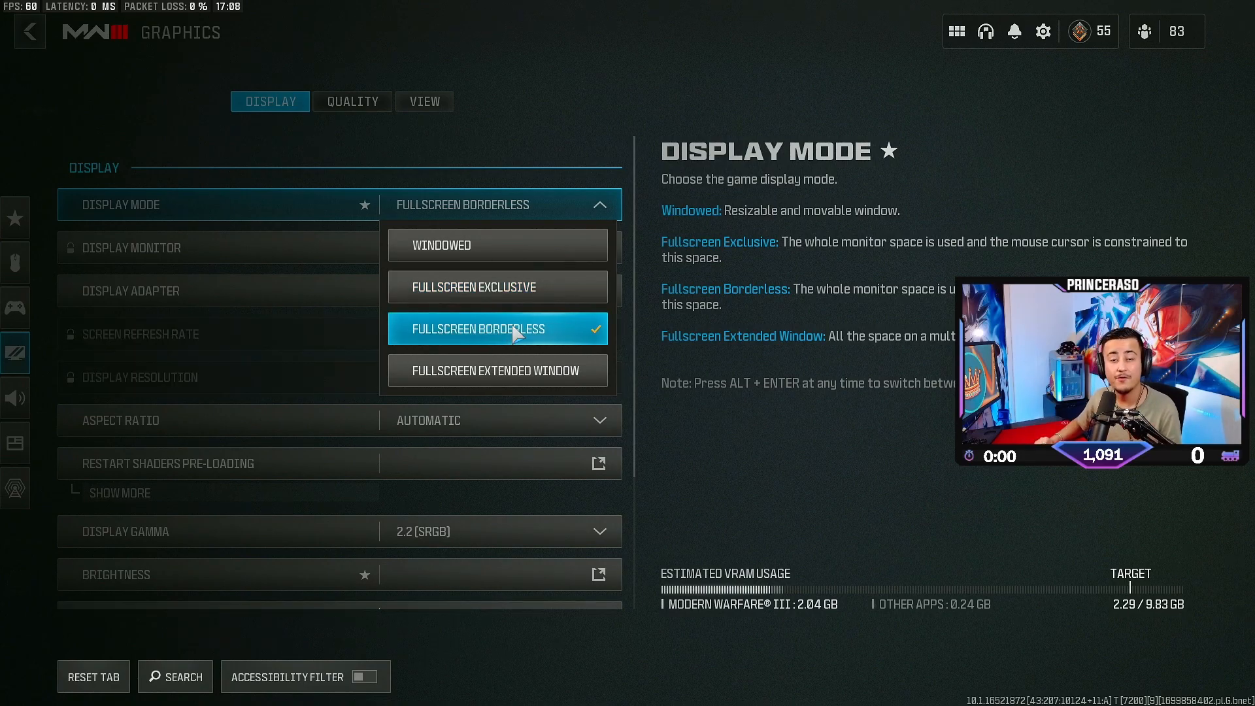
mouse_move(675, 320)
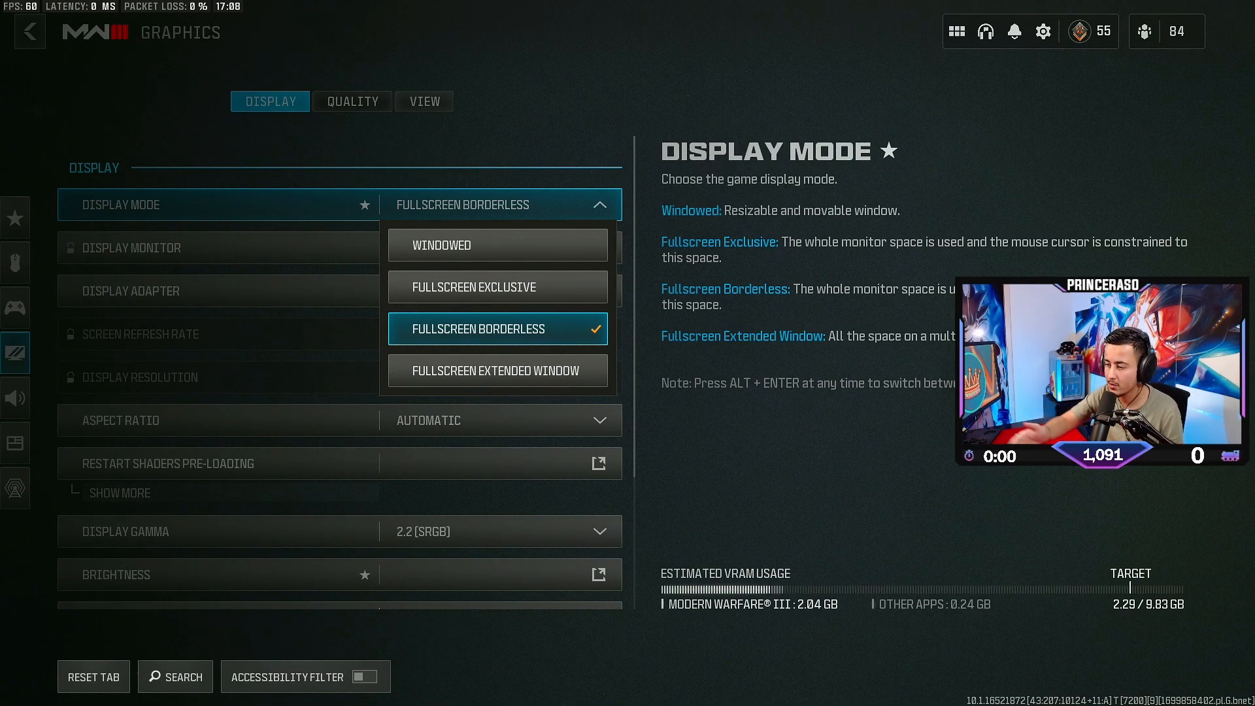
mouse_move(474, 286)
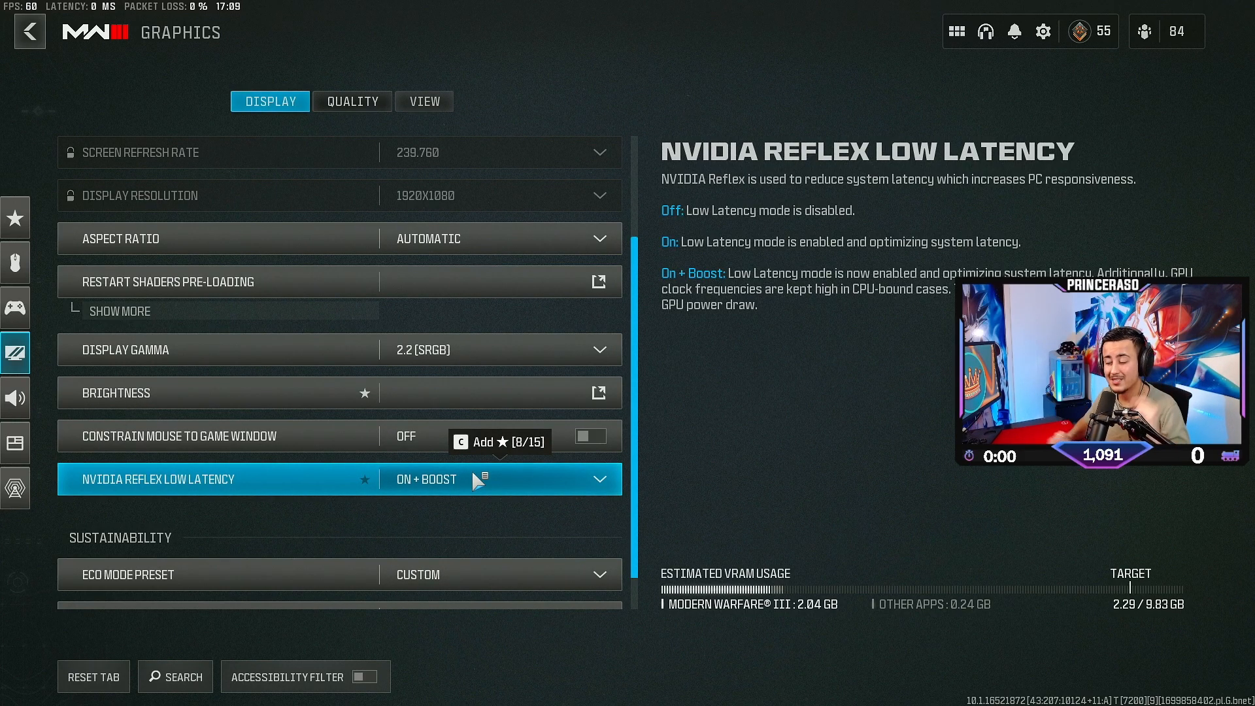
- Reveal extra frame rate options and cap gameplay at 240 with V-Sync off
click(500, 478)
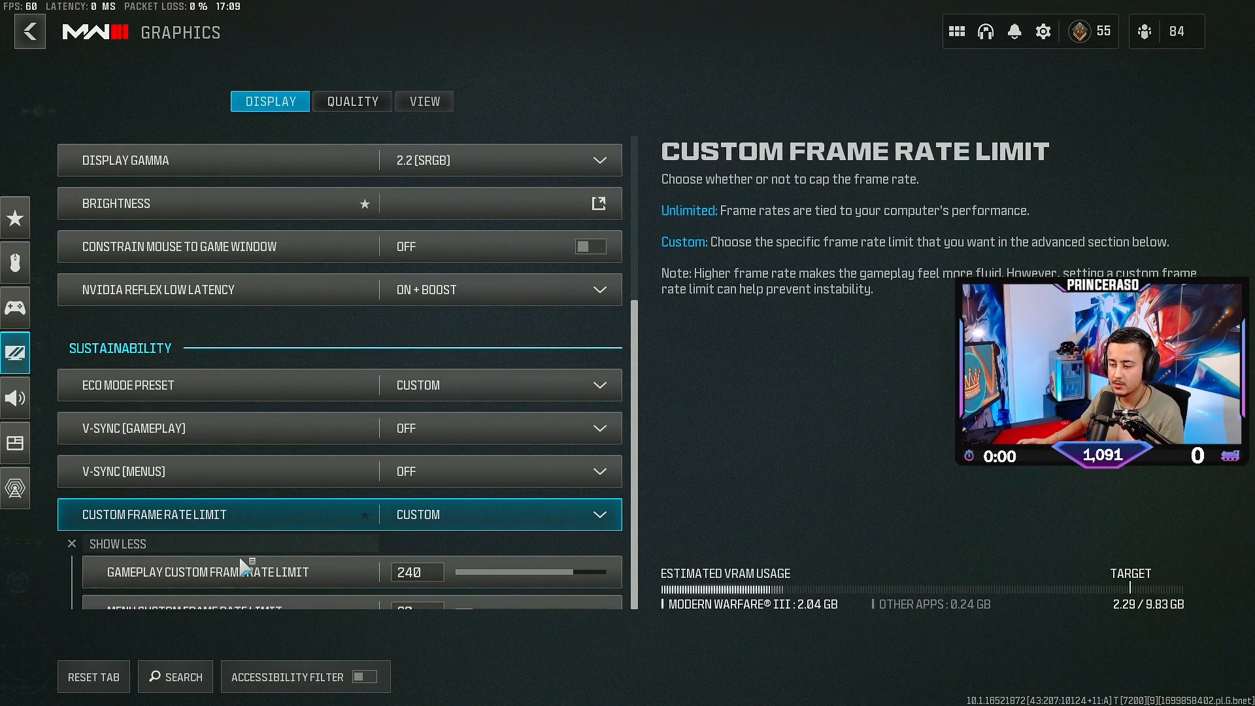
click(239, 571)
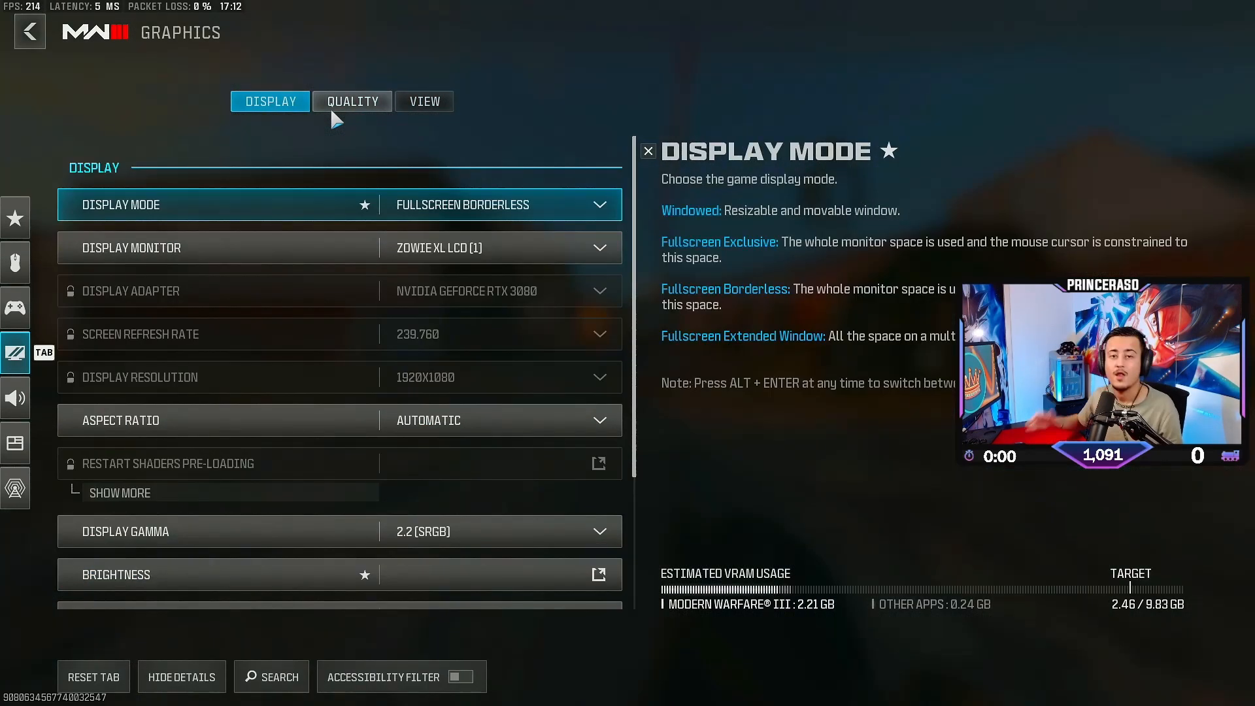
- Set Upscaling / Sharpening to FidelityFX CAS on the Quality tab, then reopen Graphics settings
click(351, 101)
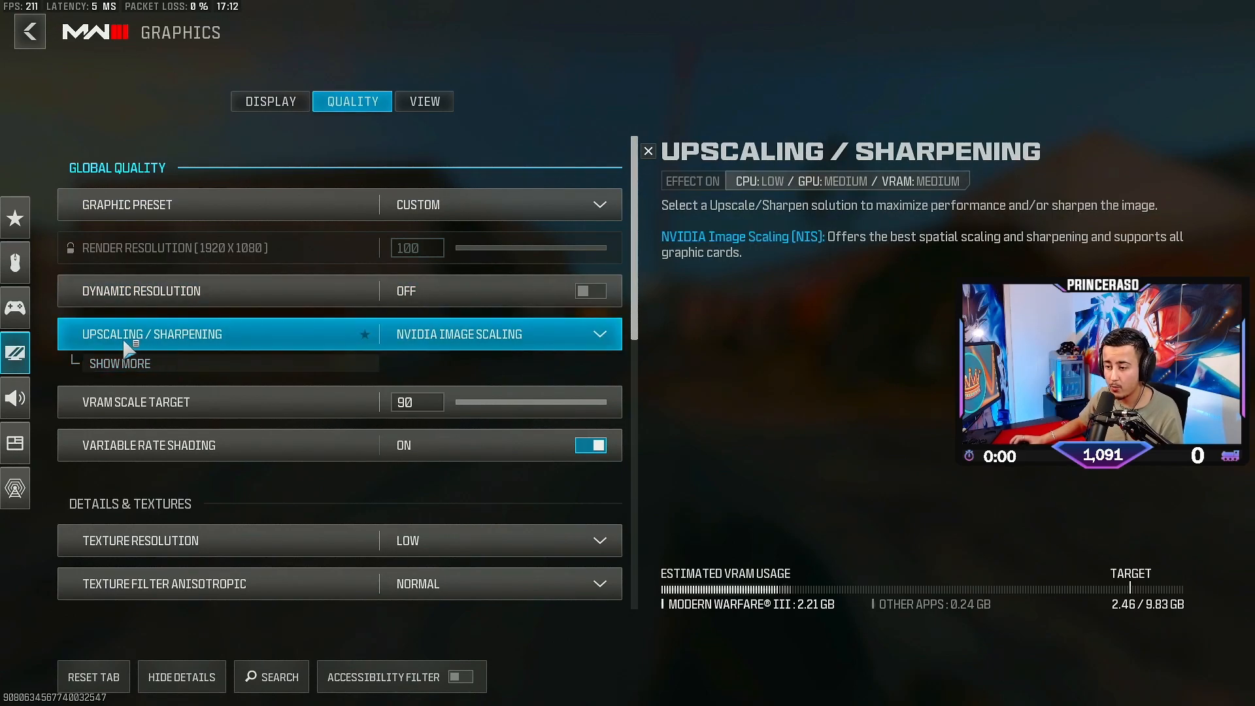
mouse_move(460, 344)
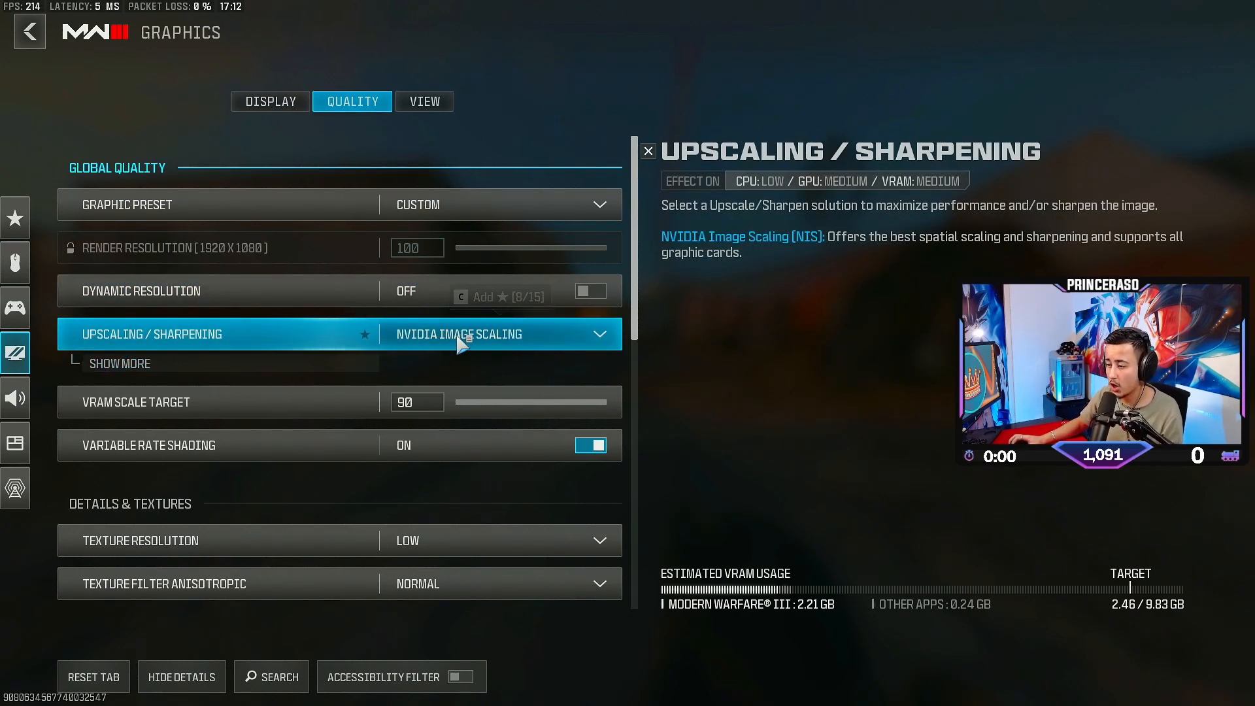
click(596, 334)
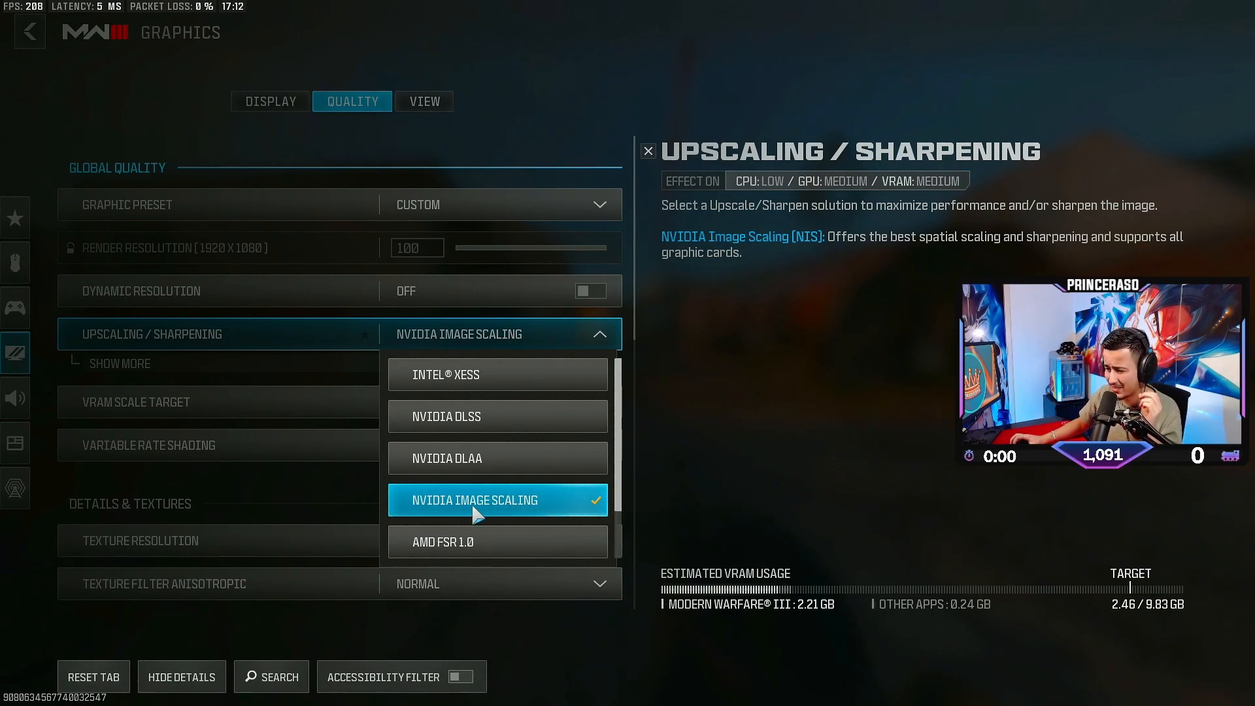
mouse_move(497, 416)
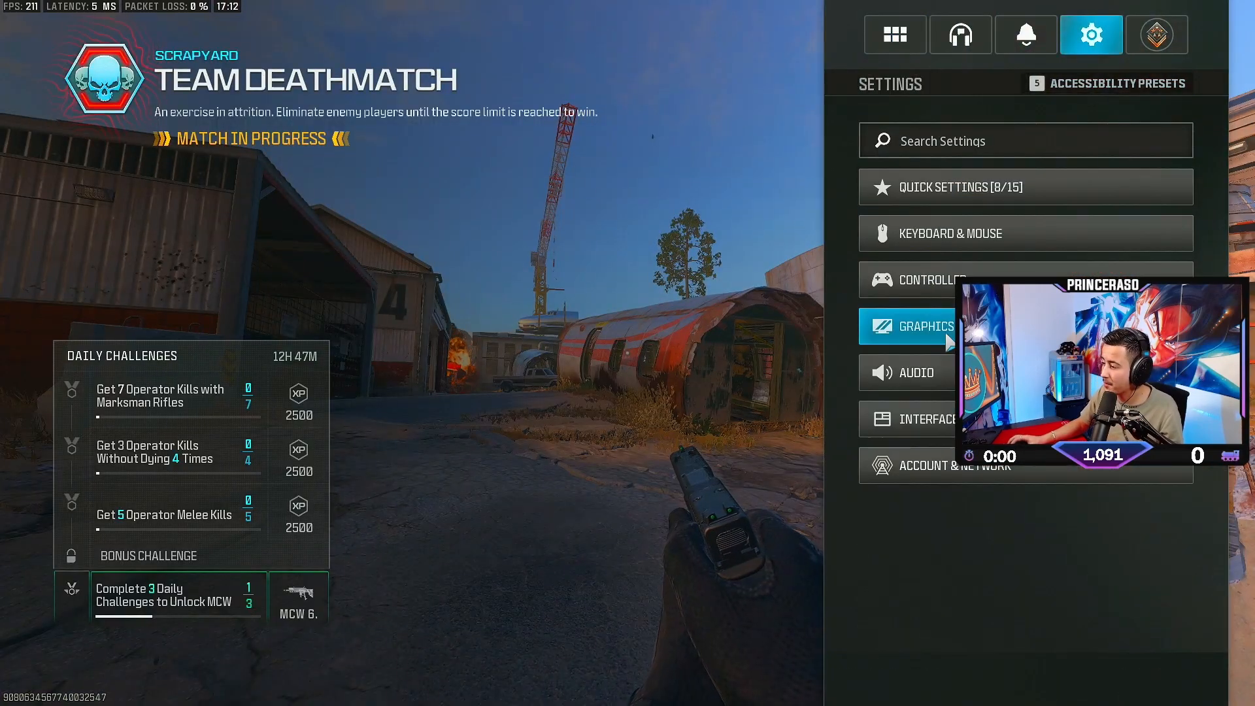
click(925, 326)
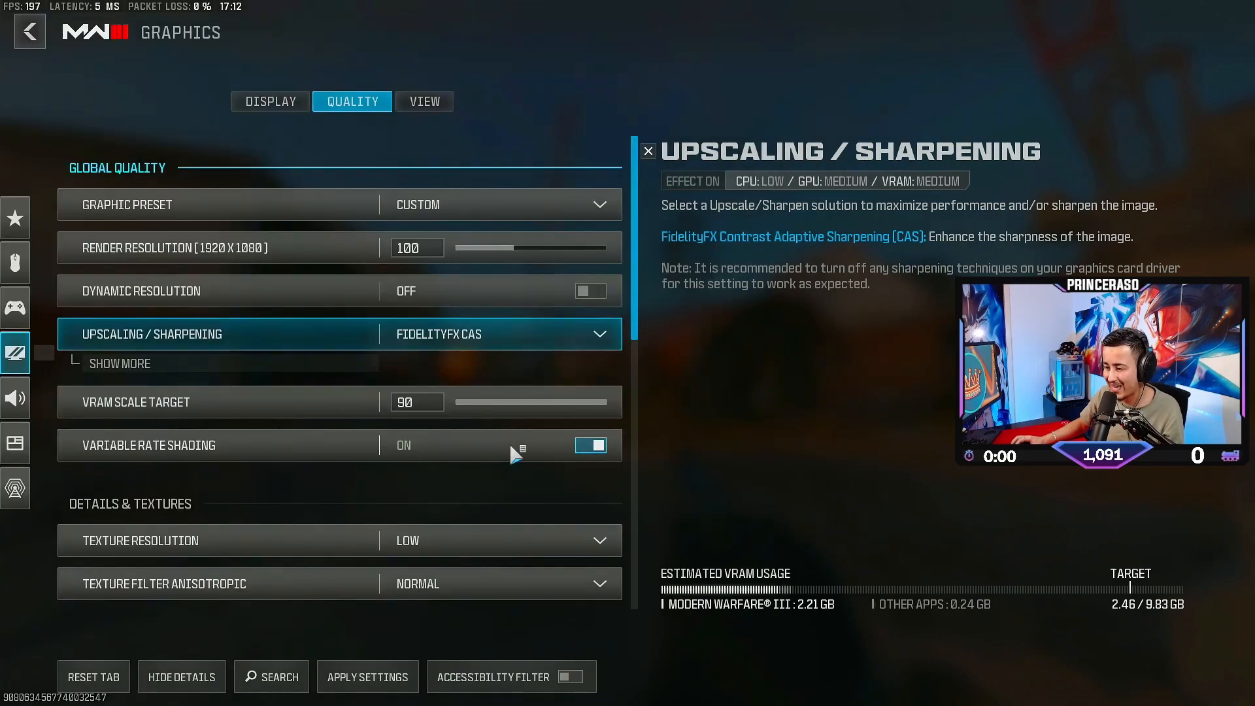
click(119, 363)
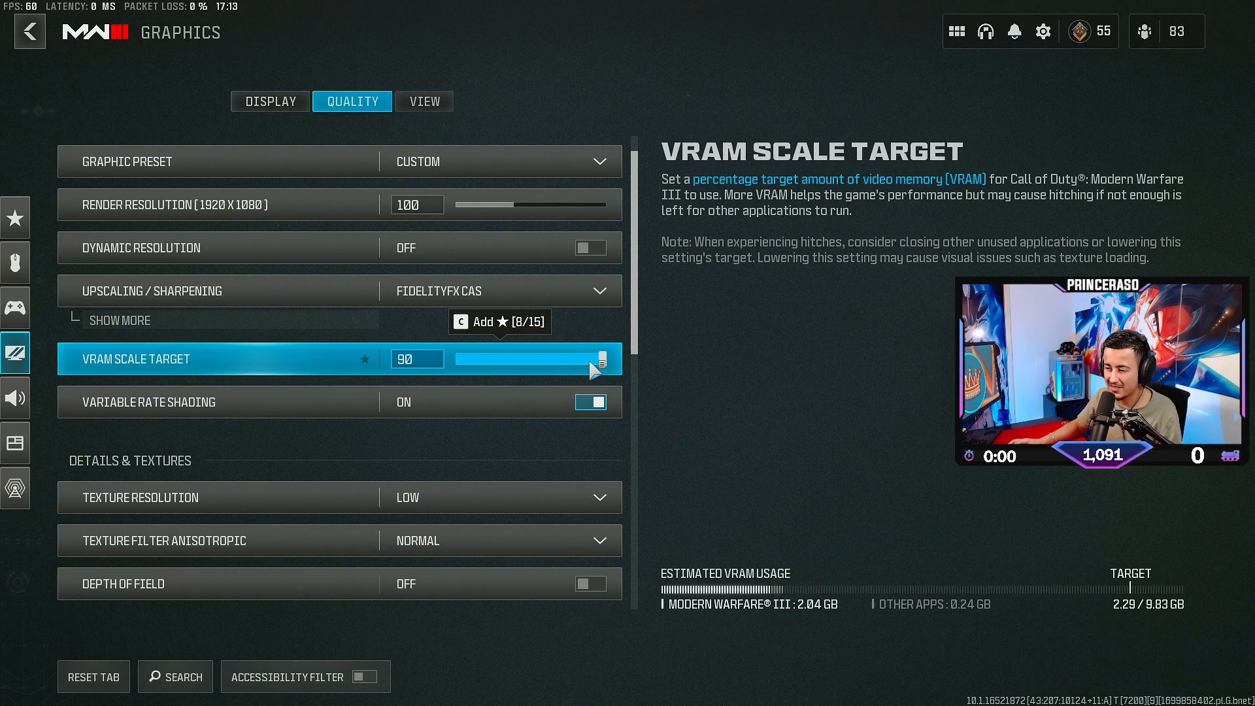
mouse_move(302, 349)
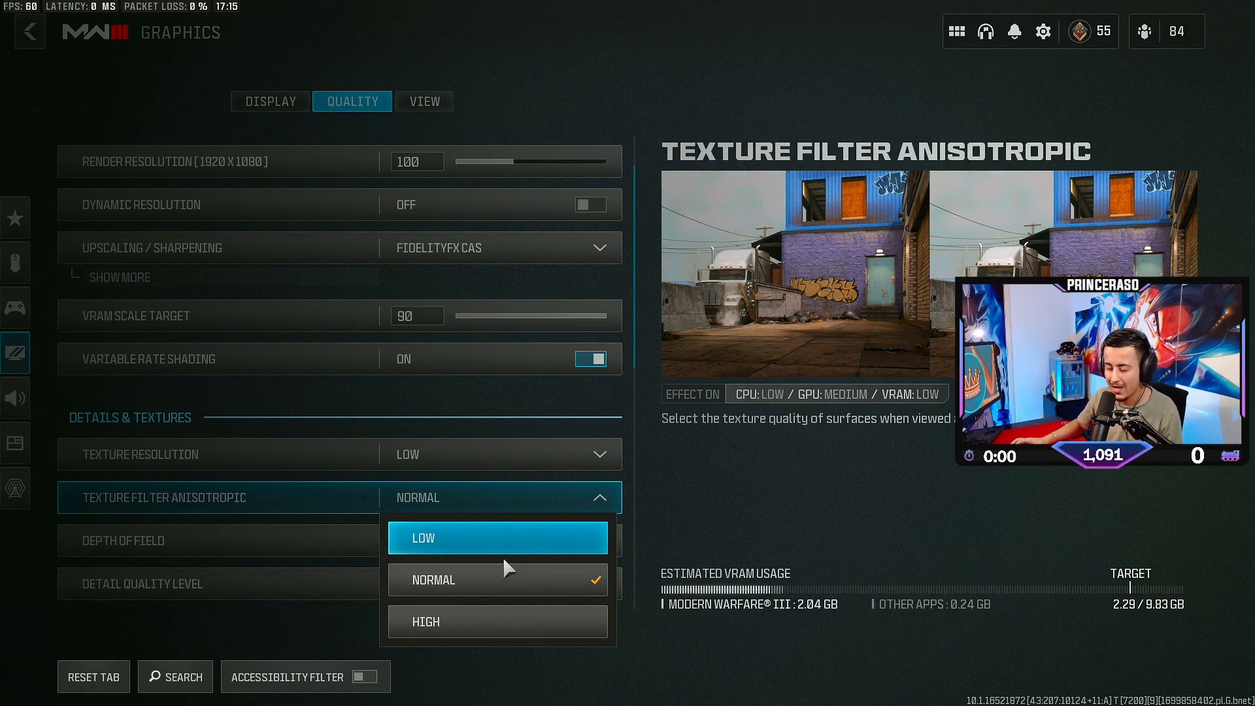
mouse_move(513, 585)
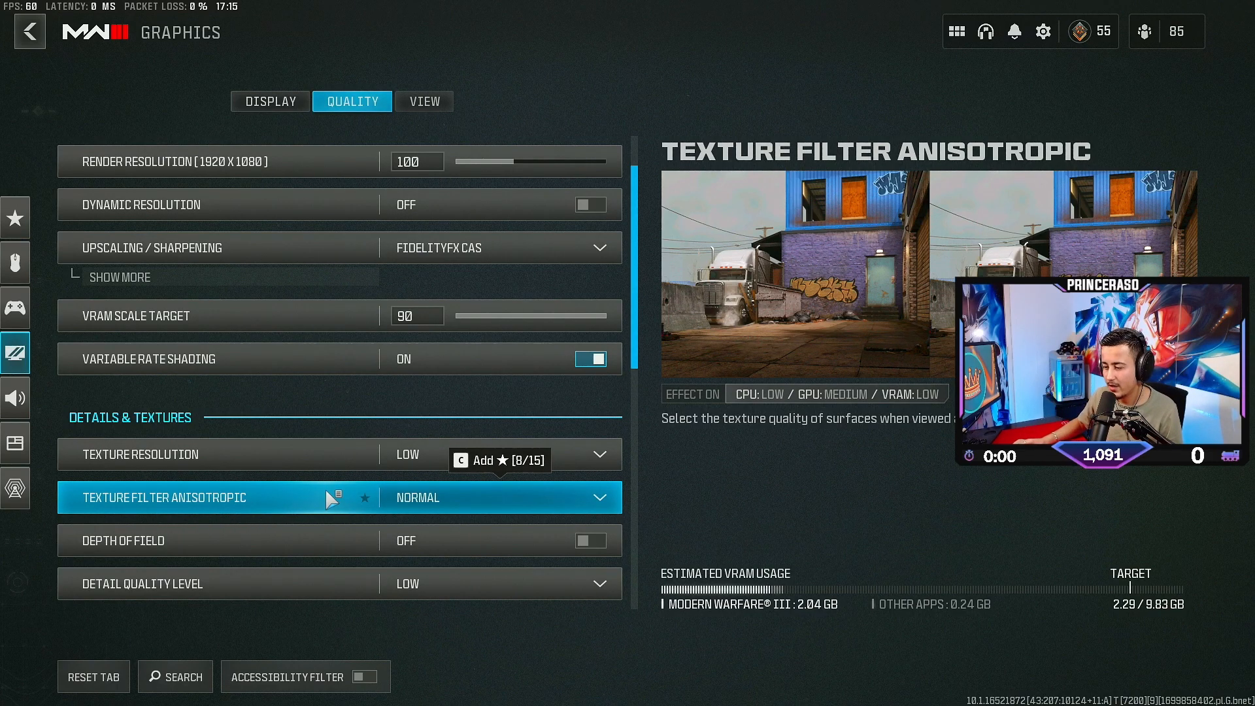
mouse_move(507, 515)
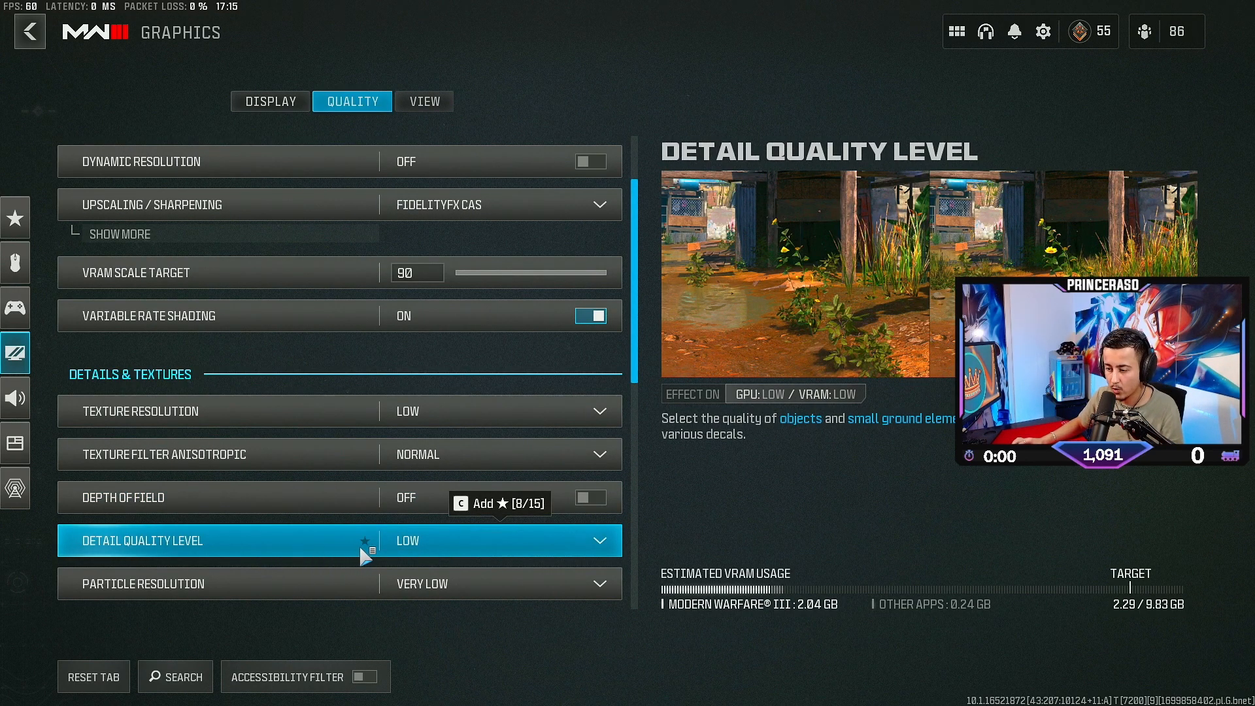
click(496, 541)
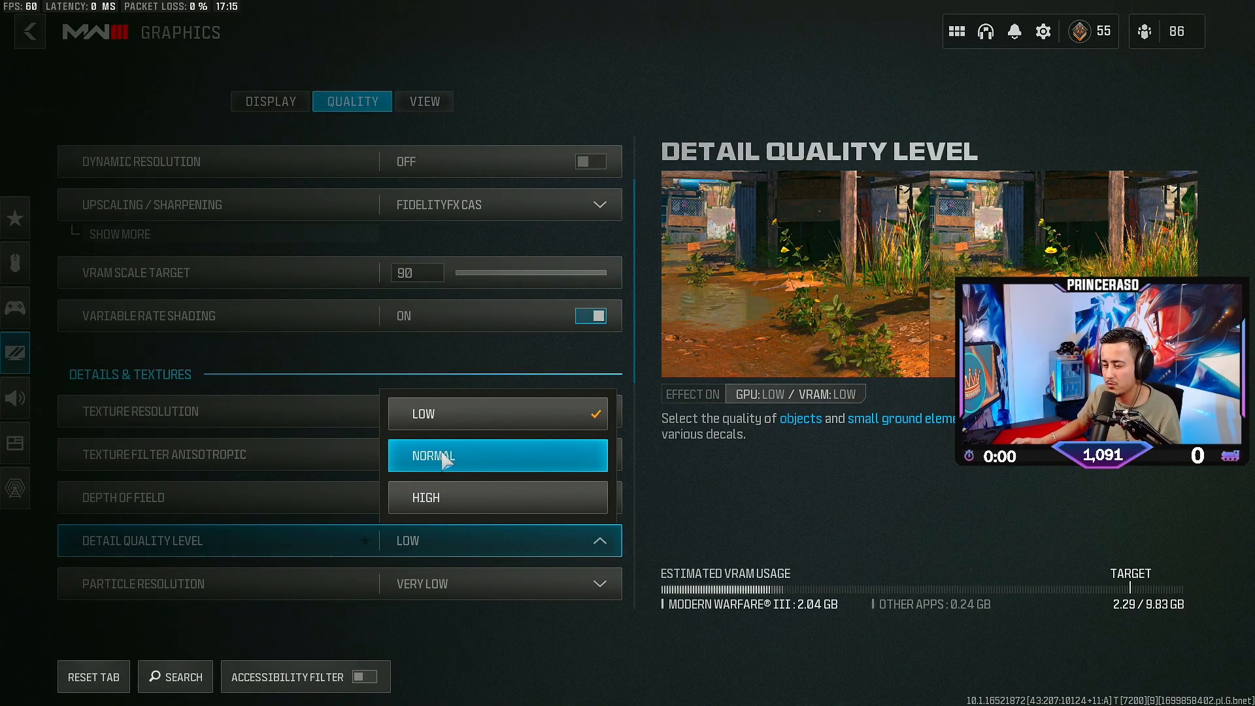
mouse_move(508, 414)
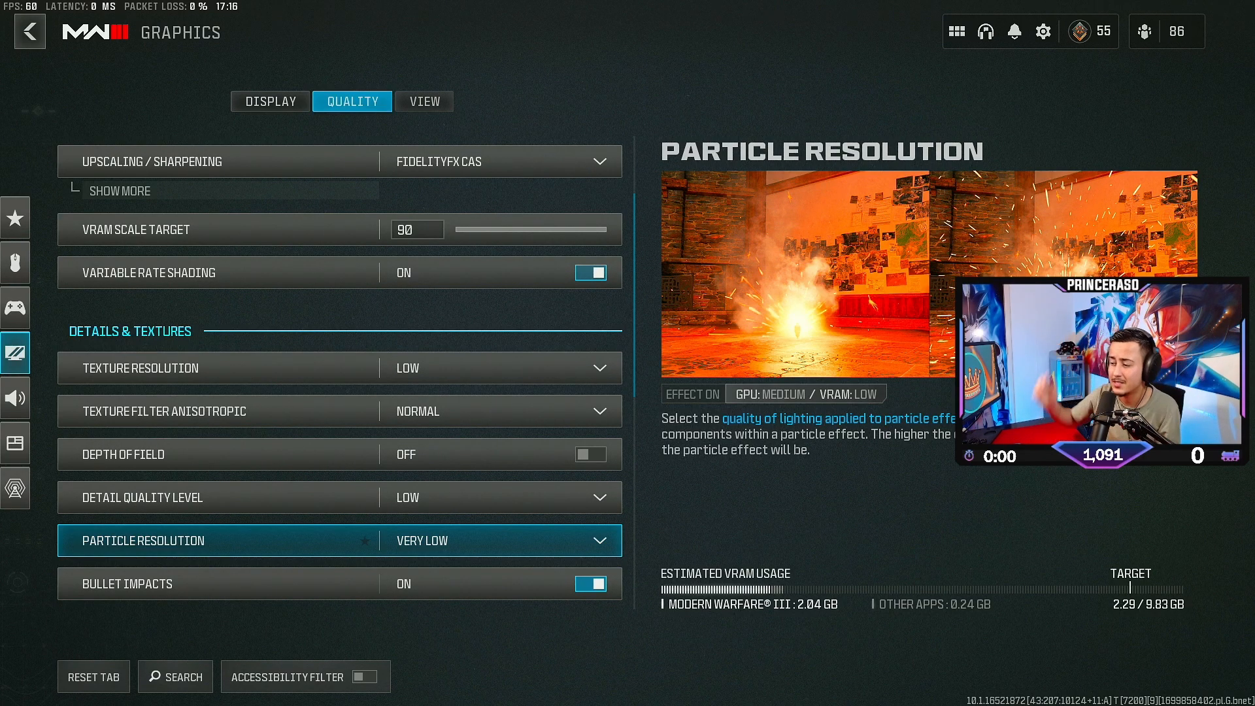
mouse_move(510, 557)
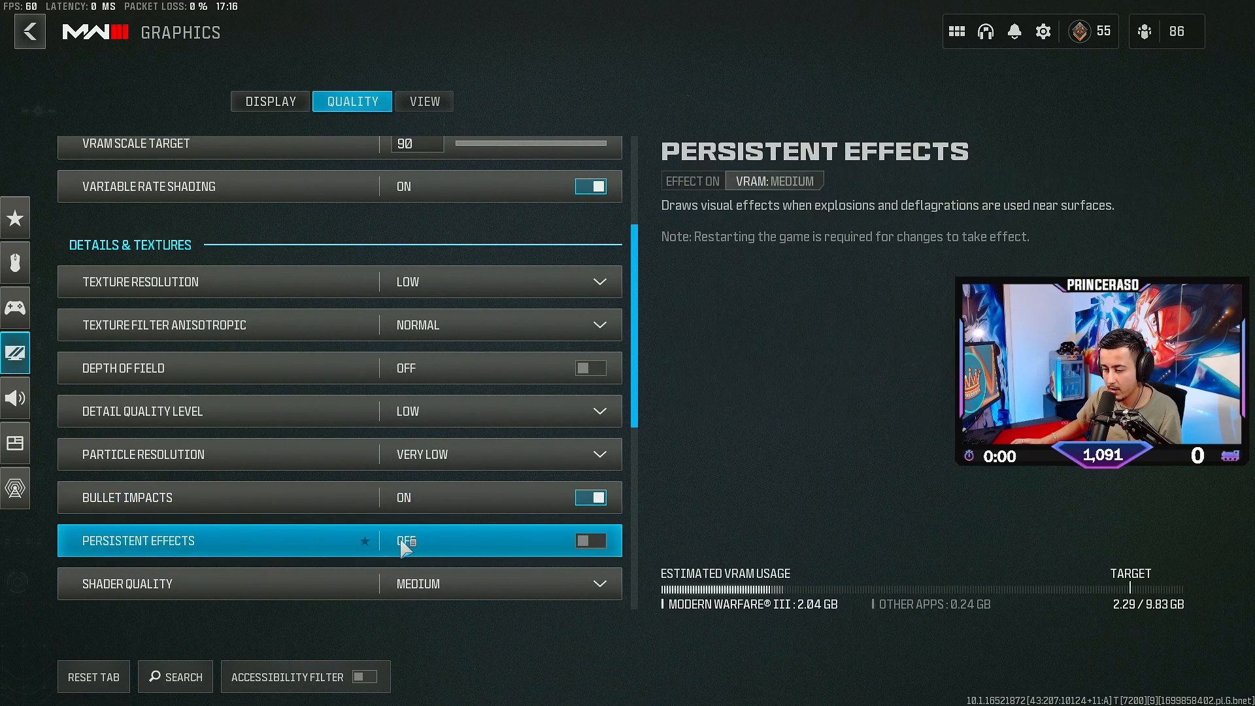
scroll(down, 3)
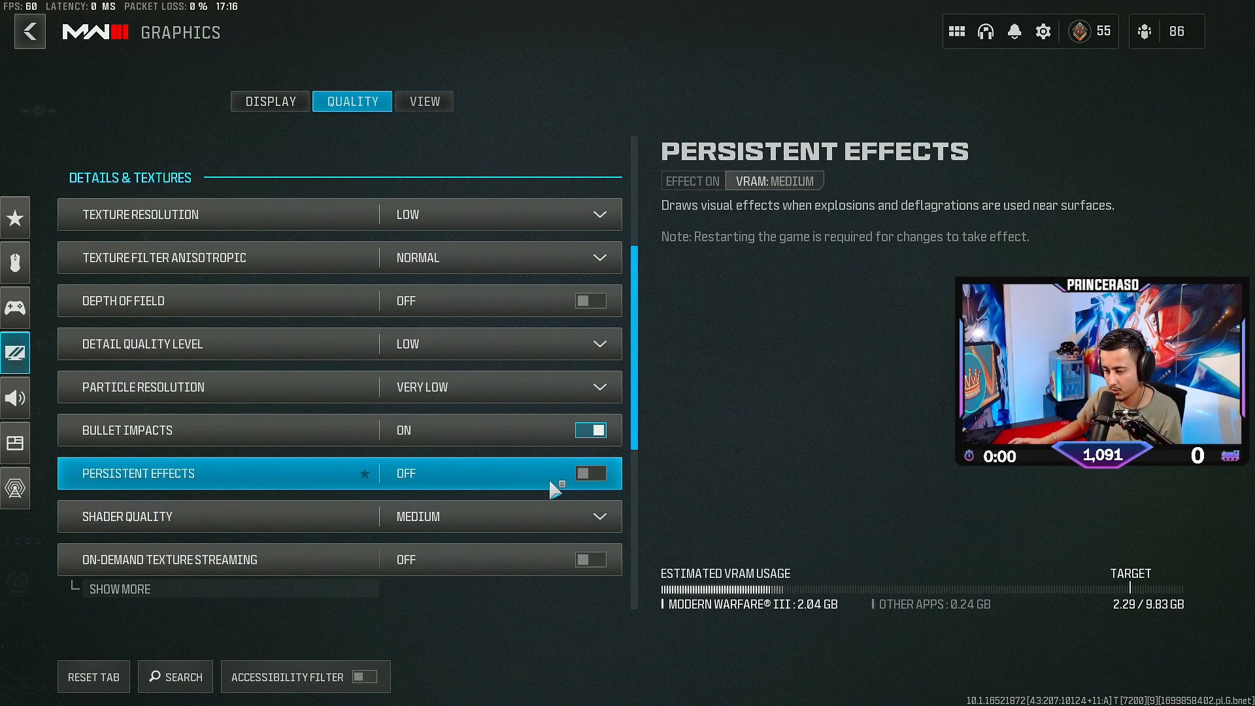
- Leave Shader Quality on Medium and collapse the extra On-Demand Texture Streaming options
click(496, 516)
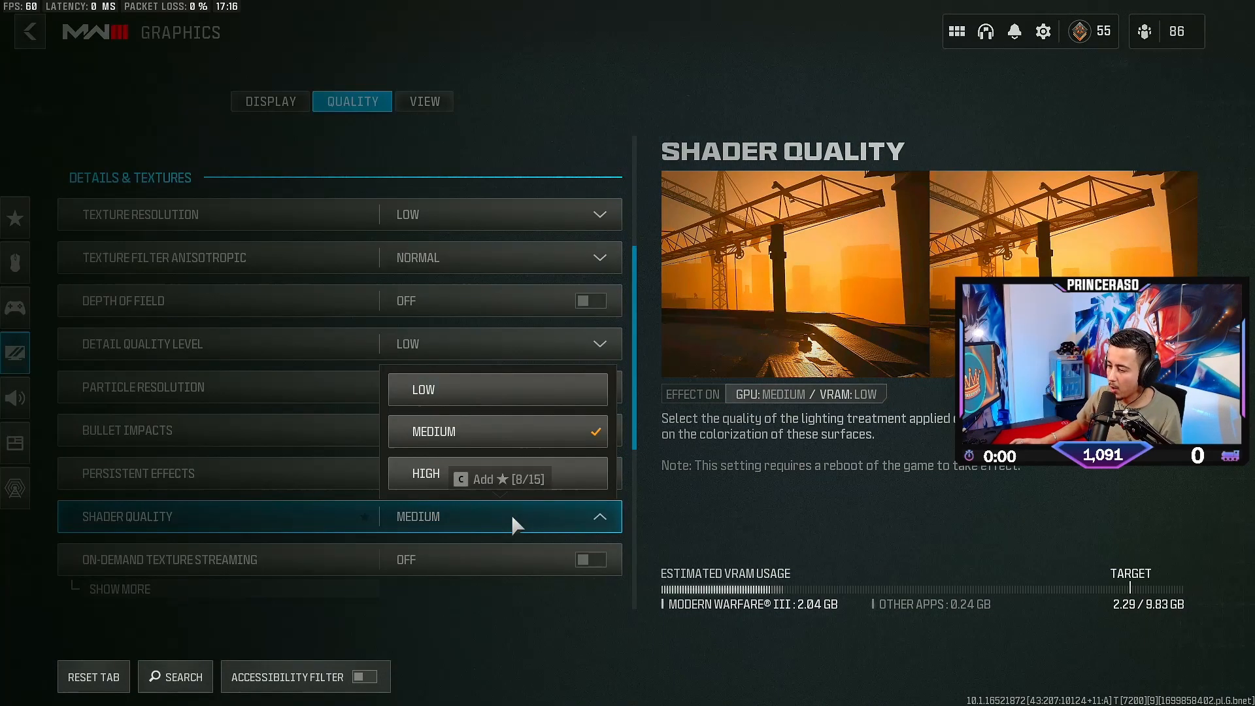
mouse_move(500, 473)
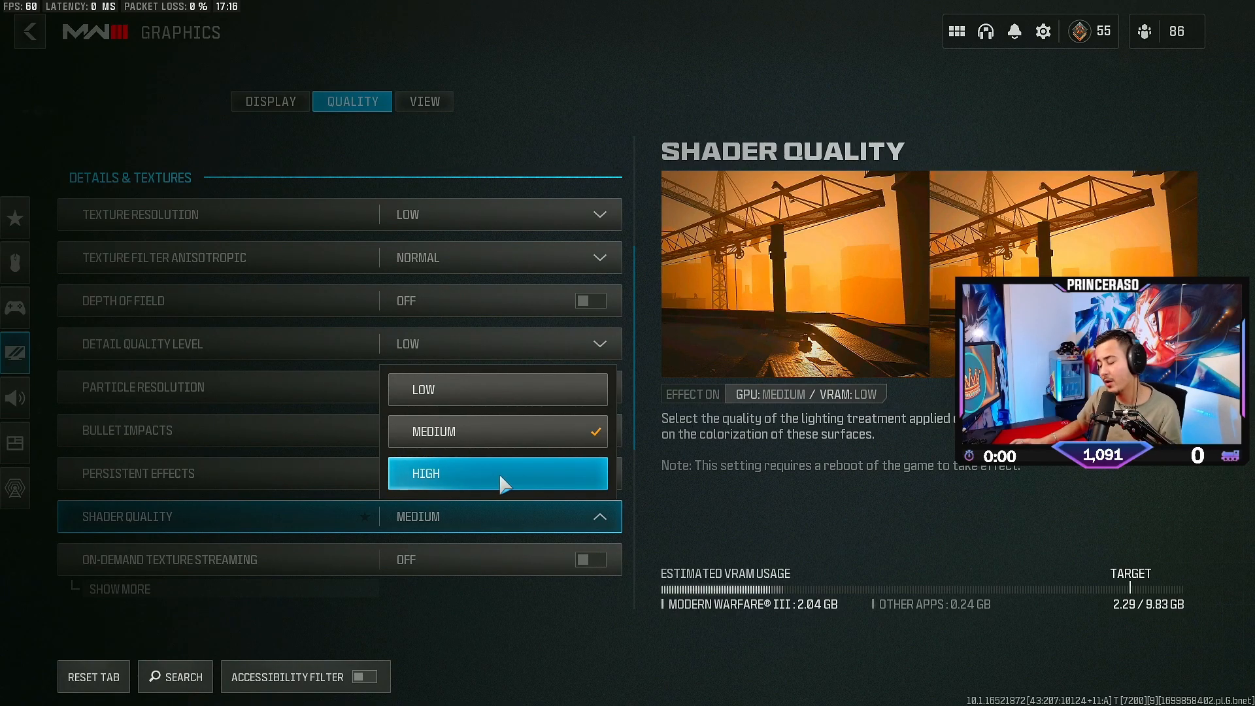
mouse_move(496, 431)
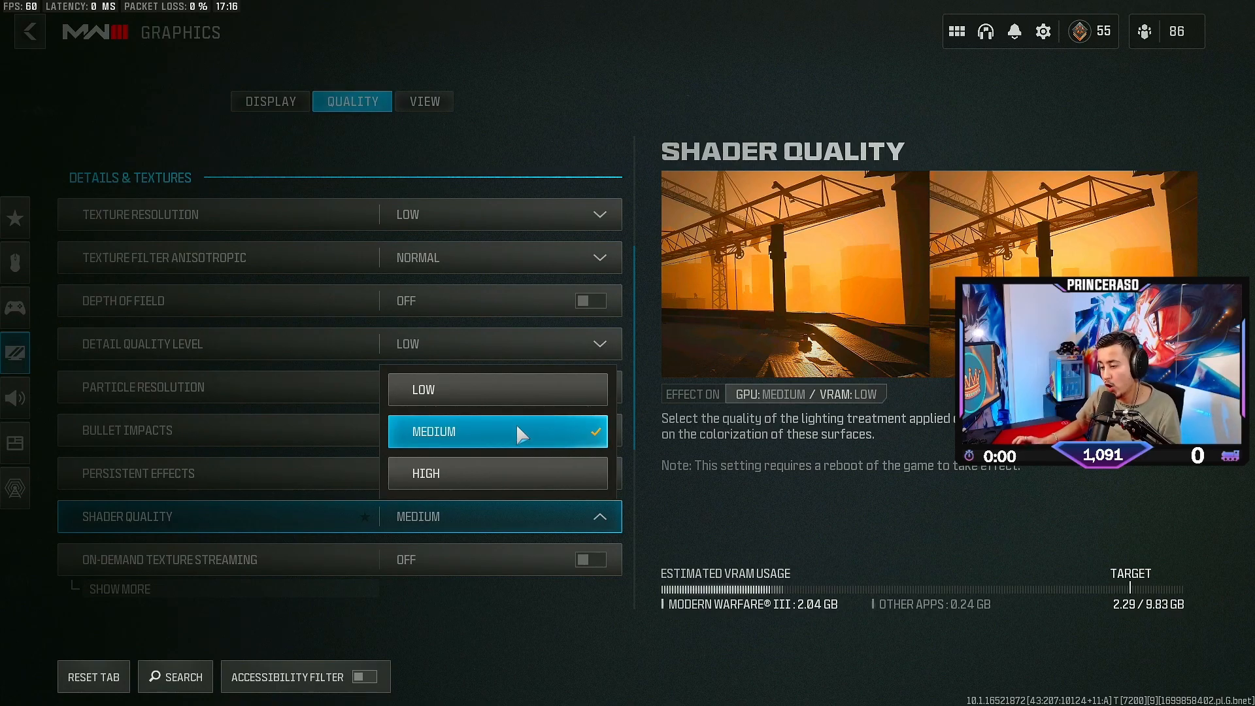
mouse_move(496, 390)
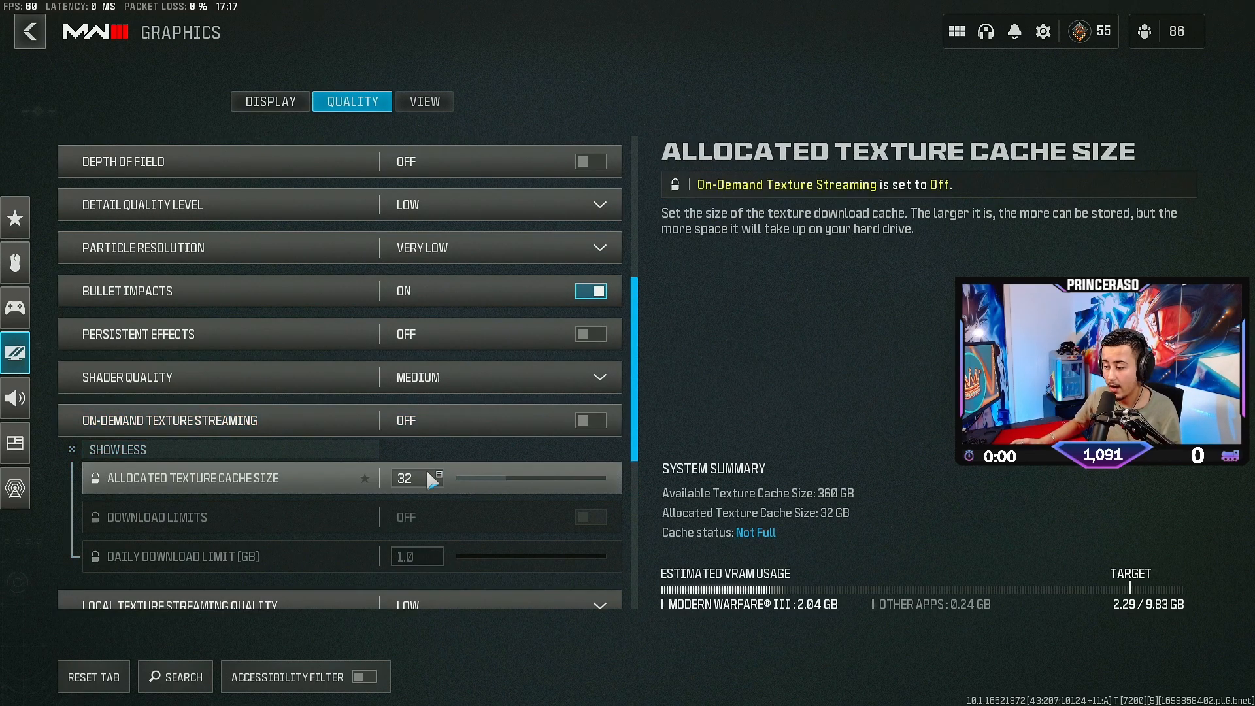
click(497, 445)
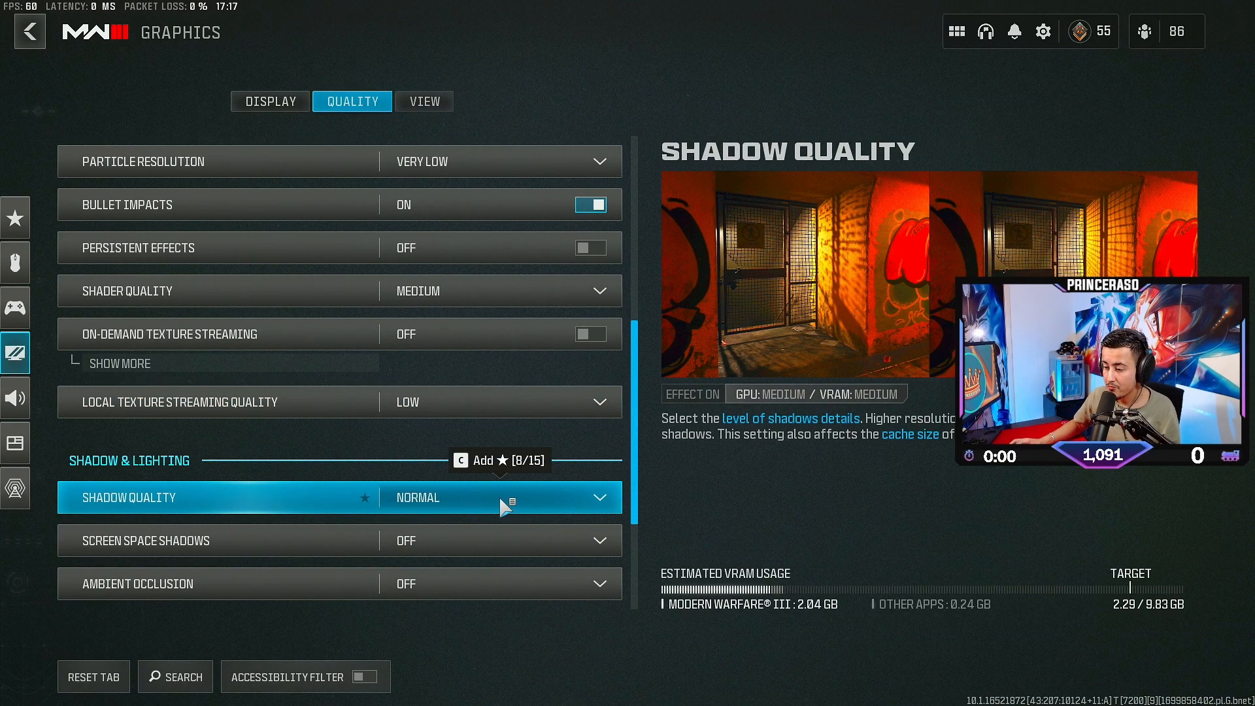
- Keep Shadow Quality at Normal and scroll down to the shadow and reflection options
click(500, 497)
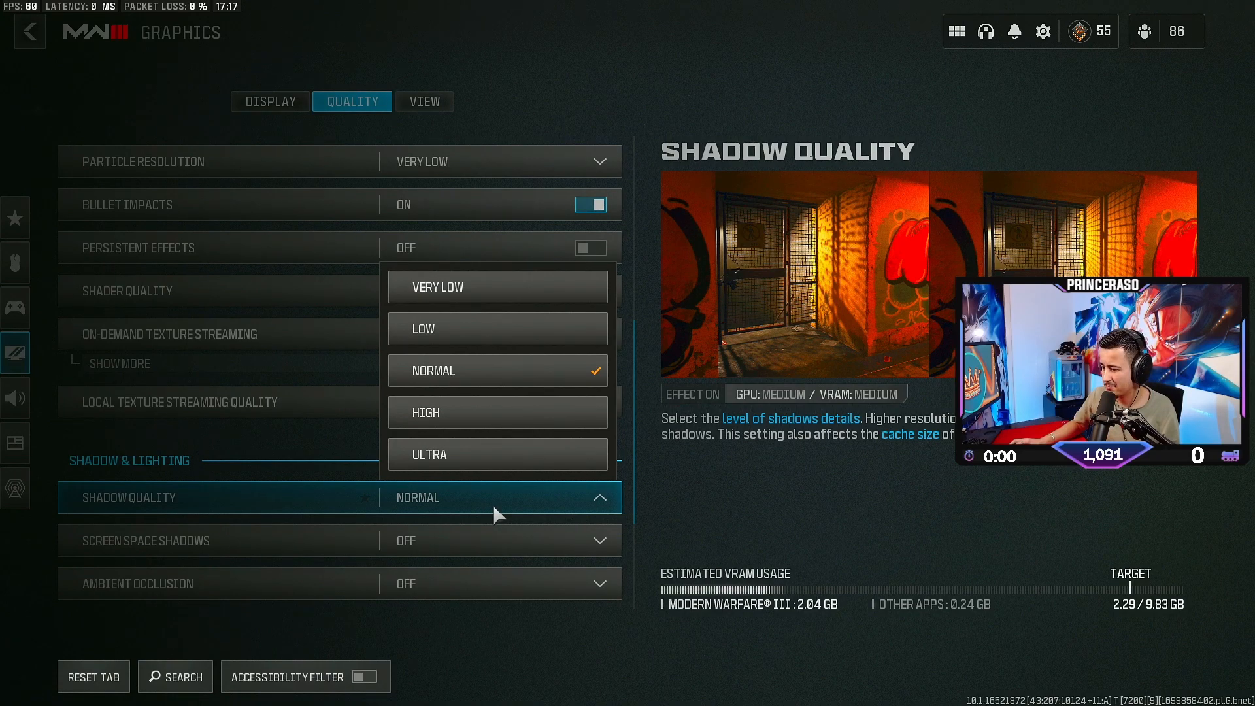
mouse_move(496, 286)
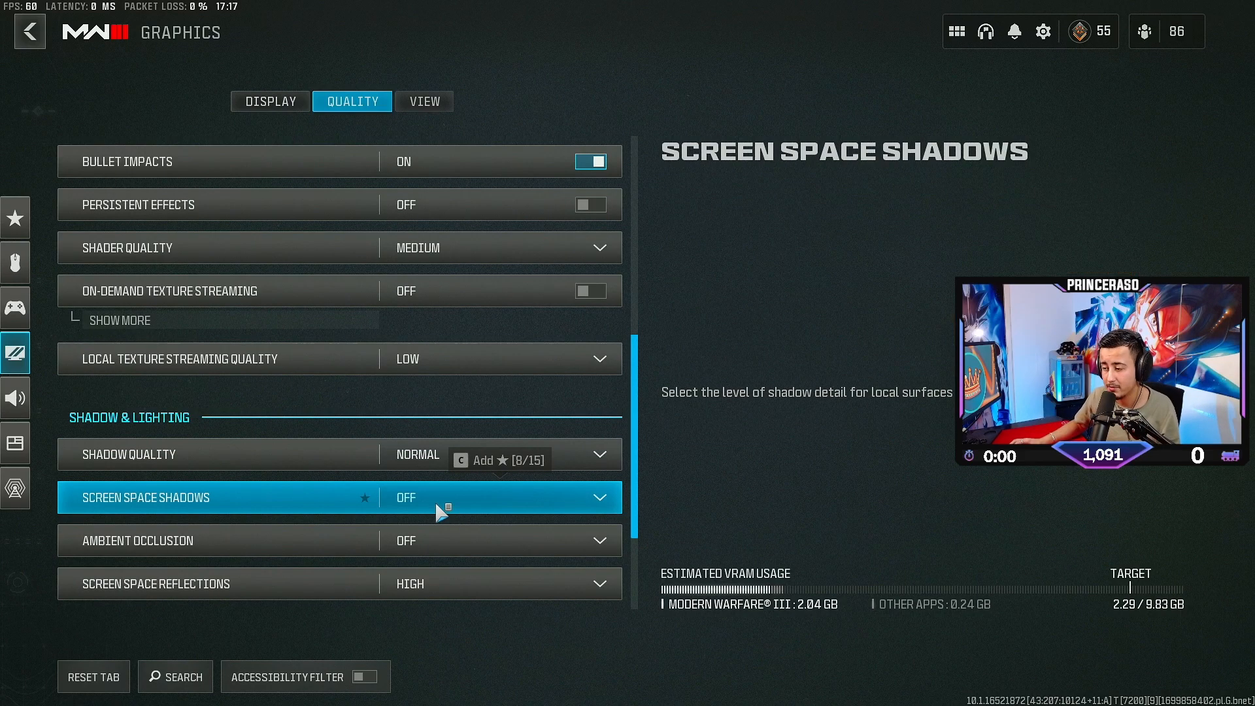
mouse_move(208, 516)
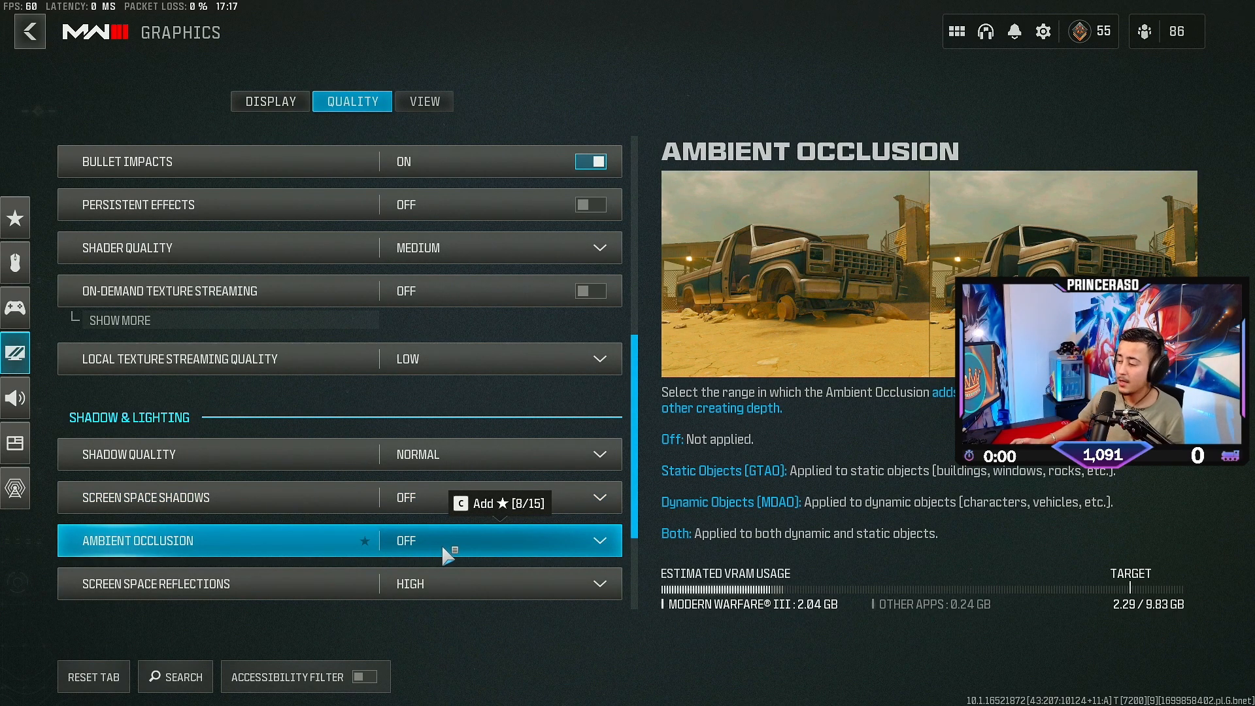
scroll(down, 3)
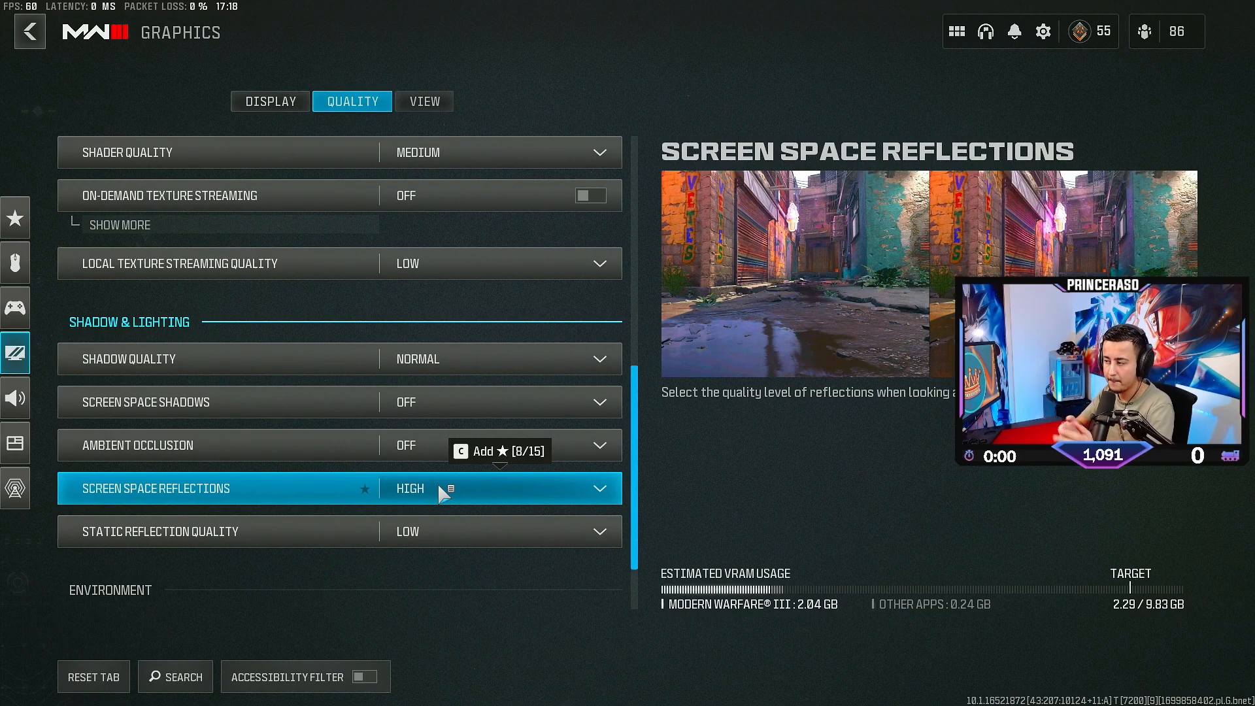
- Confirm Screen Space Reflections stays High, with Static Reflection Quality at Low
click(496, 489)
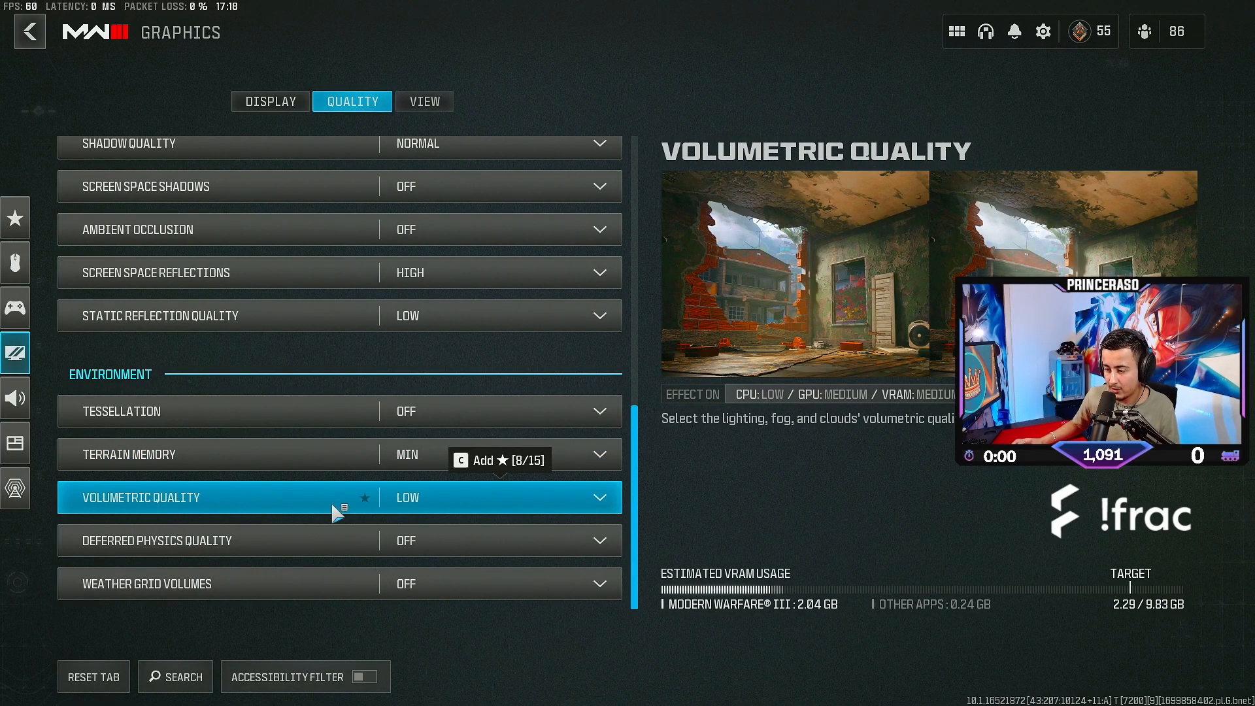
mouse_move(492, 503)
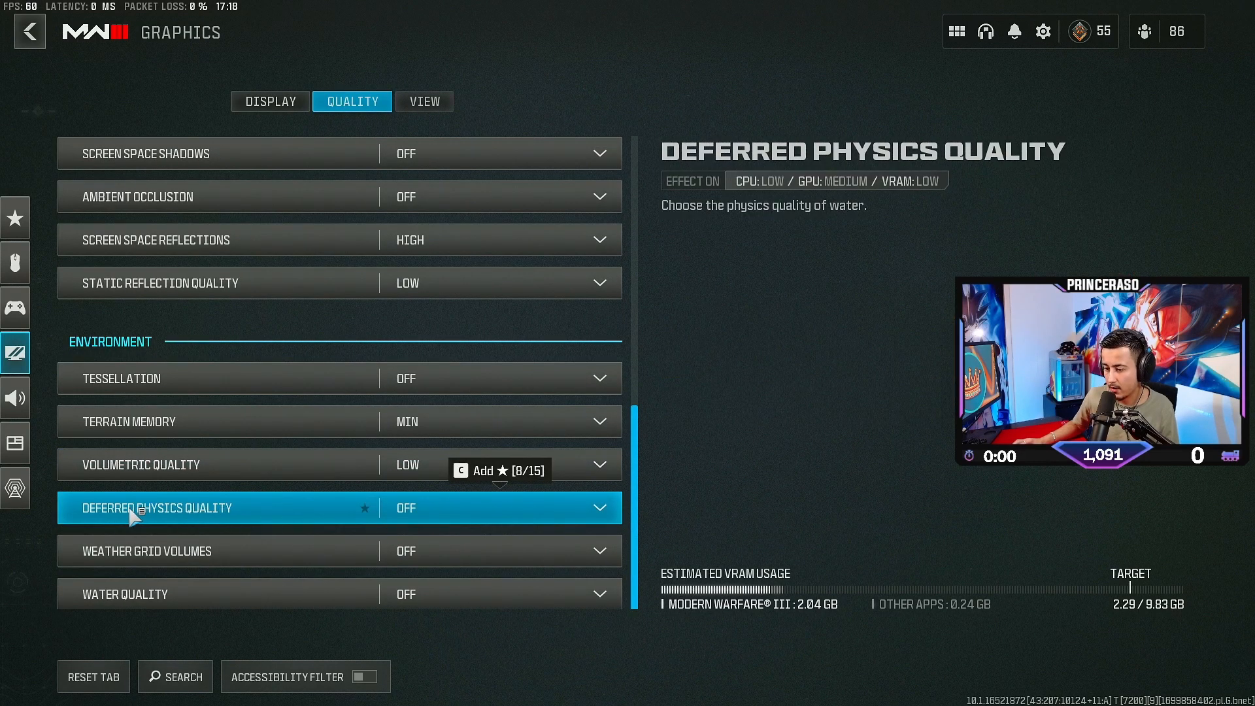
mouse_move(428, 516)
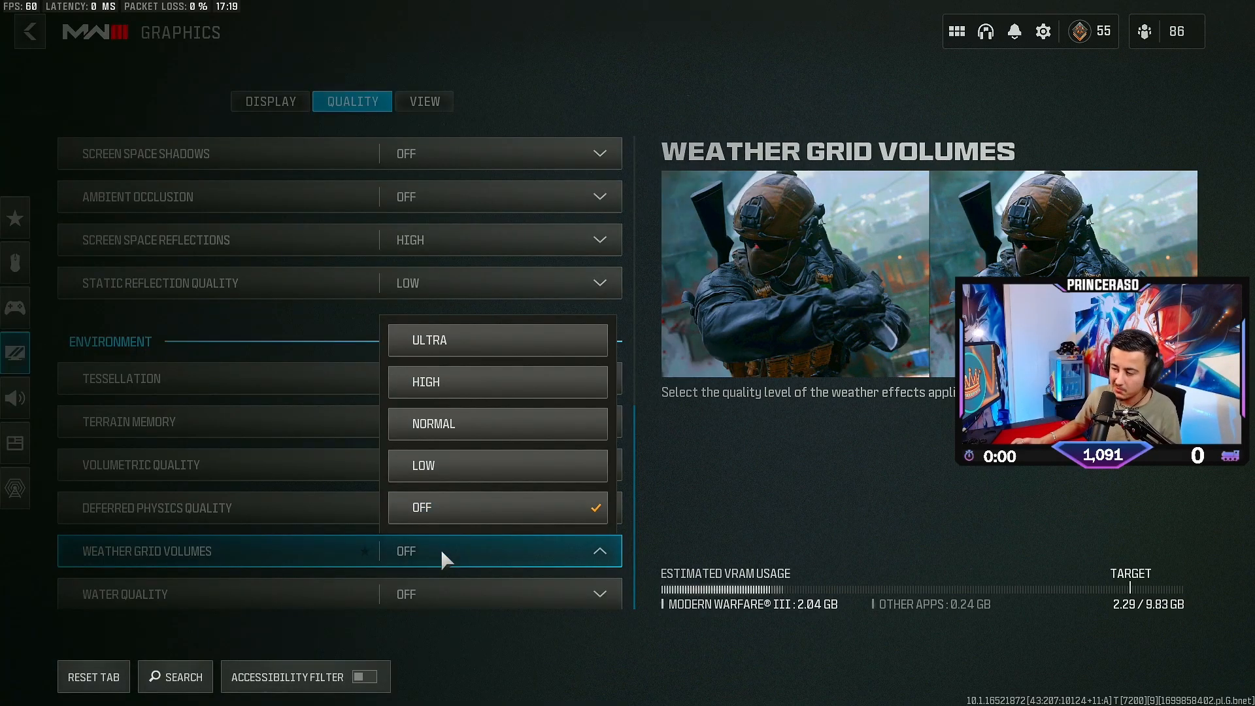
mouse_move(500, 432)
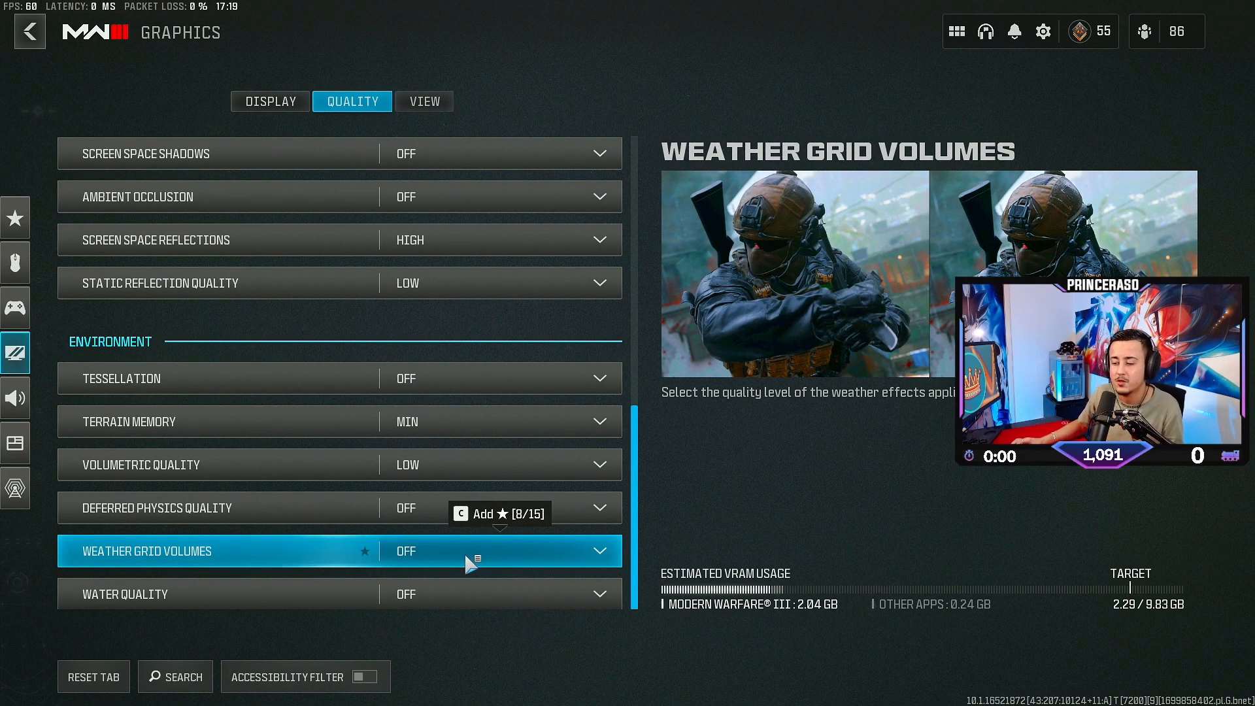
- Keep Weather Grid Volumes Off and move to the VIEW settings
click(496, 592)
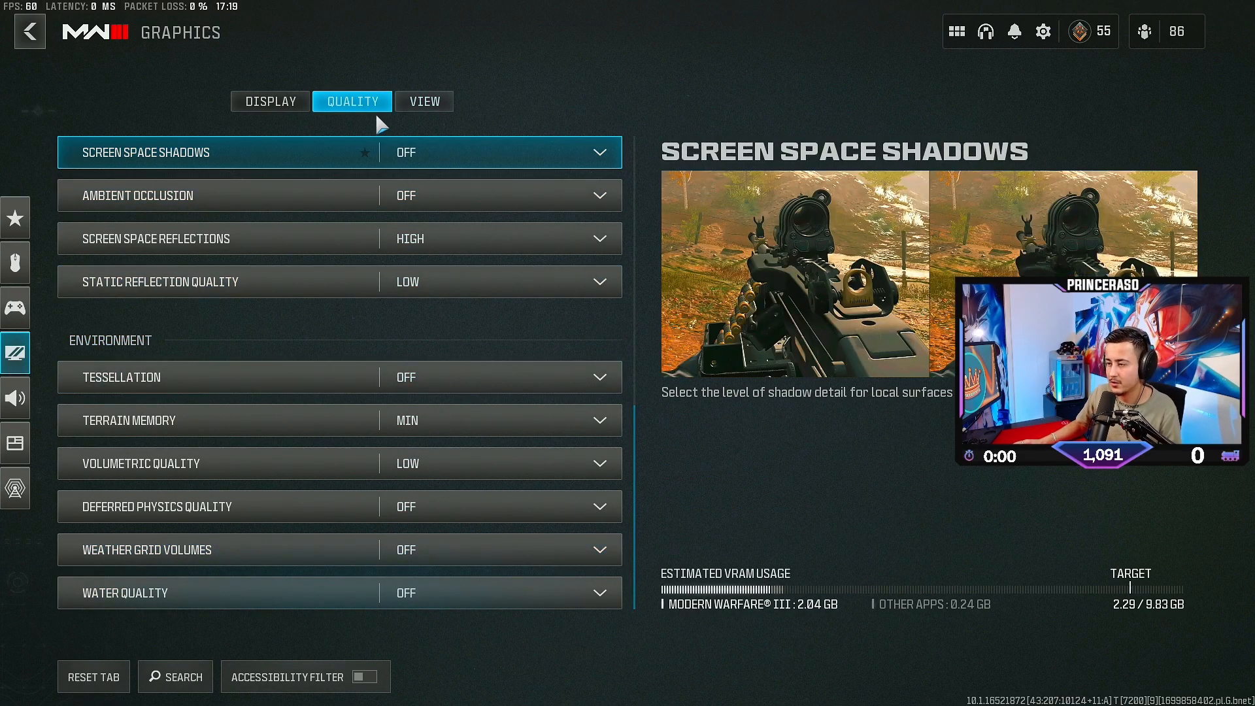
click(425, 101)
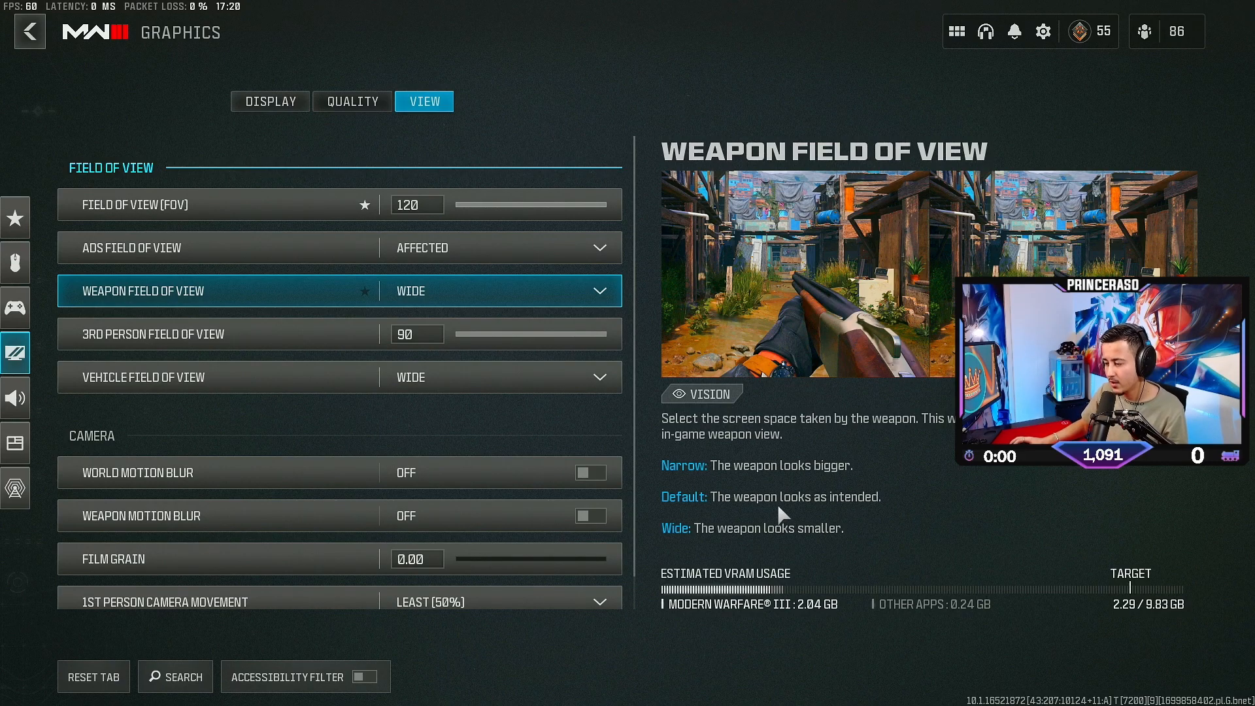
mouse_move(796, 498)
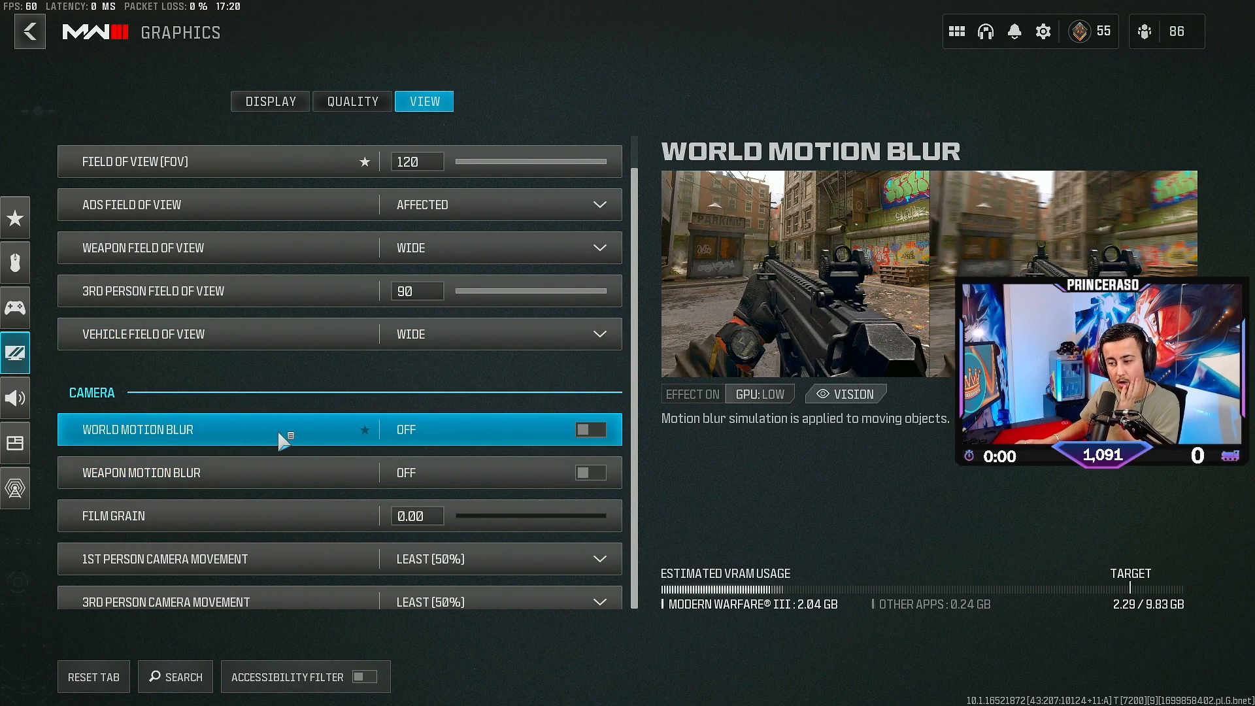
mouse_move(572, 428)
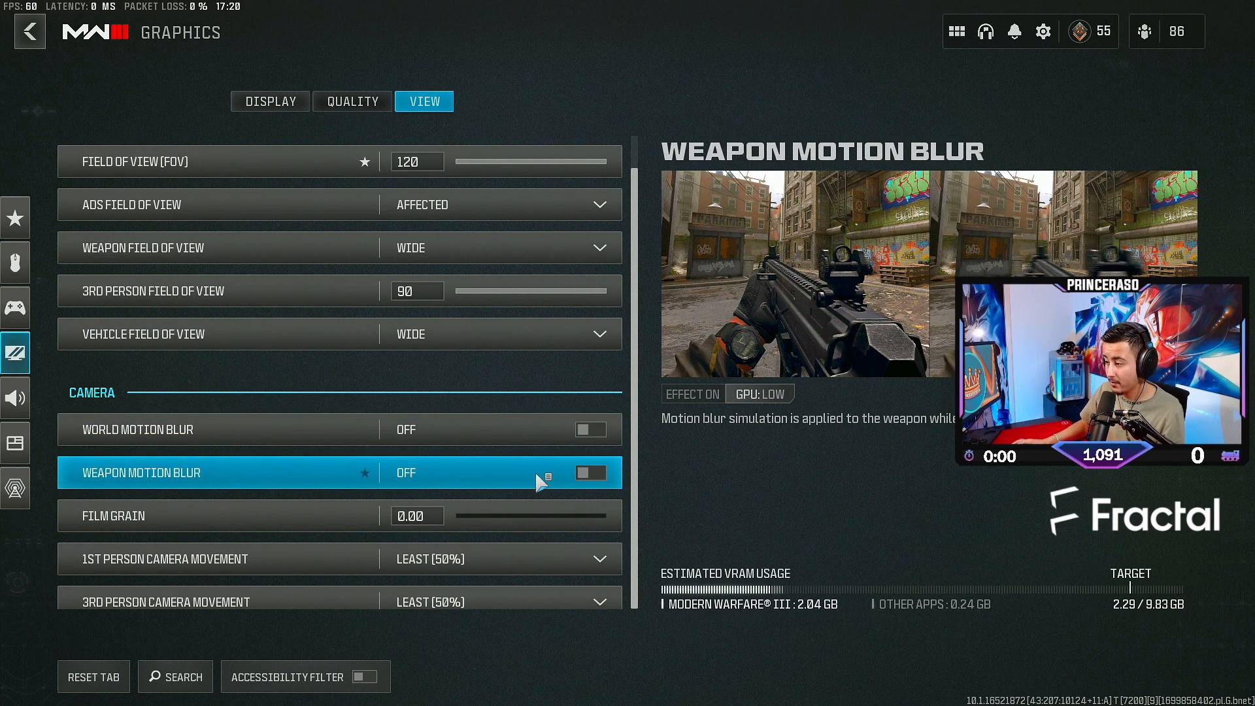
mouse_move(591, 472)
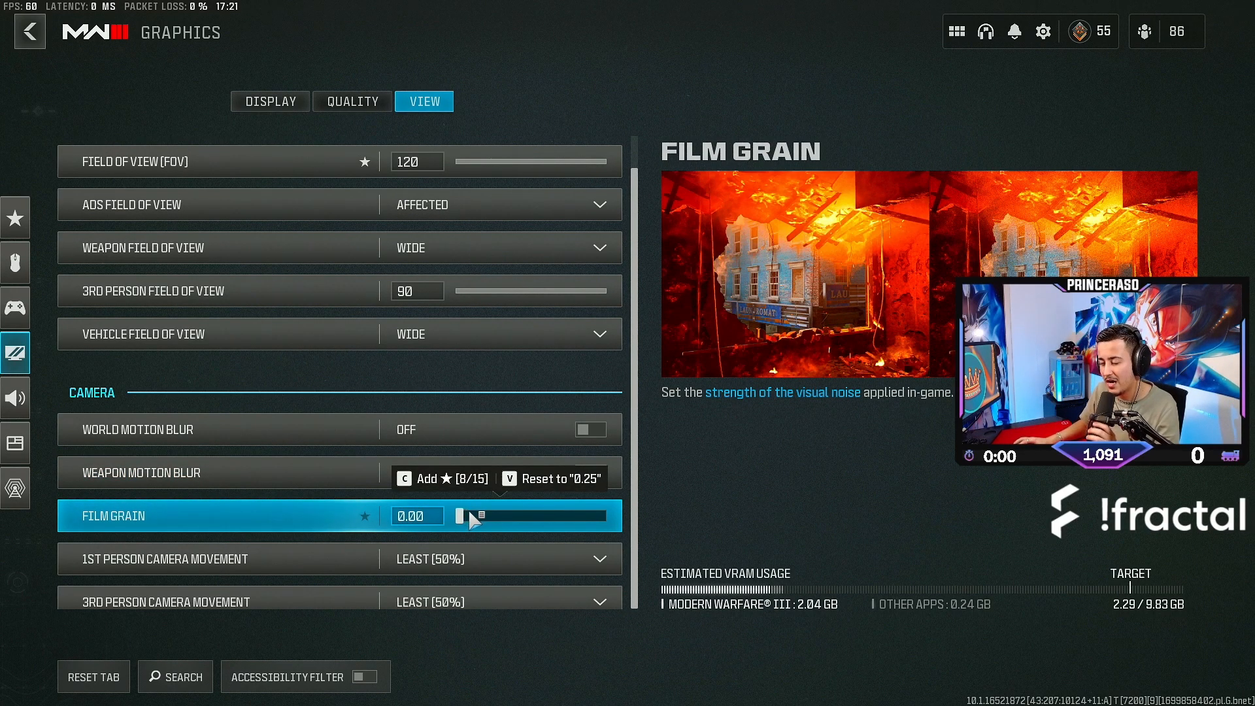
- Keep 1st Person Camera Movement at Least (50%)
scroll(down, 3)
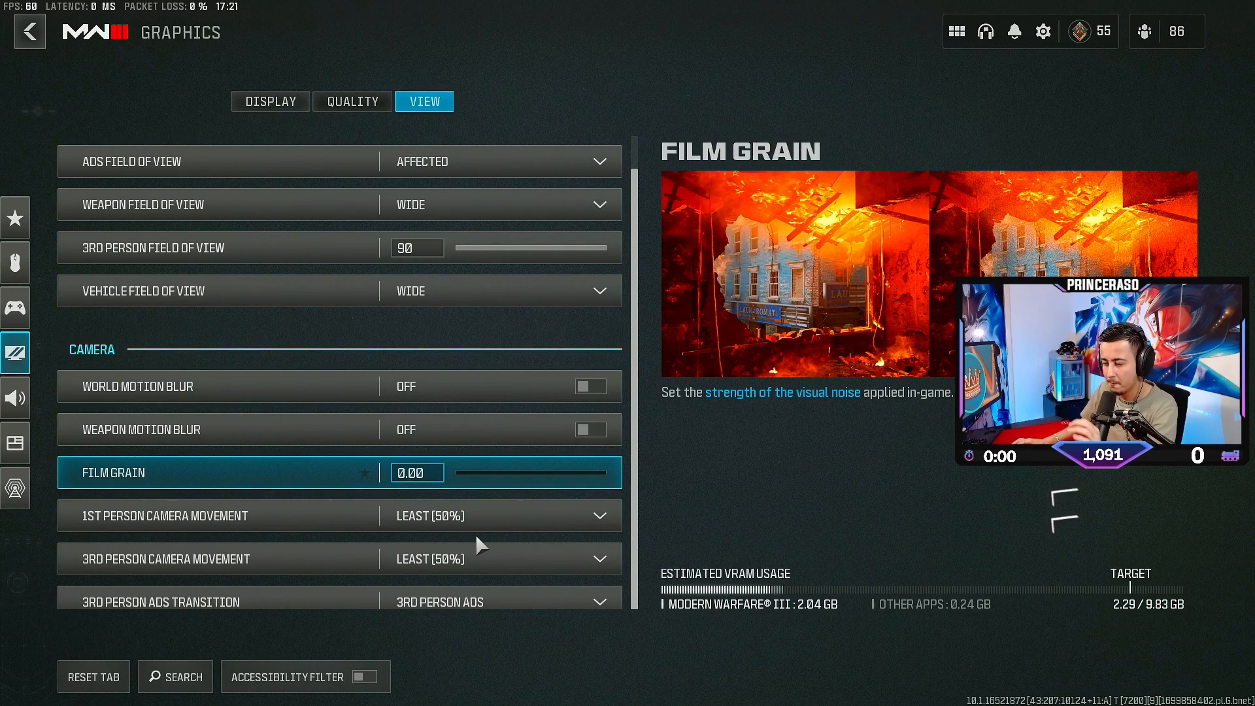
click(500, 516)
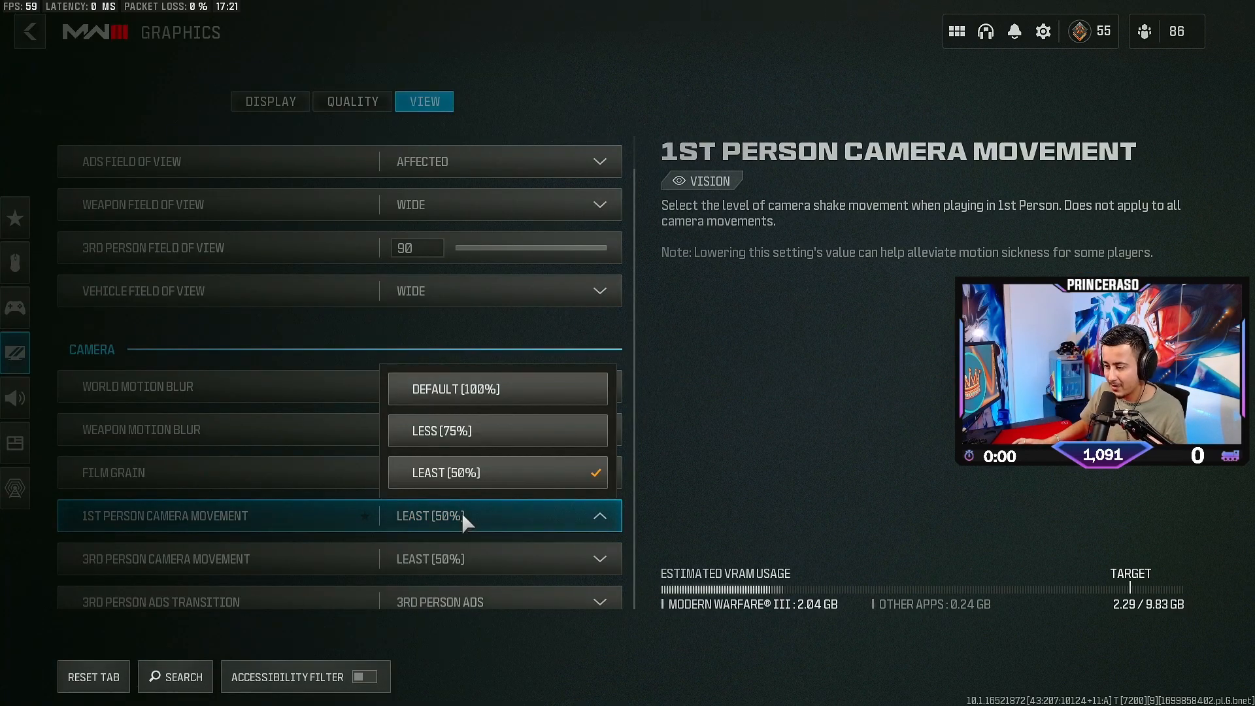
click(445, 472)
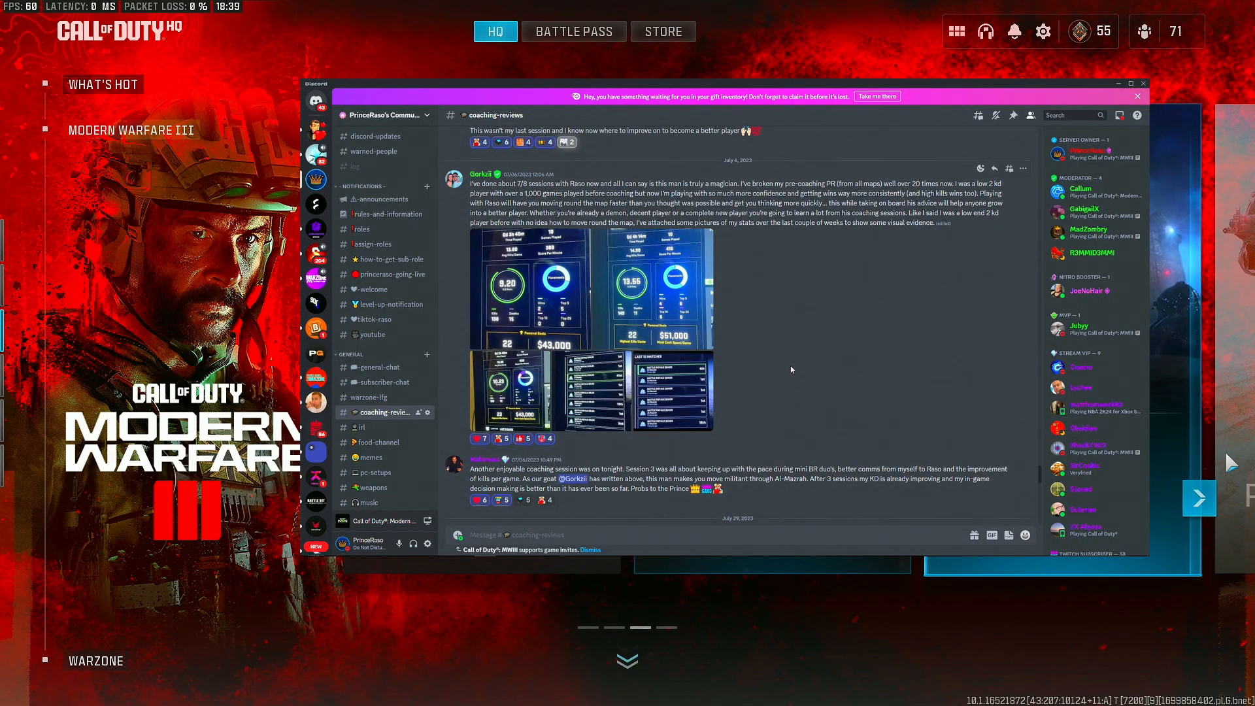
- Scroll further down the coaching-reviews channel to the longer September 2023 testimonials
scroll(down, 3)
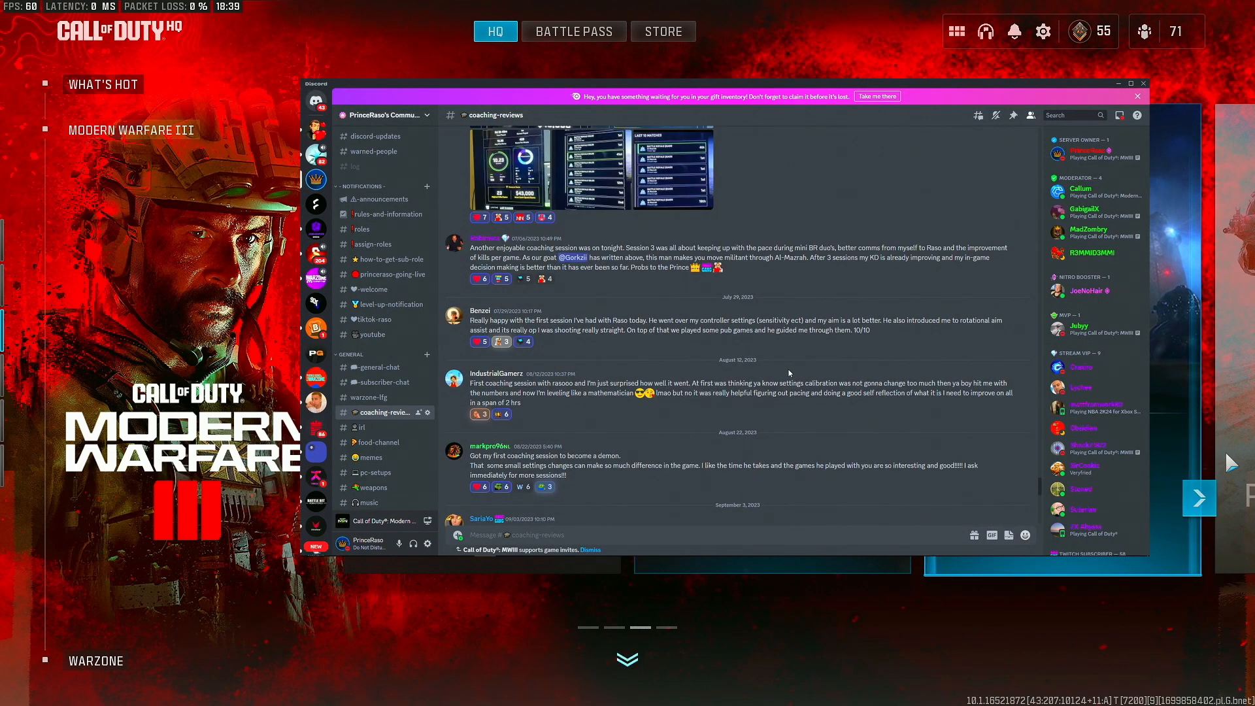
scroll(down, 3)
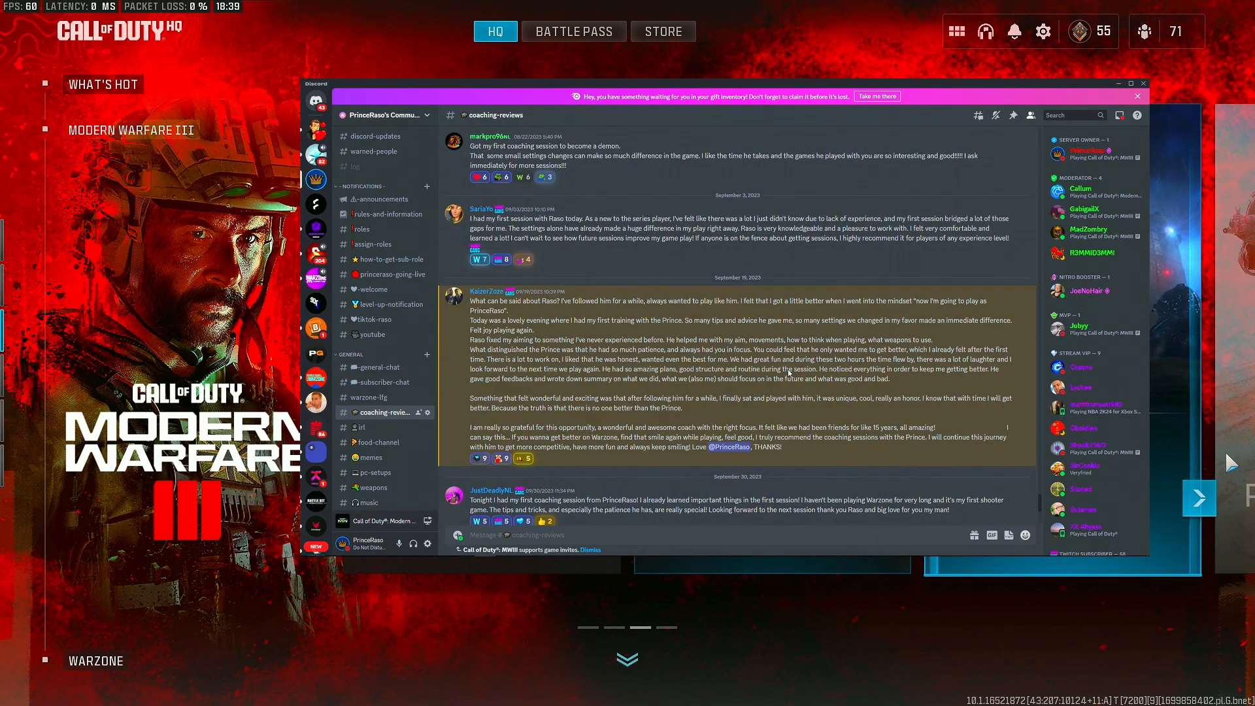